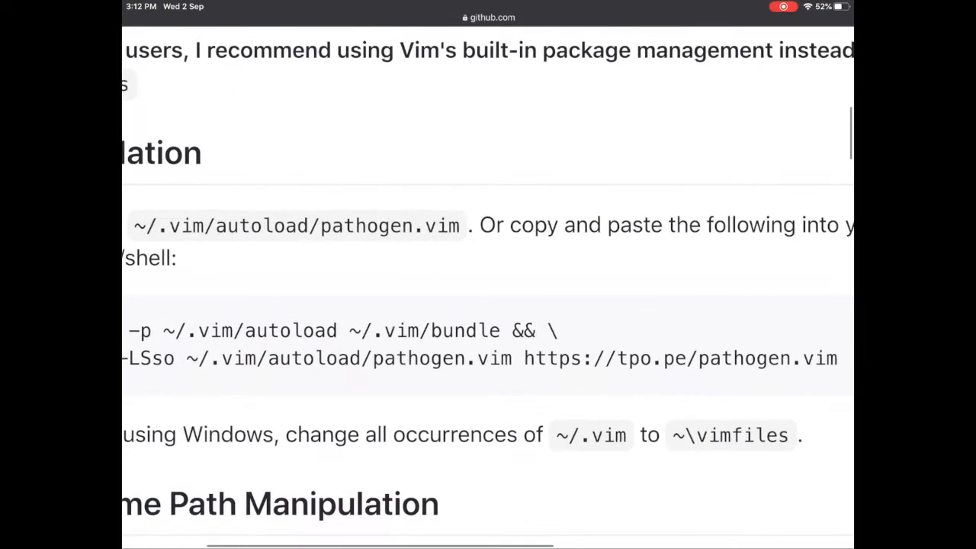
Enter the .vim folder and show its directory tree with tree
{"action": "scroll", "scroll_direction": "up", "scroll_amount": 3}
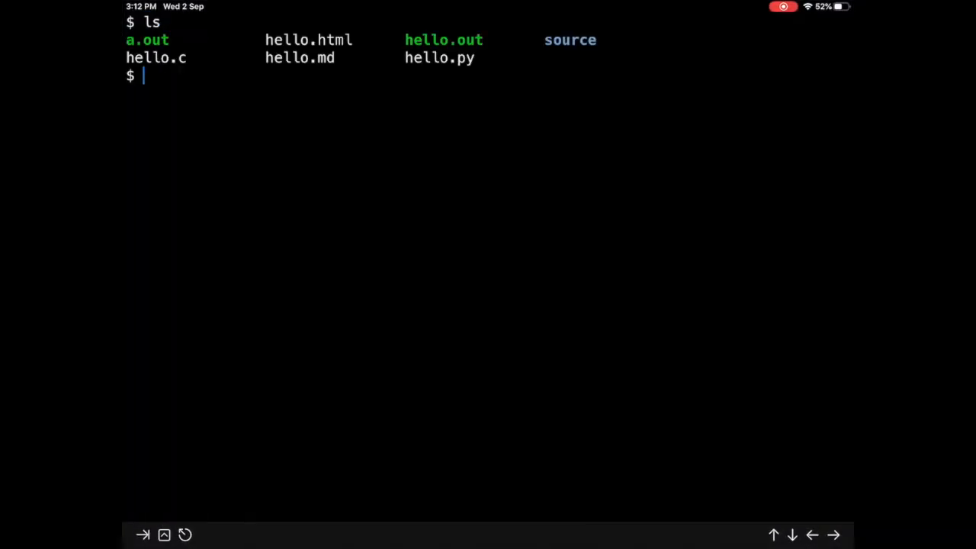
{"action": "type", "text": "cd .vim"}
{"action": "type", "text": "tree"}
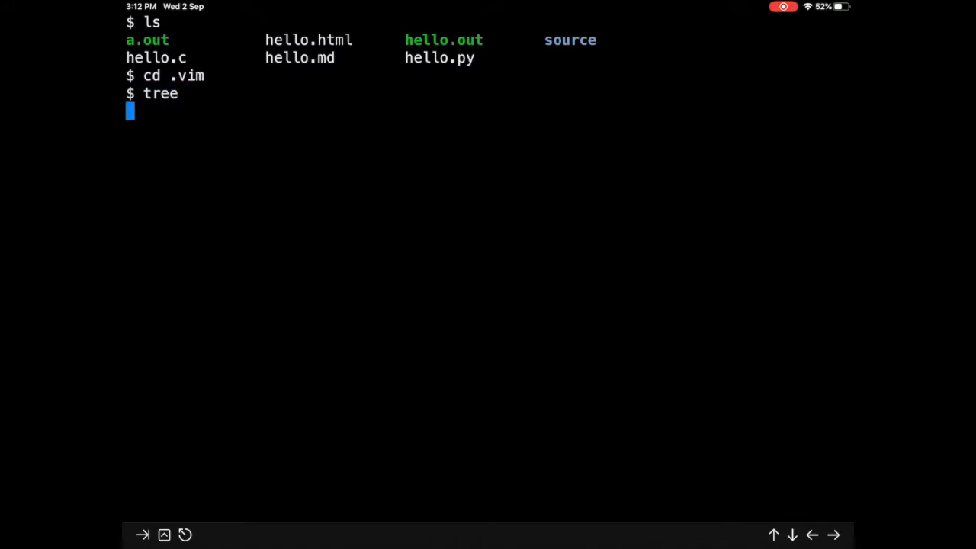
{"action": "key", "text": "Return"}
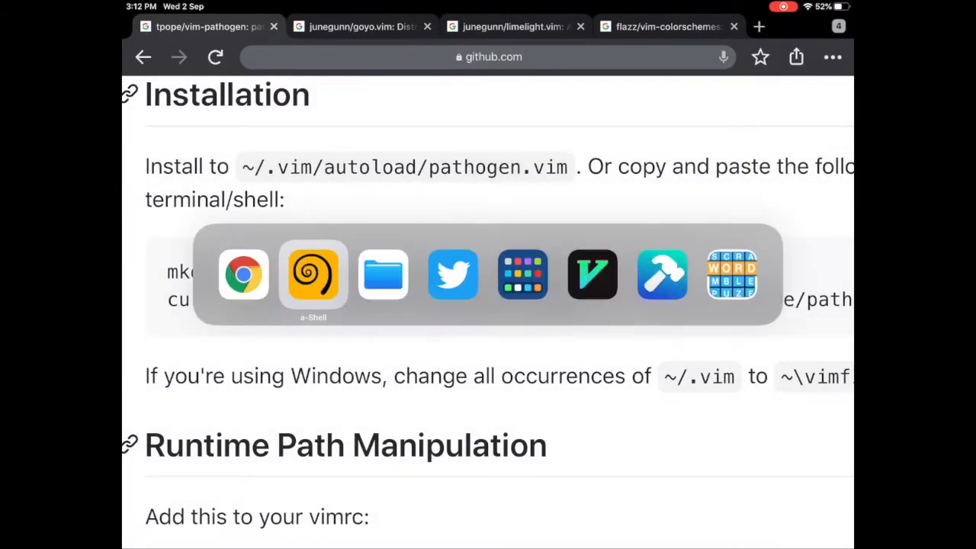
Create the autoload and bundle folders inside .vim with mkdir -p
{"action": "left_click", "coordinate": [313, 273]}
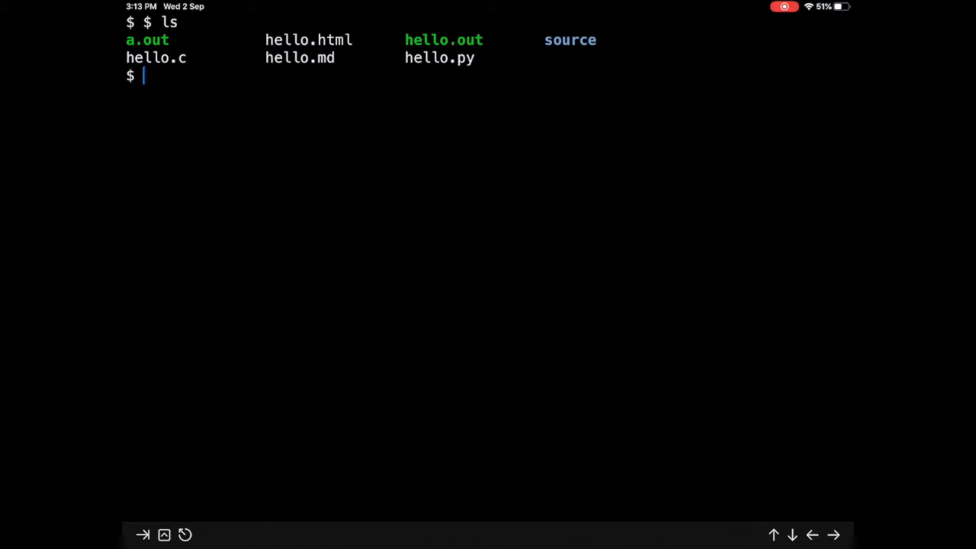
{"action": "type", "text": "cd .vi"}
{"action": "type", "text": "ls"}
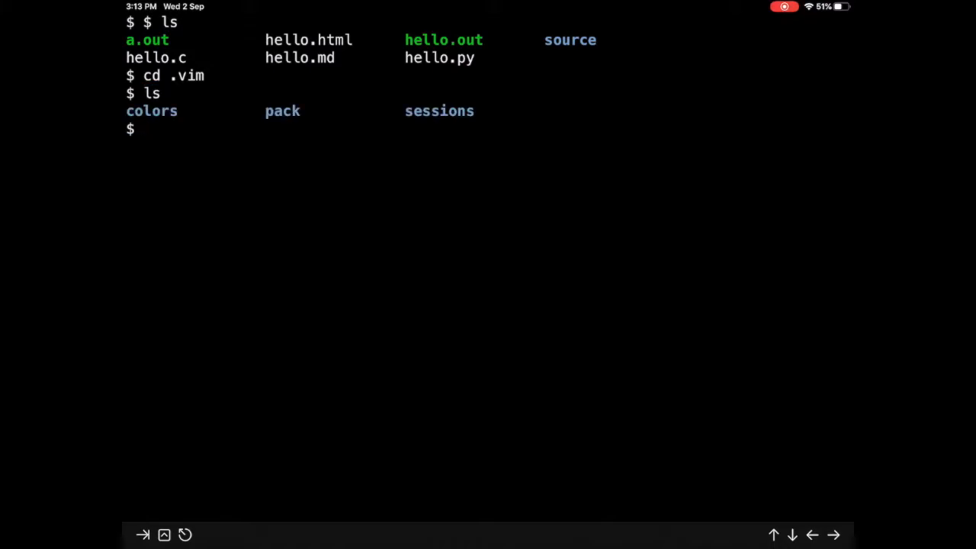
{"action": "type", "text": "mkdir -p"}
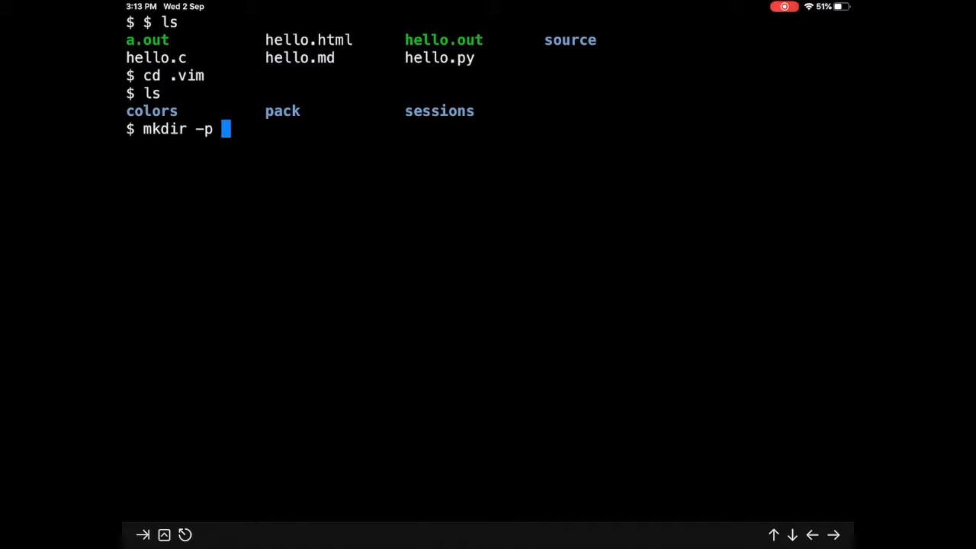
{"action": "type", "text": "aut"}
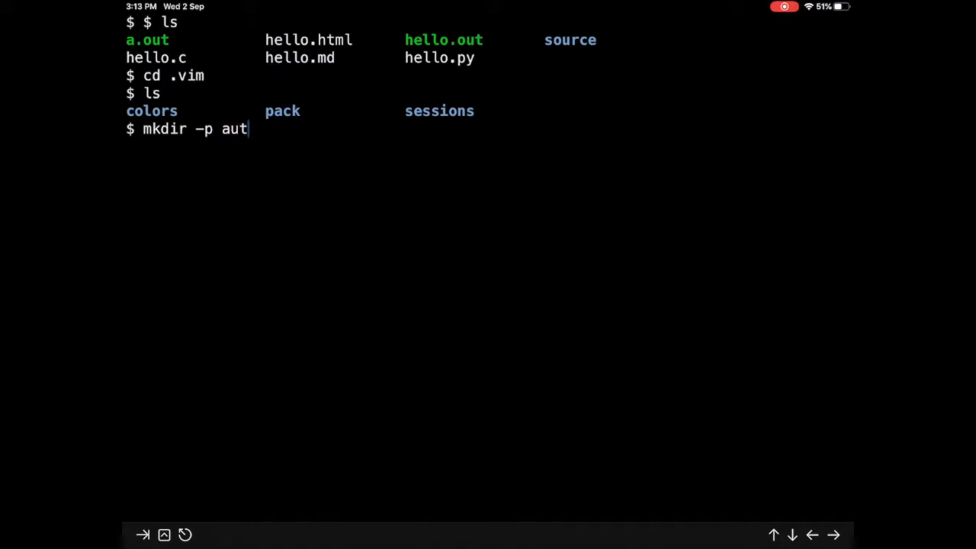
{"action": "key", "text": "Return"}
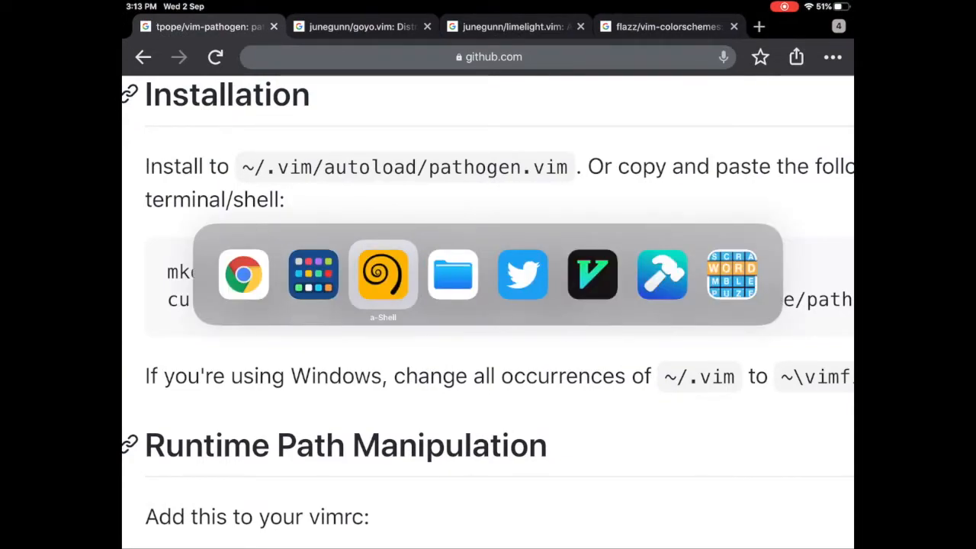
{"action": "left_click", "coordinate": [383, 274]}
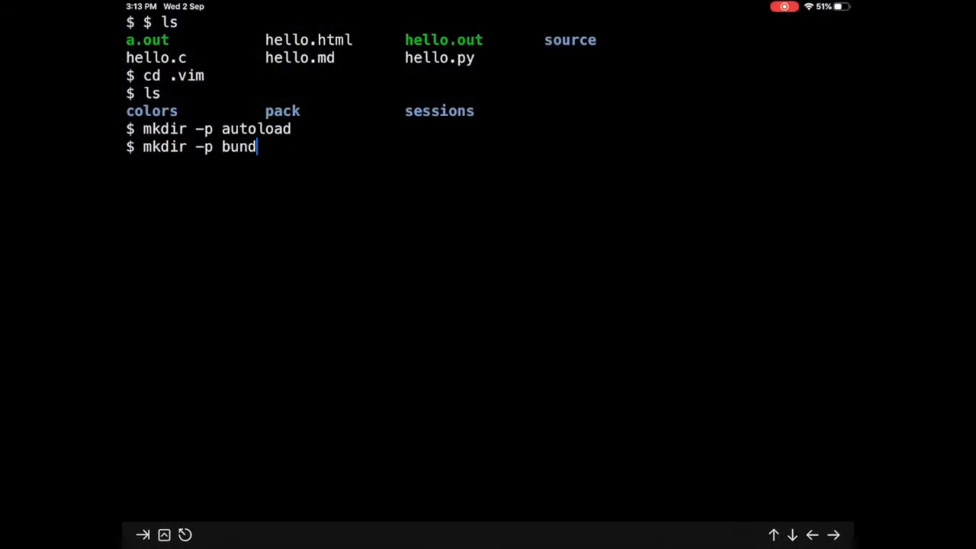
{"action": "key", "text": "Return"}
{"action": "type", "text": "p"}
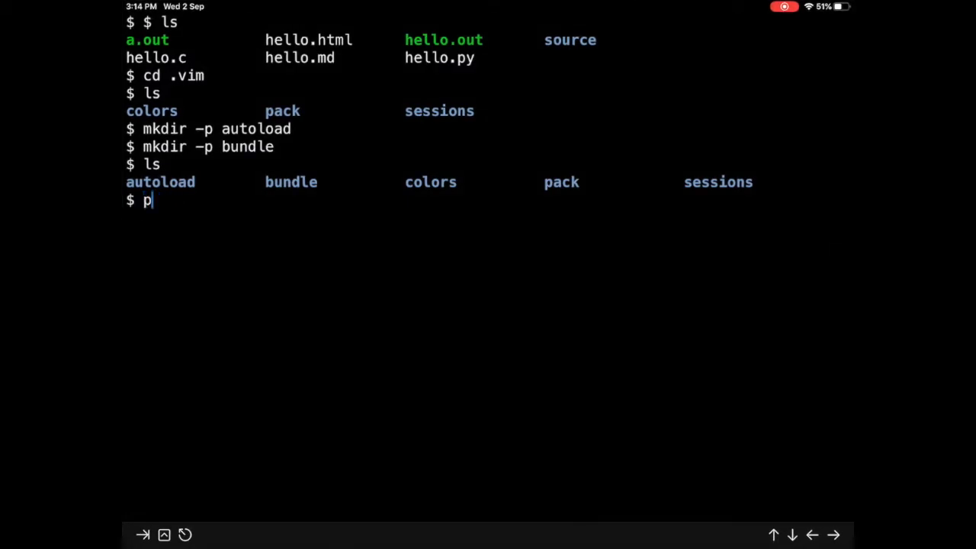
Move up to Documents, print the working path with pwd, and cd to ~
{"action": "key", "text": "backspace"}
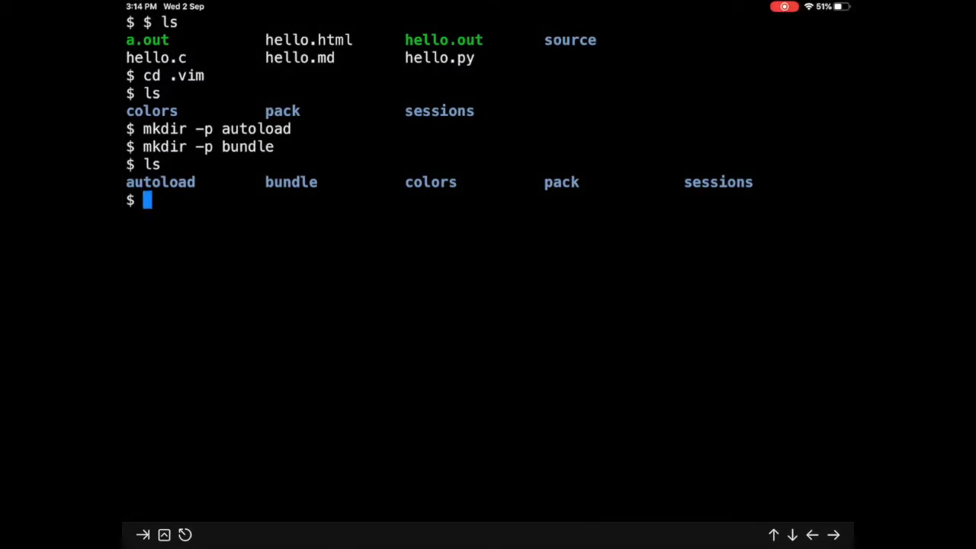
{"action": "type", "text": "cd .."}
{"action": "type", "text": "ls"}
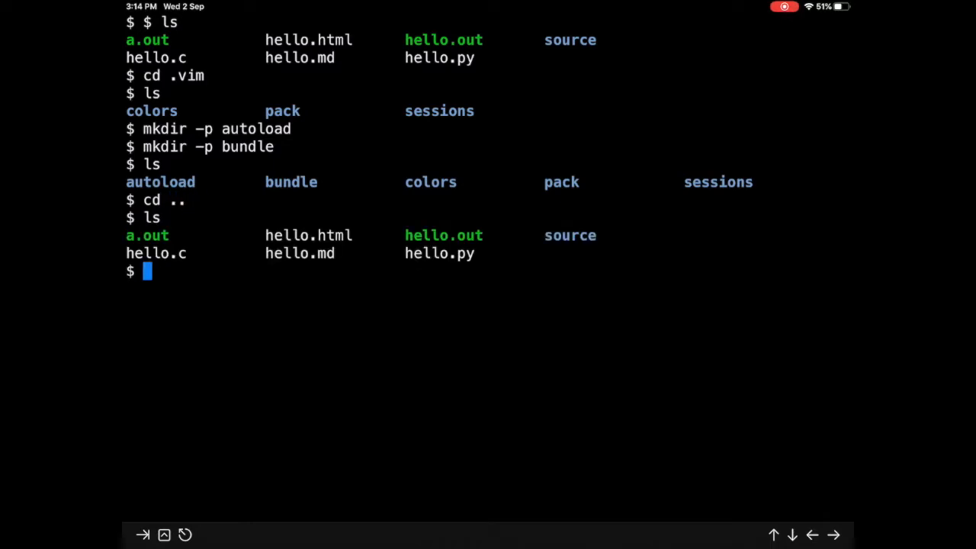
{"action": "type", "text": "pwd"}
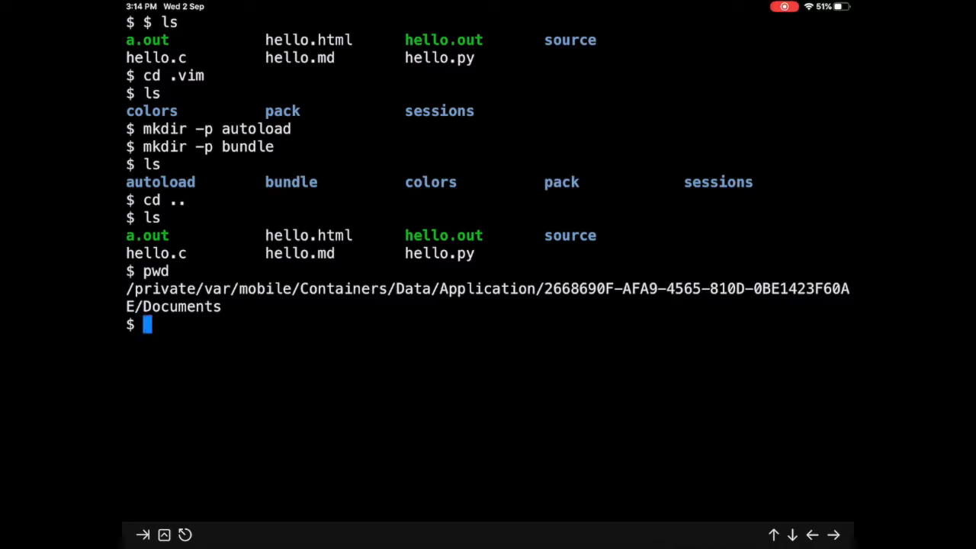
{"action": "type", "text": "cd"}
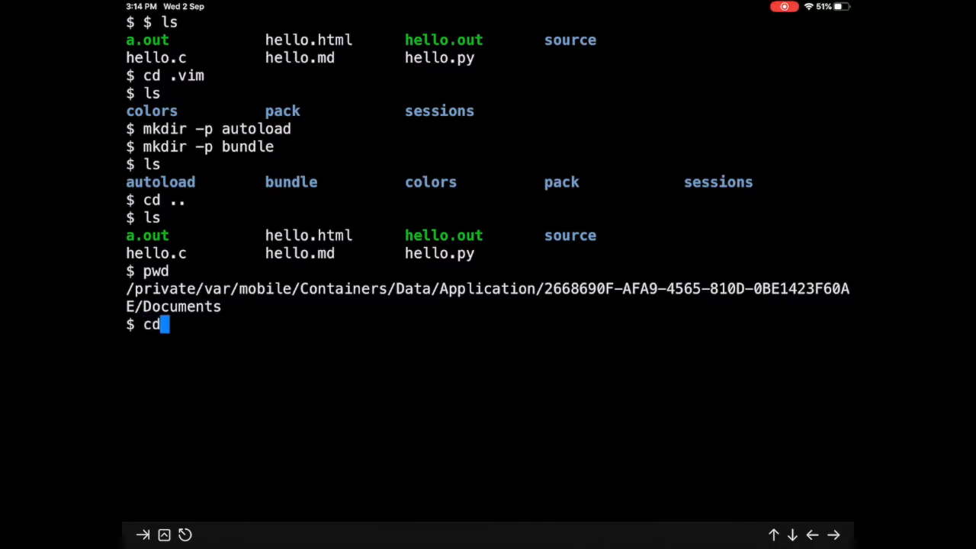
{"action": "type", "text": "~"}
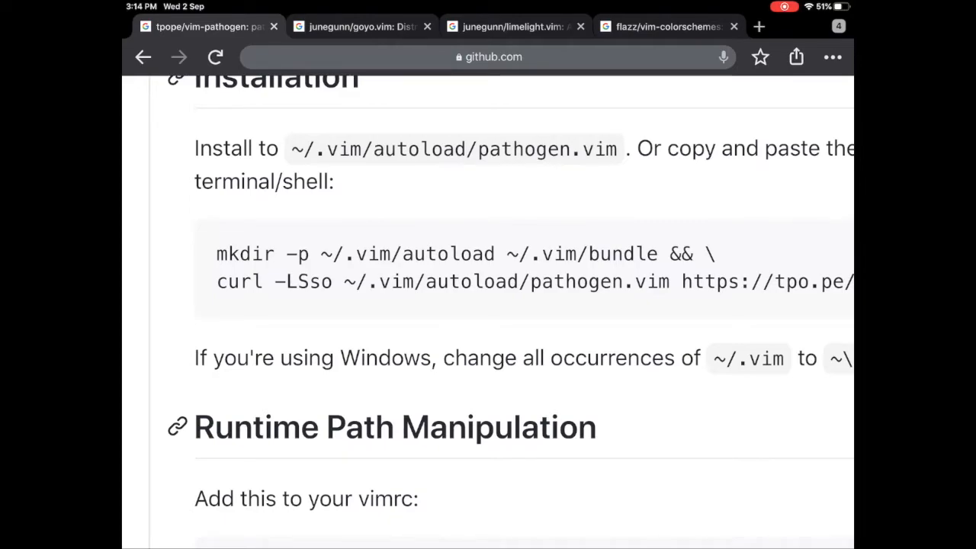
Select the curl line that downloads pathogen.vim in the README
{"action": "double_click", "coordinate": [239, 281]}
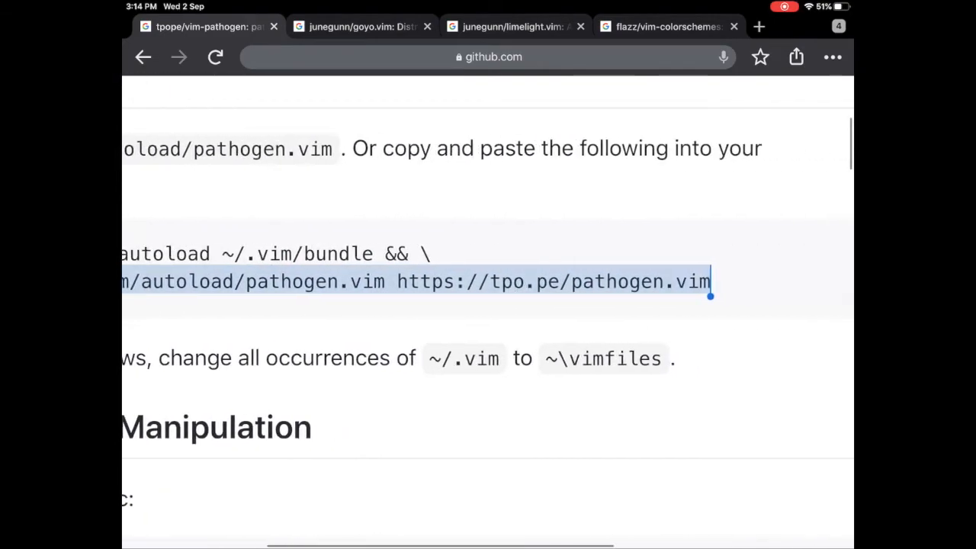
{"action": "scroll", "scroll_direction": "right", "scroll_amount": 3}
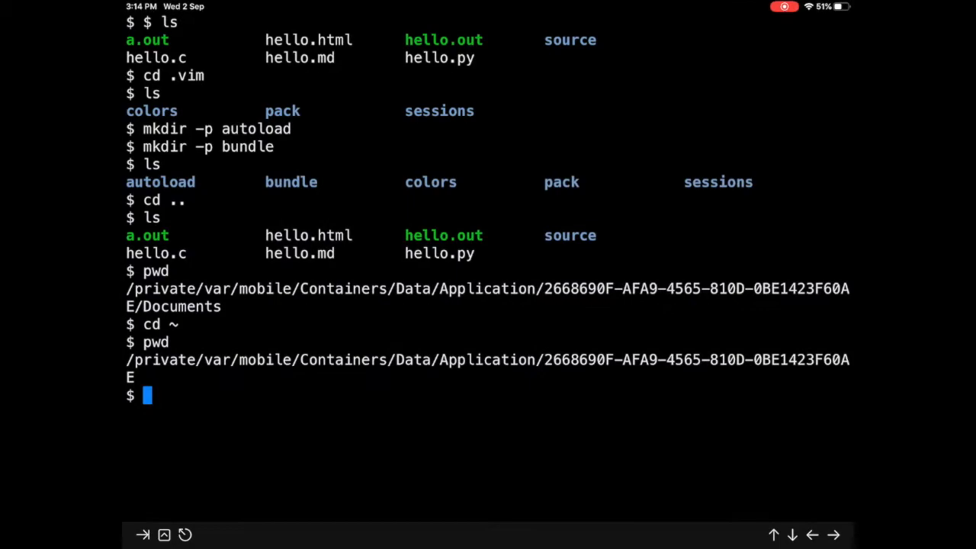
Download pathogen.vim via curl into .vim/autoload, then navigate into Documents/.vim to check it
{"action": "type", "text": "curl -LSso ~/.vim/autoload/pathogen.vim https://tpo.pe/pathogen.vim"}
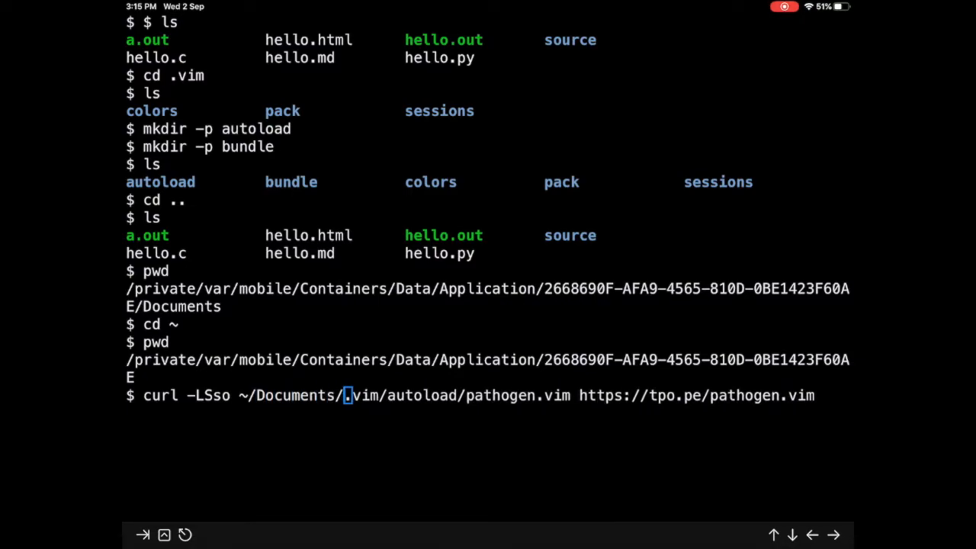
{"action": "key", "text": "Return"}
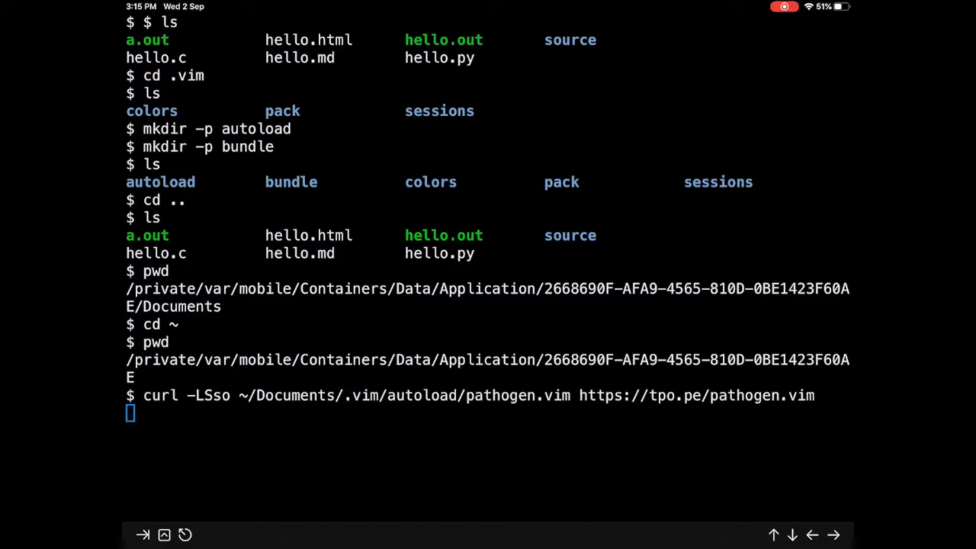
{"action": "key", "text": "Return"}
{"action": "type", "text": "cd"}
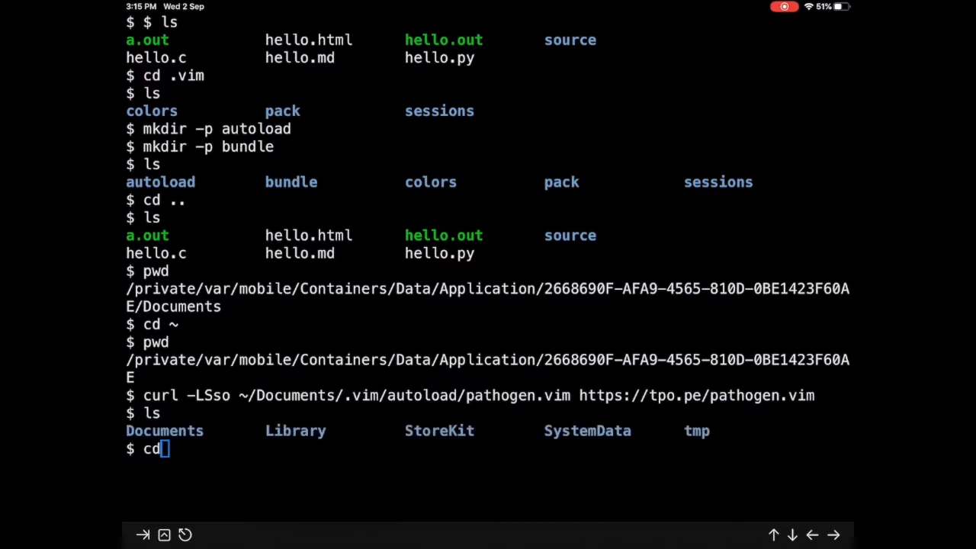
{"action": "key", "text": "Return"}
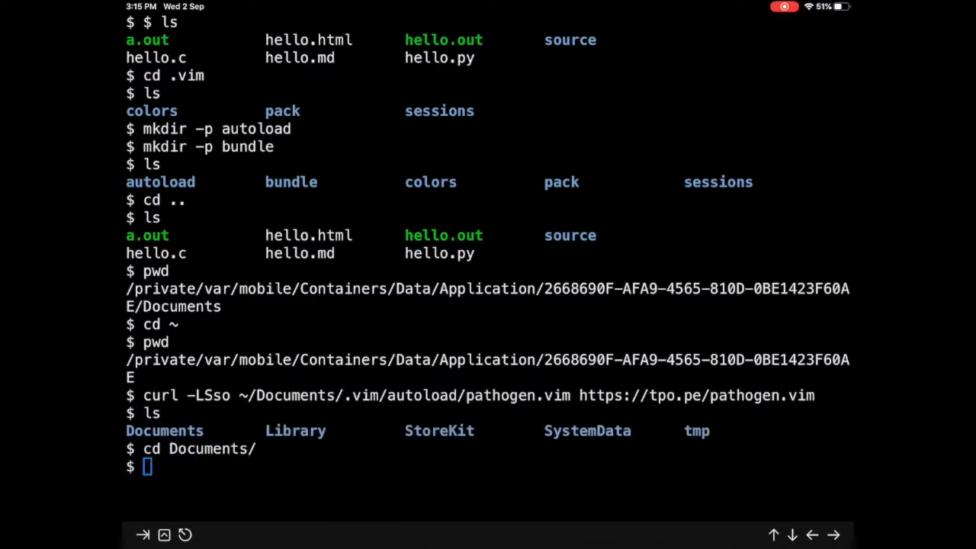
{"action": "type", "text": "cd .vim"}
{"action": "type", "text": "ls"}
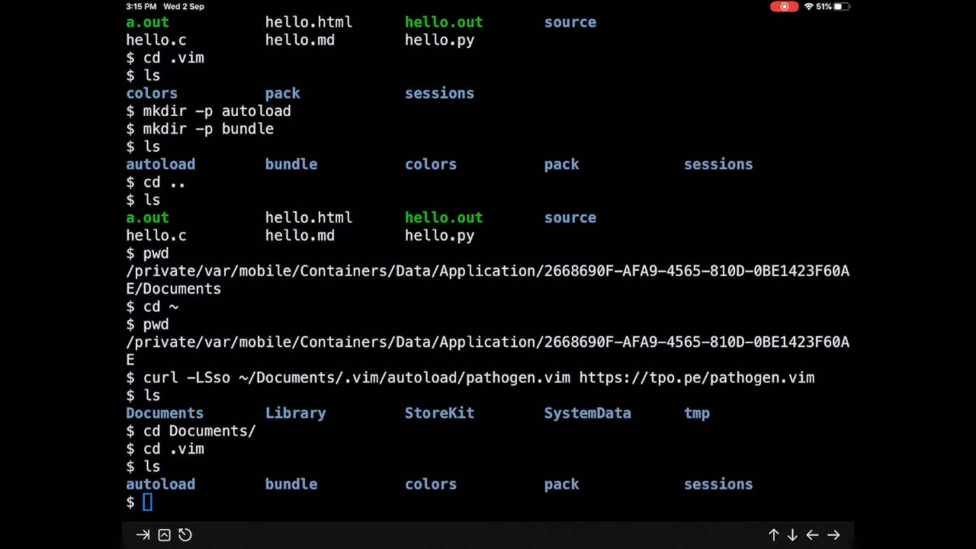
{"action": "type", "text": "cd autoload/"}
{"action": "type", "text": "ls"}
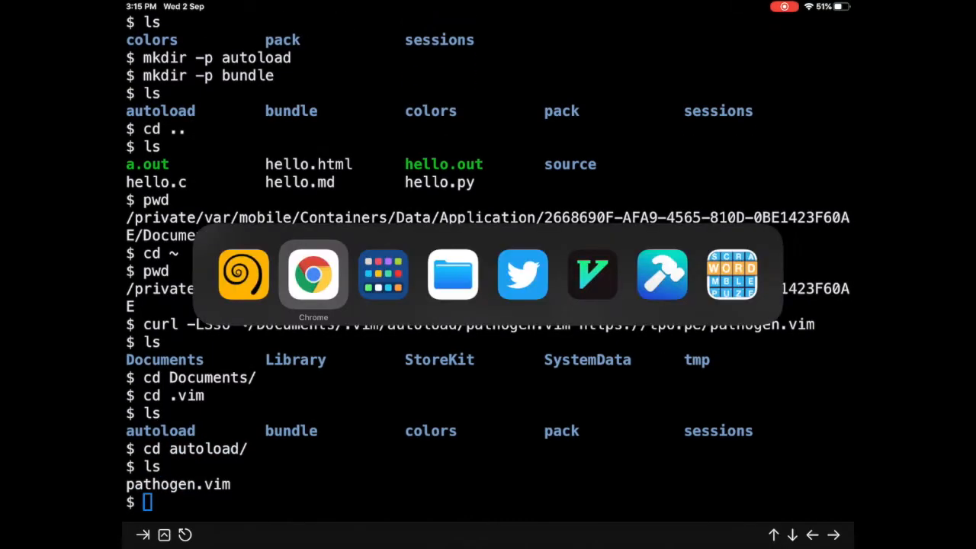
Scroll the pathogen page down to its vimrc setup lines
{"action": "left_click", "coordinate": [313, 274]}
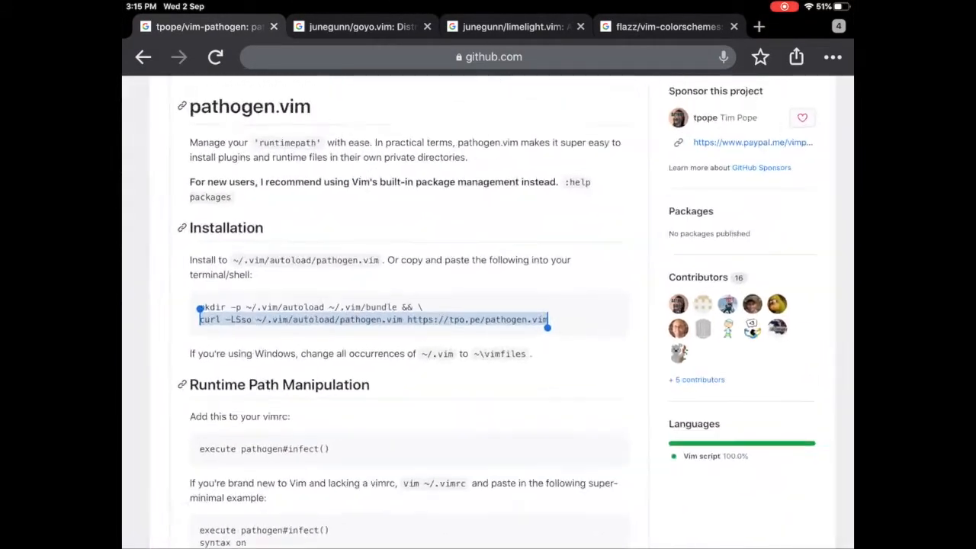
{"action": "scroll", "scroll_direction": "down", "scroll_amount": 3}
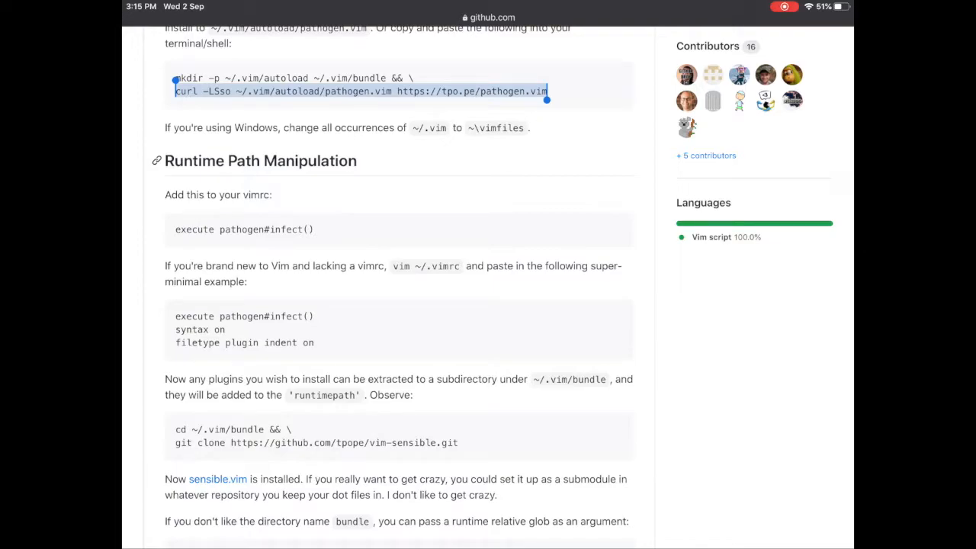
{"action": "double_click", "coordinate": [308, 342]}
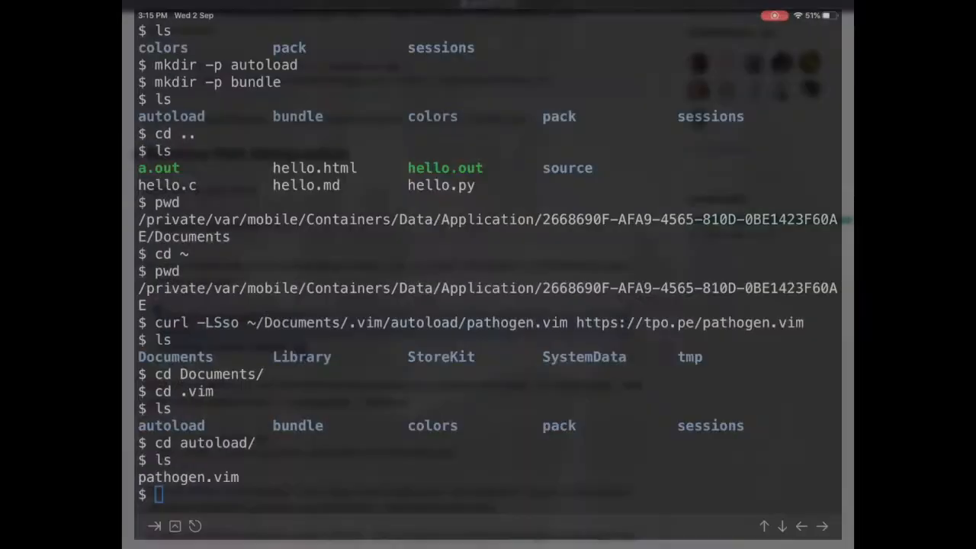
Return to Documents and open .vimrc in vim
{"action": "type", "text": "."}
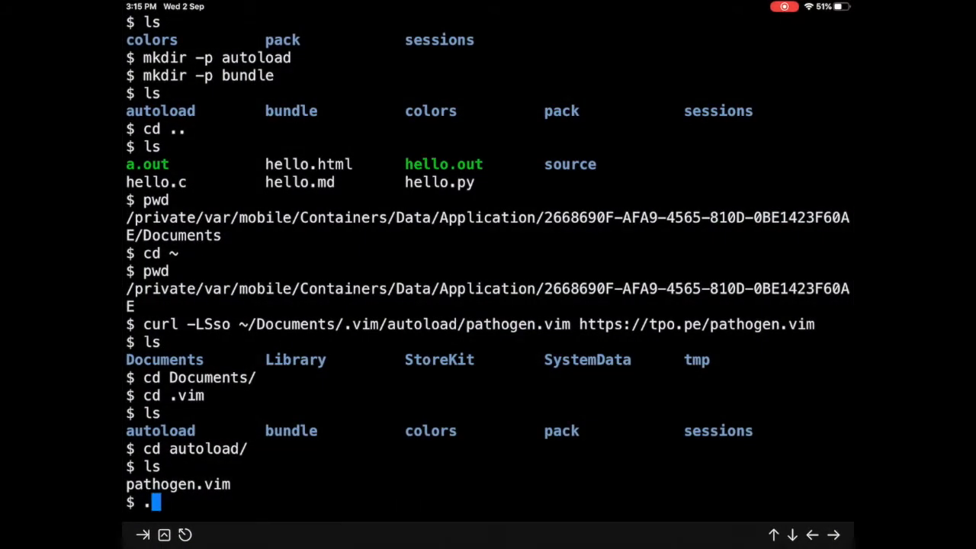
{"action": "type", "text": "vim"}
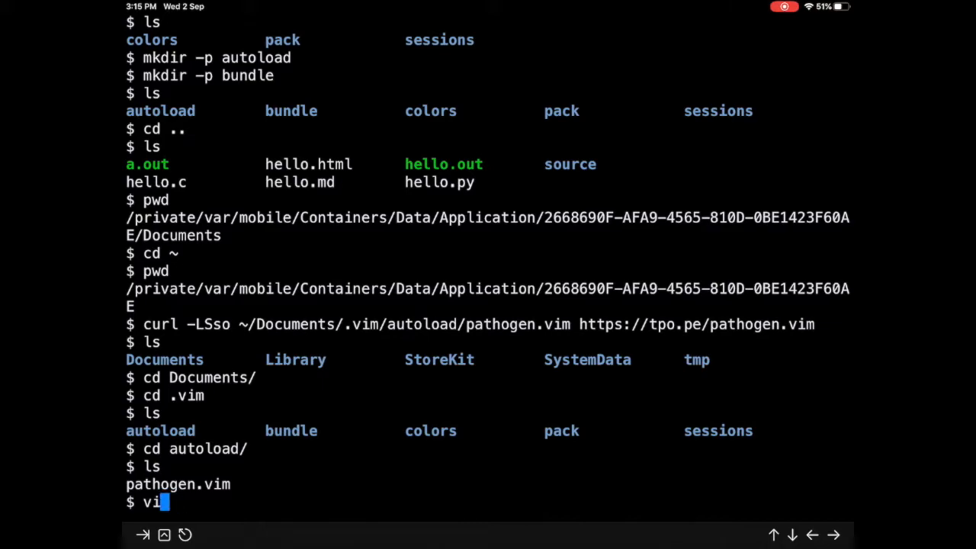
{"action": "type", "text": "pwd"}
{"action": "key", "text": "Return"}
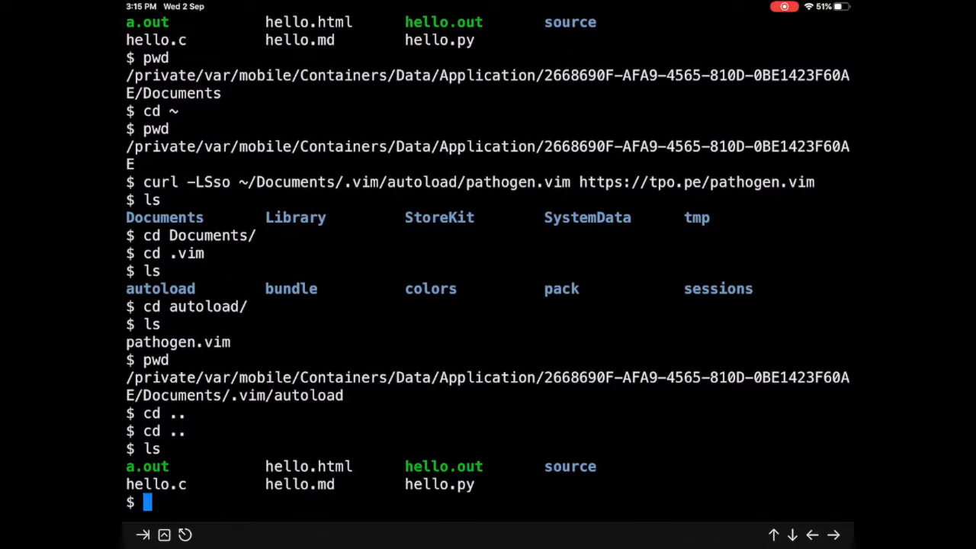
{"action": "type", "text": "vim .vimr"}
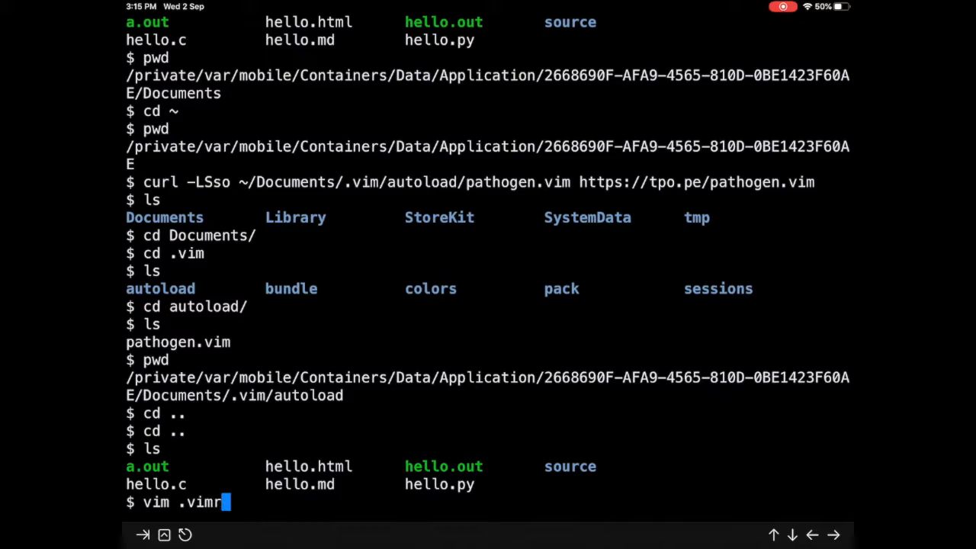
{"action": "key", "text": "Return"}
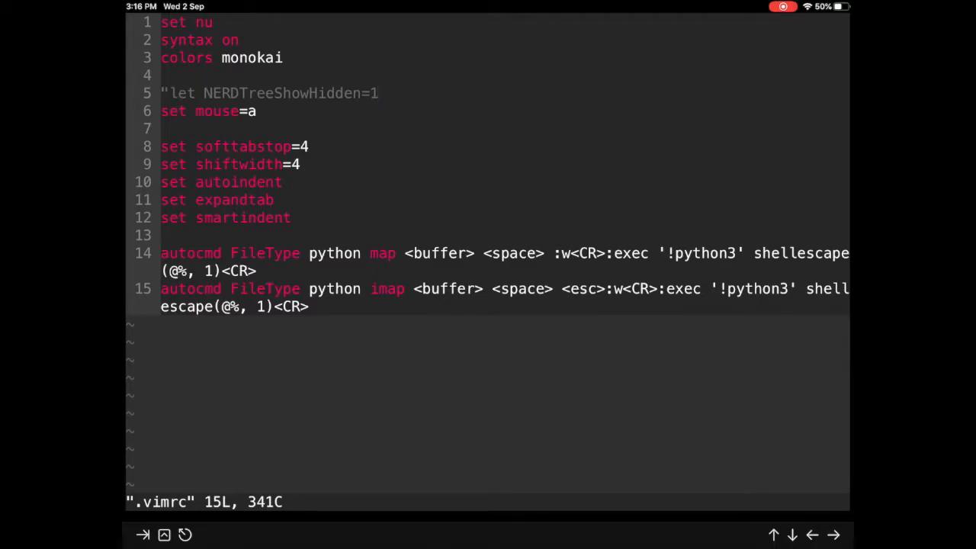
Add 'execute pathogen#infect()' and 'filetype plugin indent on' to .vimrc and comment out the Python autocmds
{"action": "left_click", "coordinate": [175, 93]}
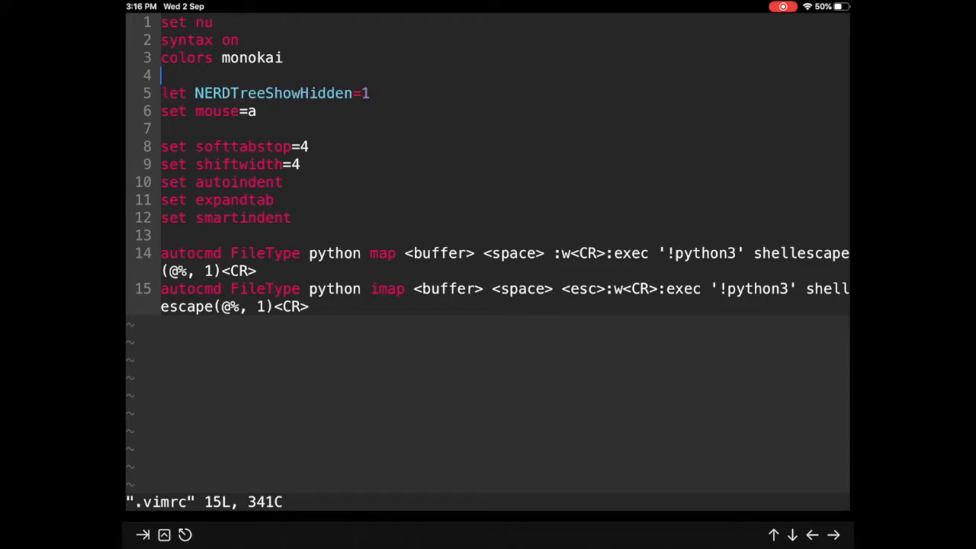
{"action": "key", "text": "i"}
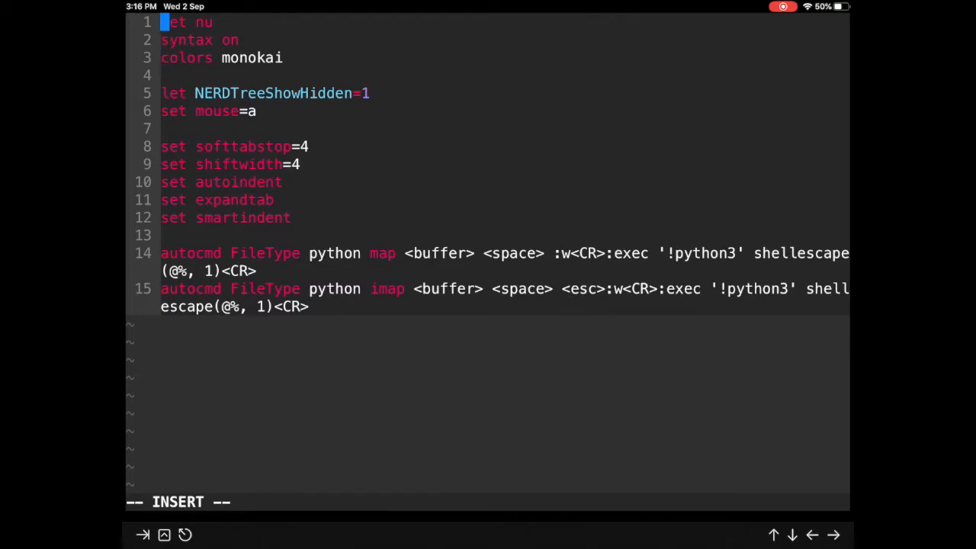
{"action": "key", "text": "Return"}
{"action": "type", "text": "execute pathogen#infect("}
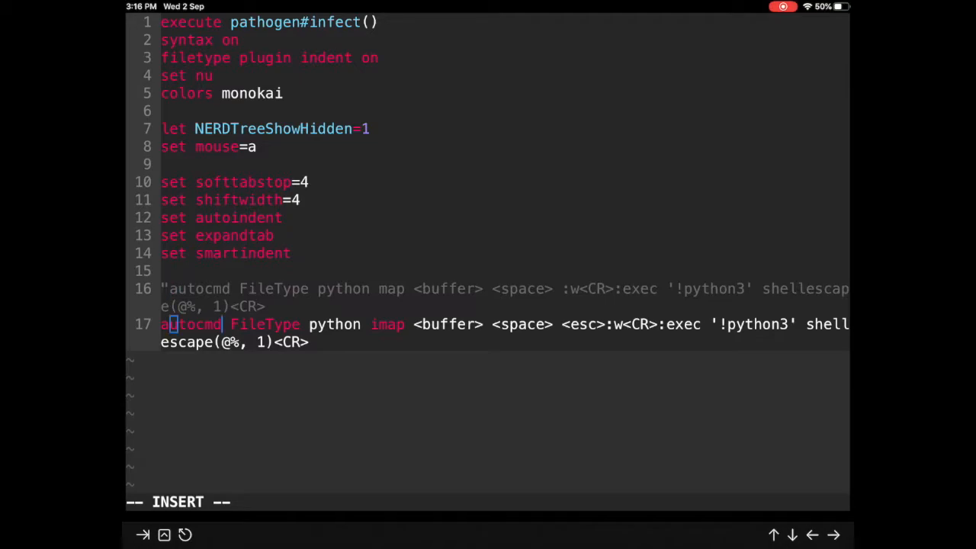
{"action": "type", "text": "\"aut"}
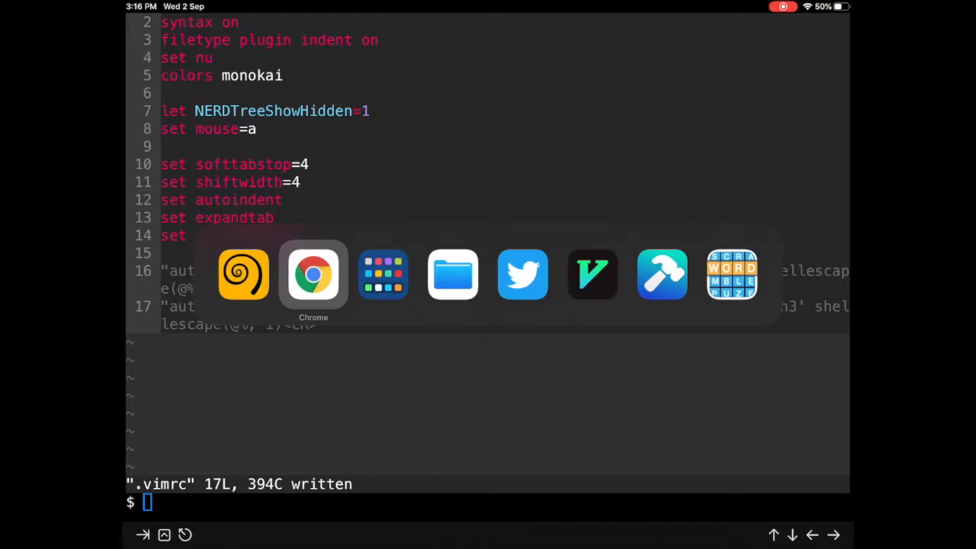
Open the goyo.vim repository tab and scroll to its README screenshot
{"action": "left_click", "coordinate": [313, 275]}
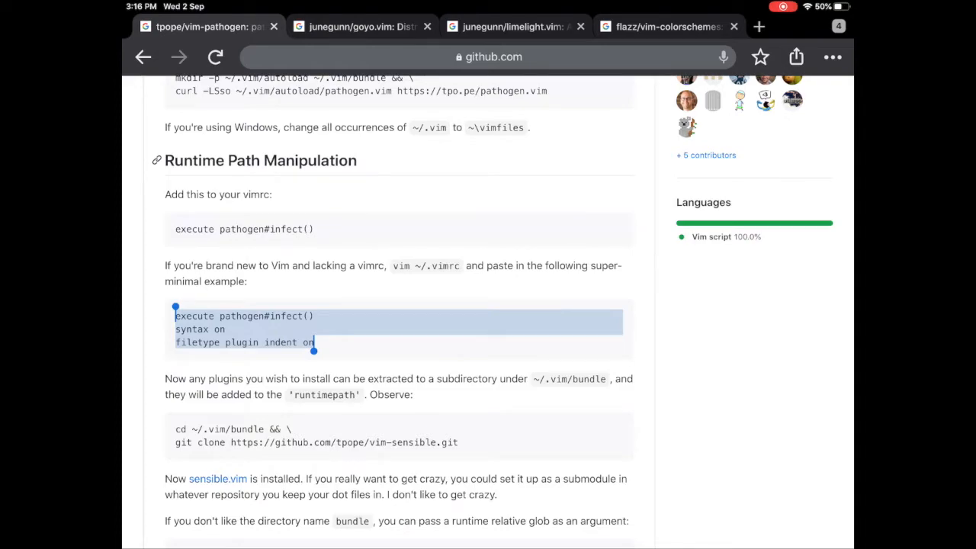
{"action": "left_click", "coordinate": [359, 25]}
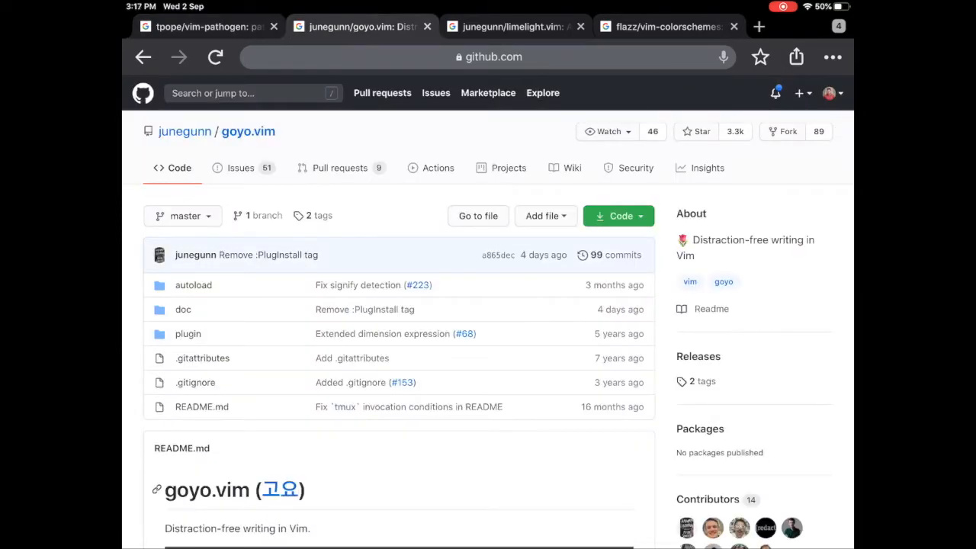
{"action": "scroll", "scroll_direction": "down", "scroll_amount": 3}
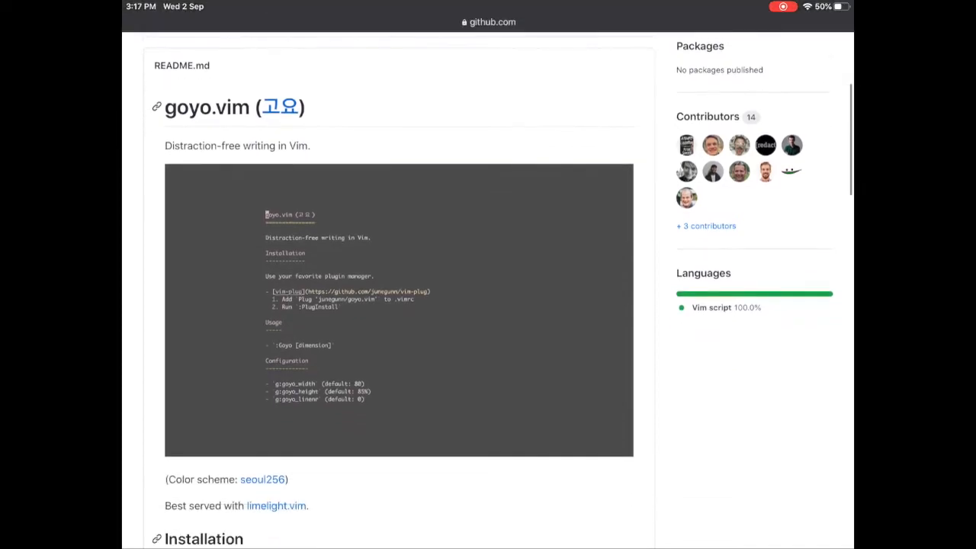
{"action": "scroll", "scroll_direction": "down", "scroll_amount": 3}
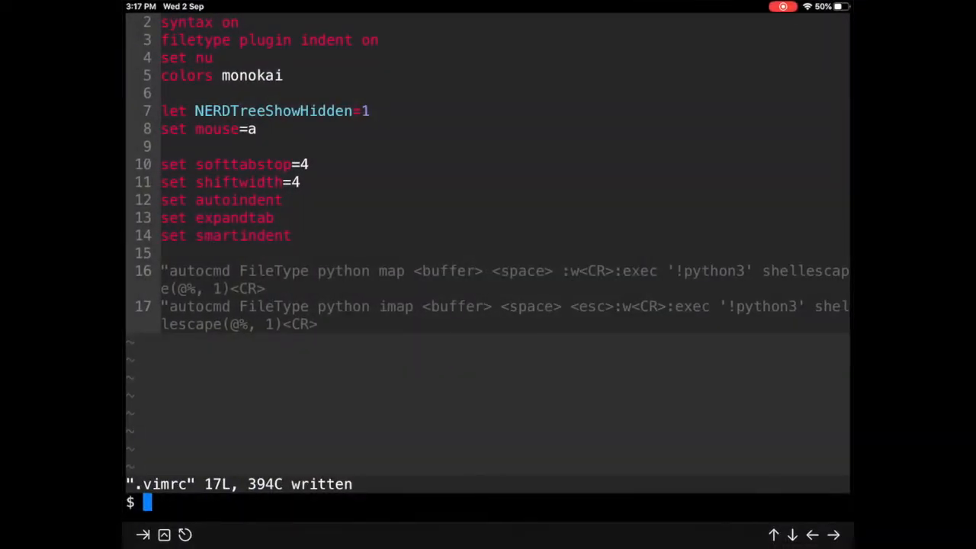
Run 'vim hello.c' at the a-Shell prompt
{"action": "type", "text": "vim he"}
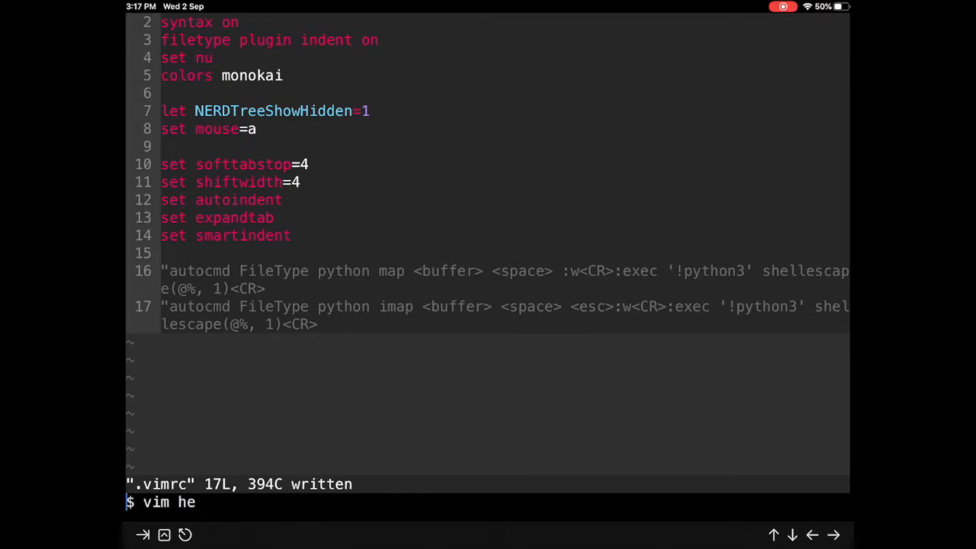
{"action": "type", "text": "llo.c"}
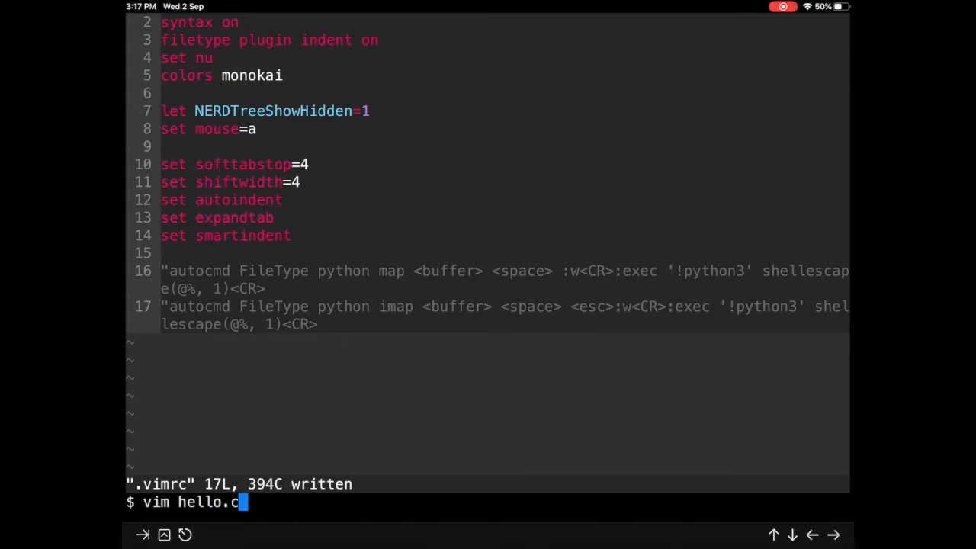
{"action": "key", "text": "Return"}
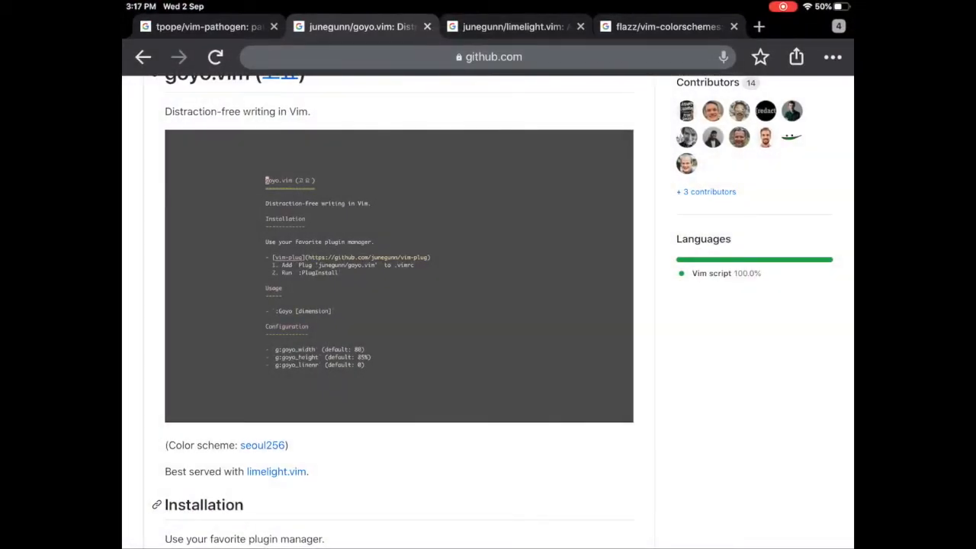
{"action": "scroll", "scroll_direction": "up", "scroll_amount": 3}
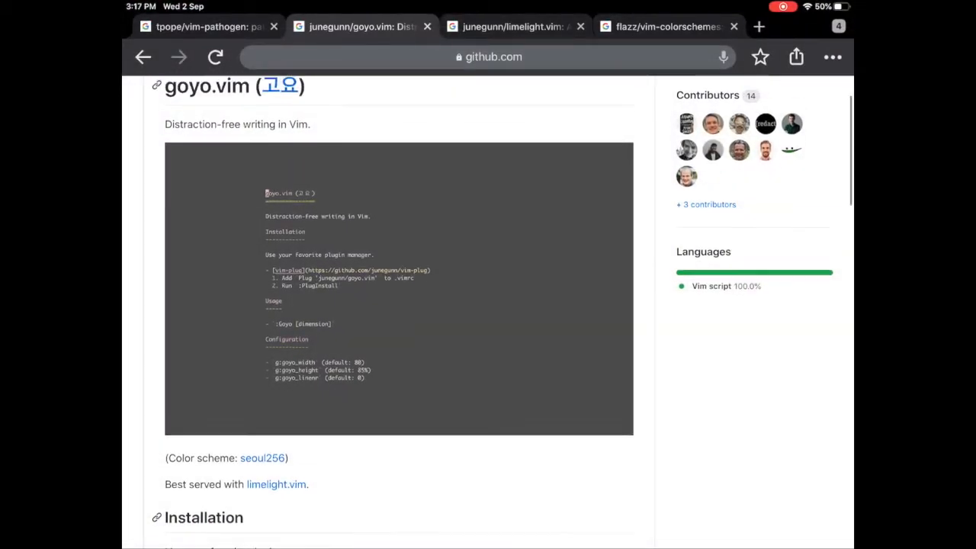
{"action": "scroll", "scroll_direction": "up", "scroll_amount": 3}
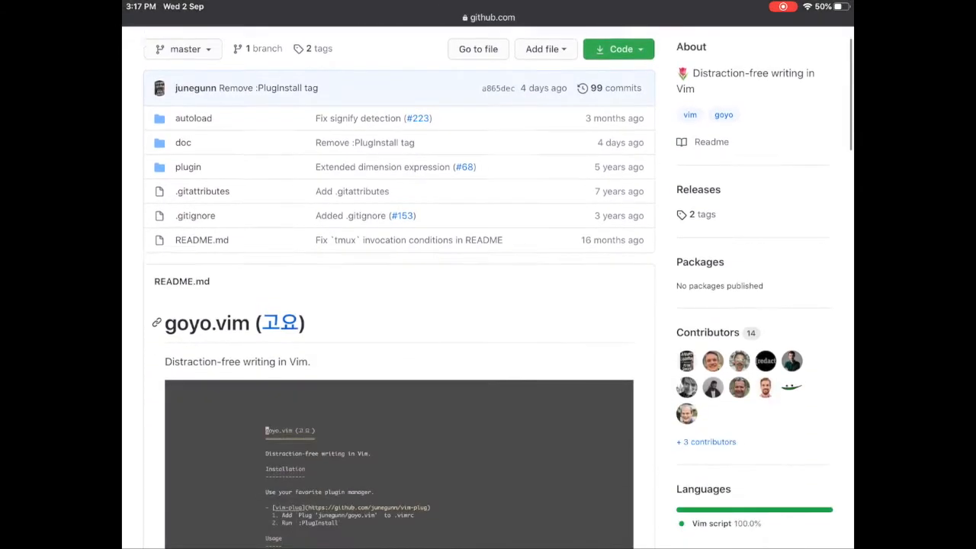
{"action": "scroll", "scroll_direction": "down", "scroll_amount": 3}
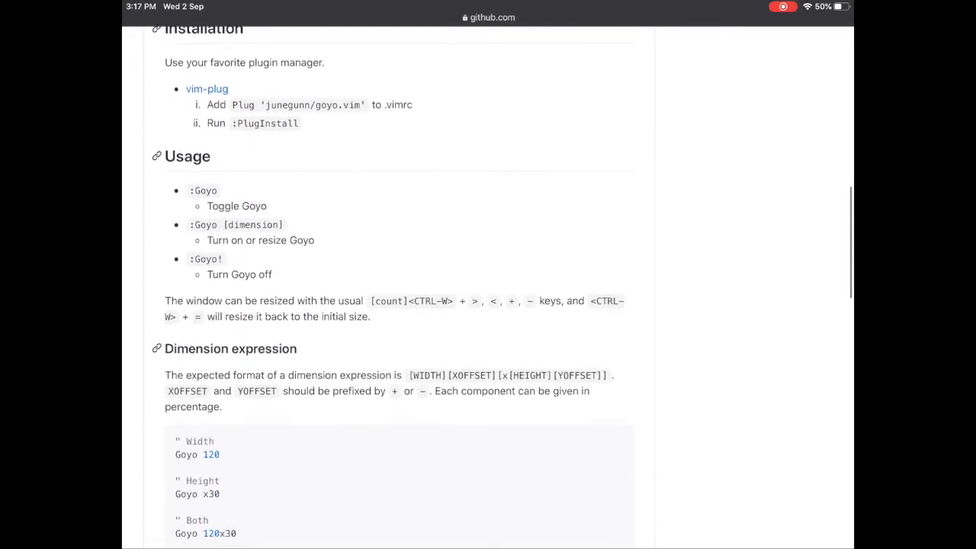
{"action": "scroll", "scroll_direction": "down", "scroll_amount": 3}
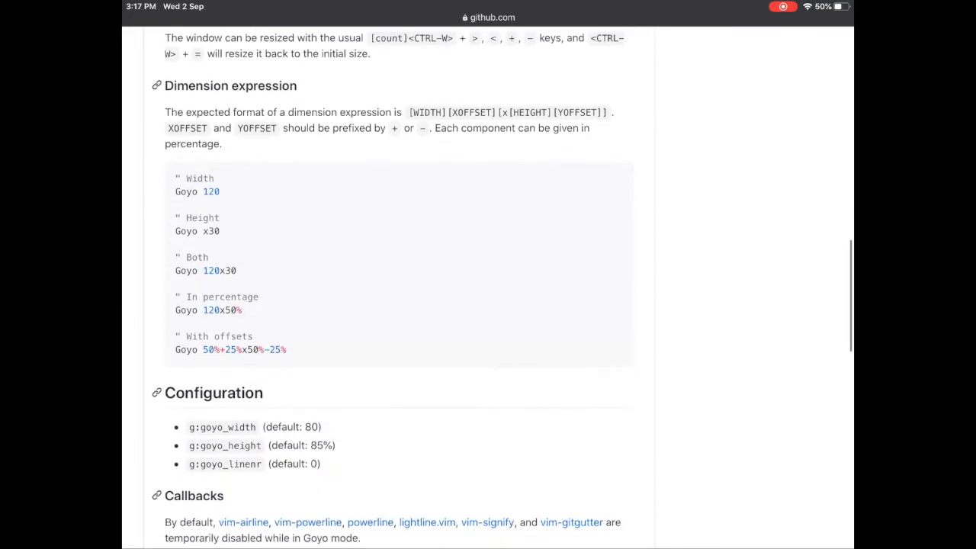
{"action": "scroll", "scroll_direction": "up", "scroll_amount": 3}
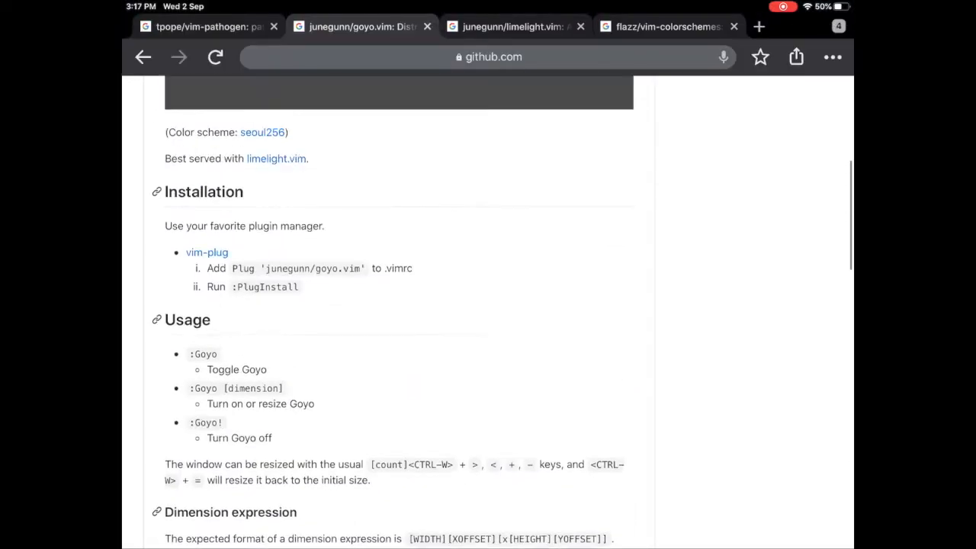
{"action": "scroll", "scroll_direction": "up", "scroll_amount": 3}
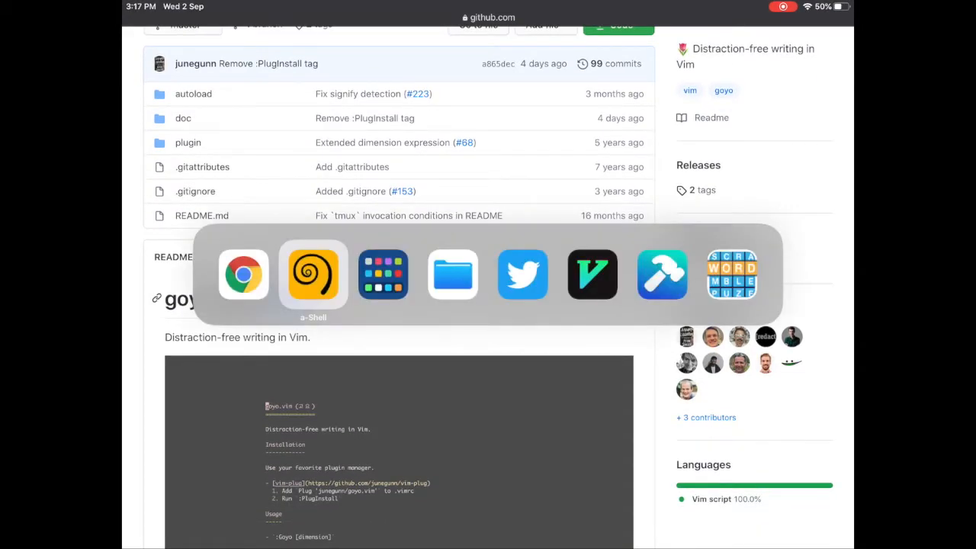
Return to a-Shell and change into .vim, then into its bundle subfolder
{"action": "left_click", "coordinate": [312, 274]}
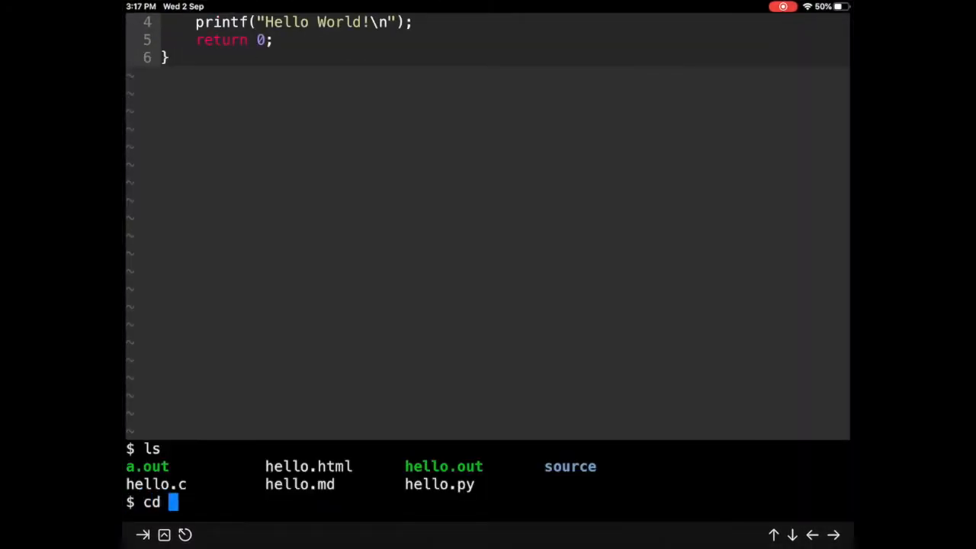
{"action": "type", "text": ".vim/"}
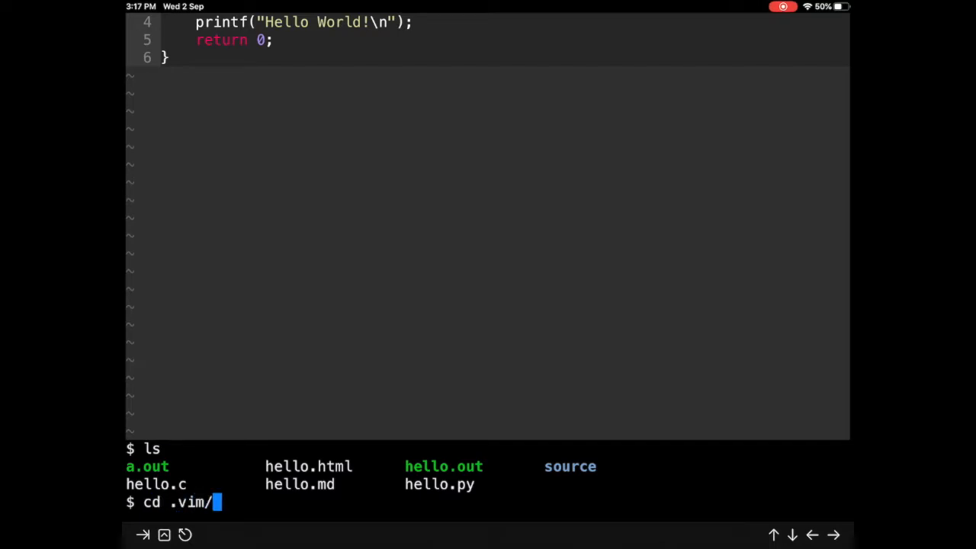
{"action": "key", "text": "Return"}
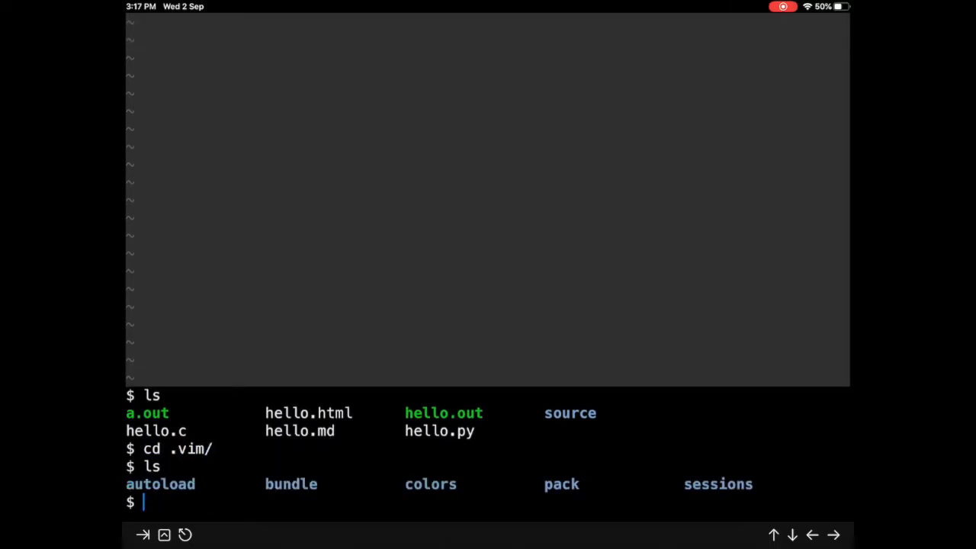
{"action": "type", "text": "cd v"}
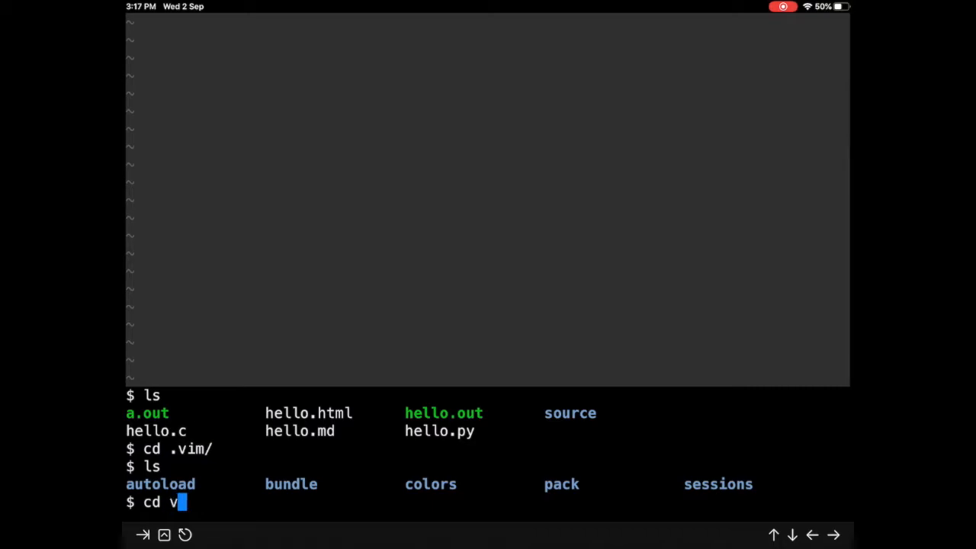
{"action": "type", "text": "u"}
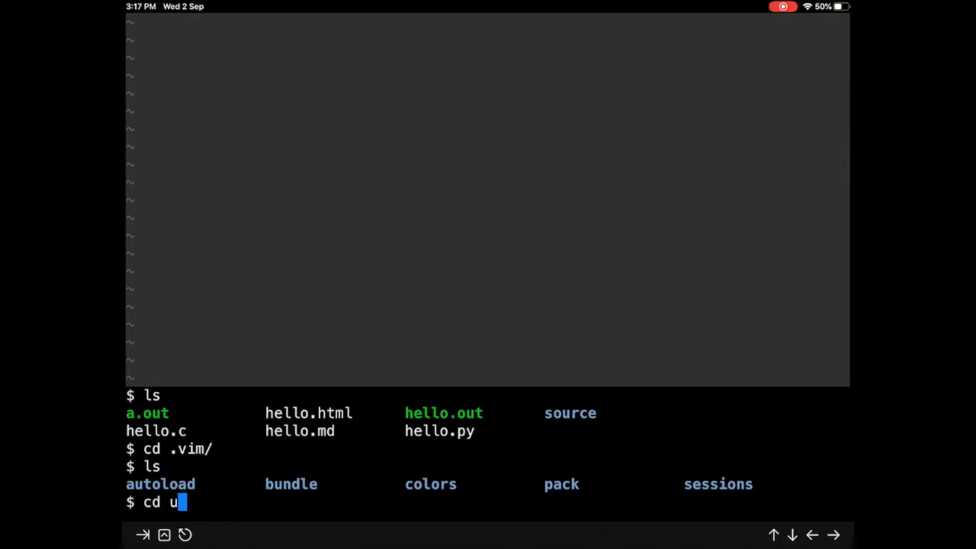
{"action": "type", "text": "bundl"}
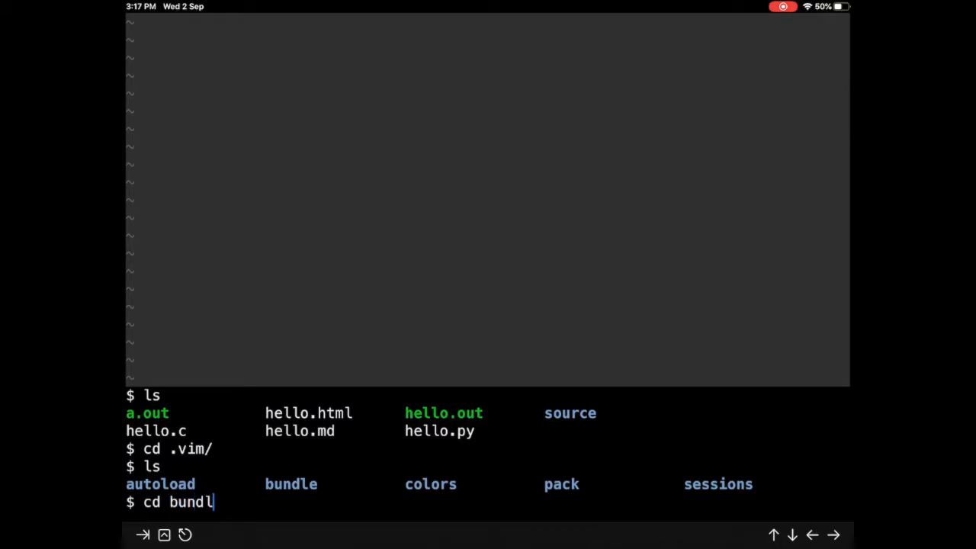
{"action": "key", "text": "Return"}
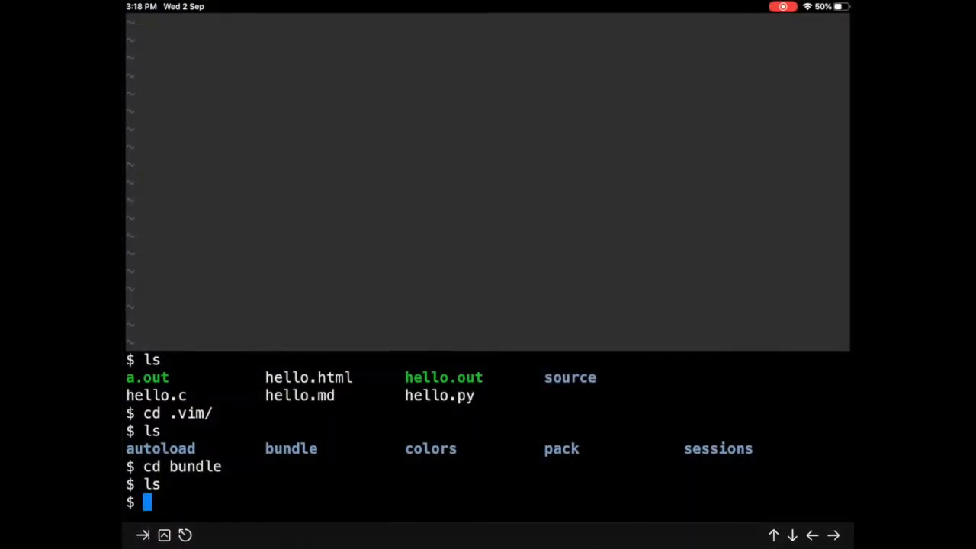
Launch IPython, run 'from dulwich import porcelain', and recall the earlier clone line
{"action": "type", "text": "ipython"}
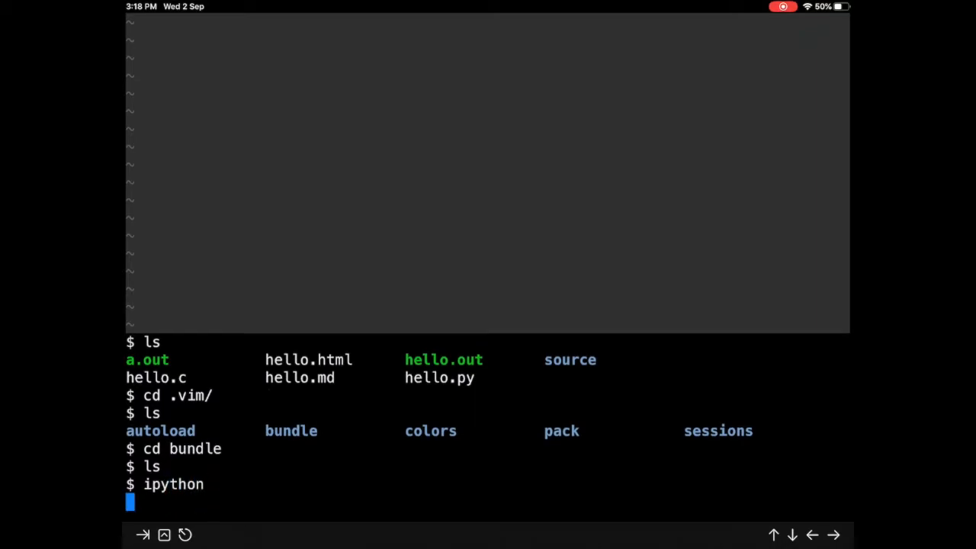
{"action": "key", "text": "Return"}
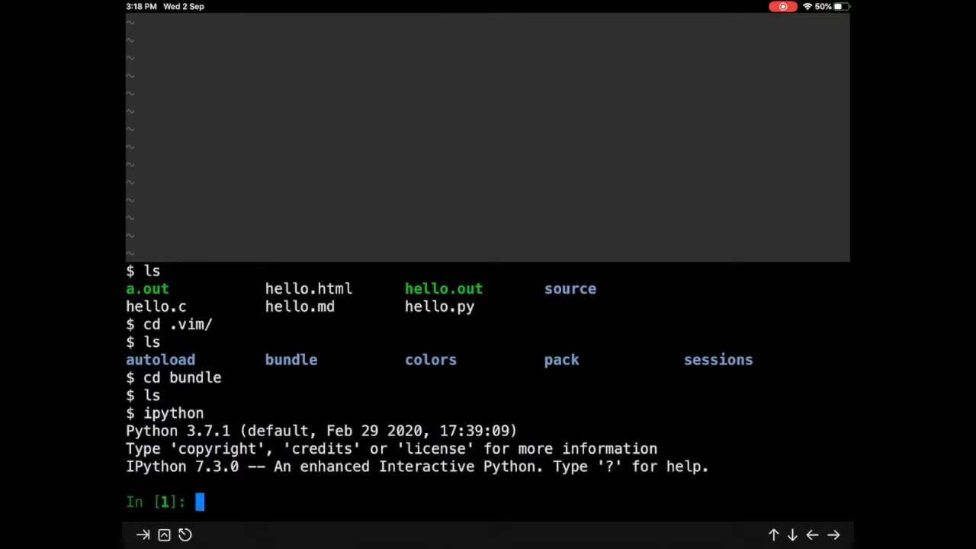
{"action": "type", "text": "from dulwich import porcelain"}
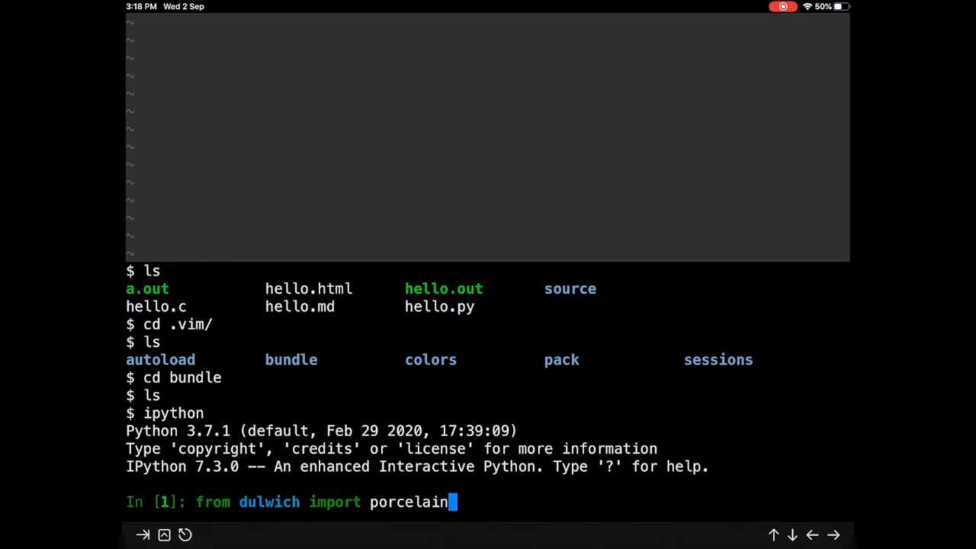
{"action": "key", "text": "Return"}
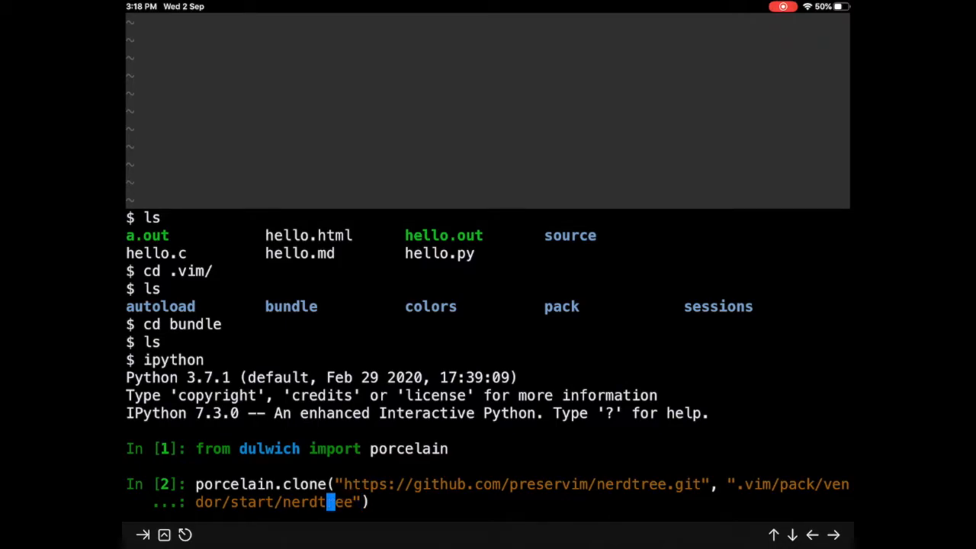
{"action": "key", "text": "BackSpace"}
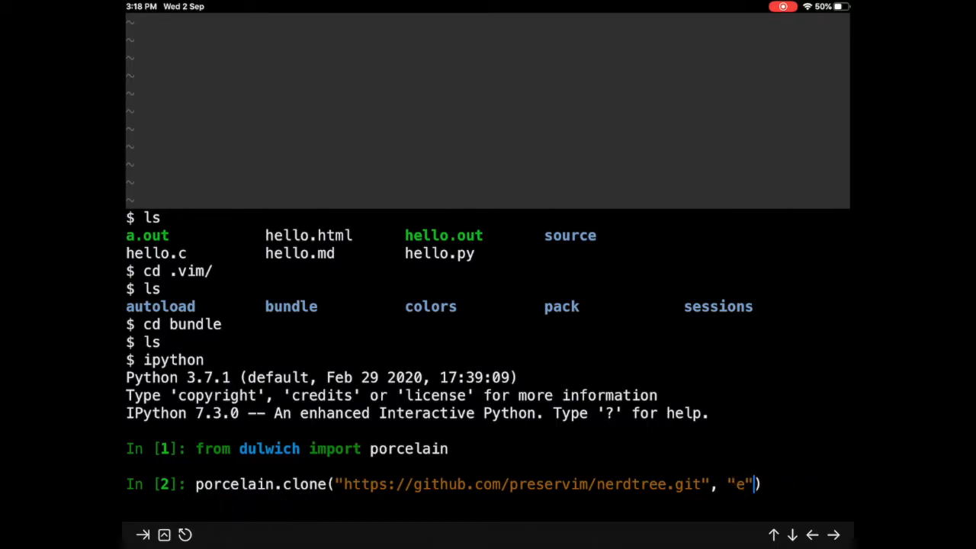
{"action": "key", "text": "backspace"}
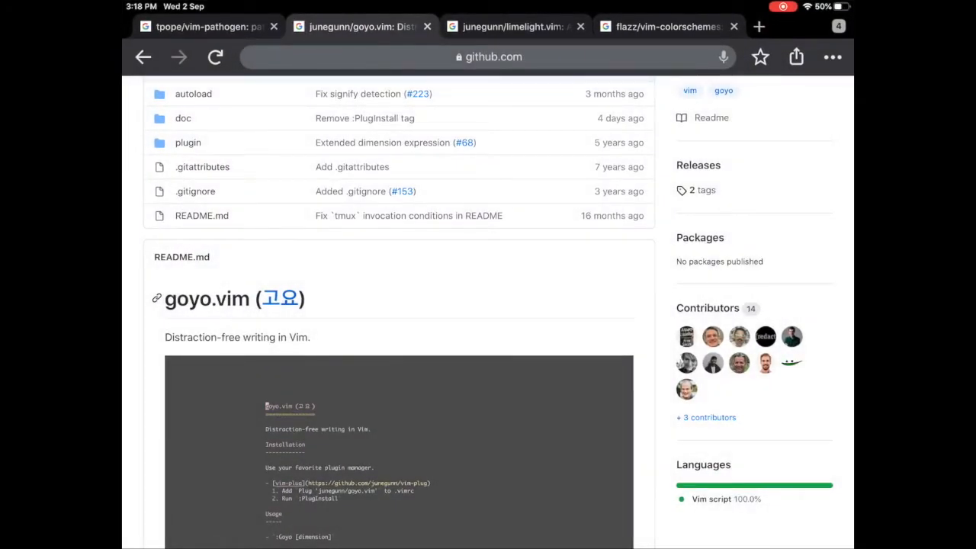
{"action": "left_click", "coordinate": [488, 57]}
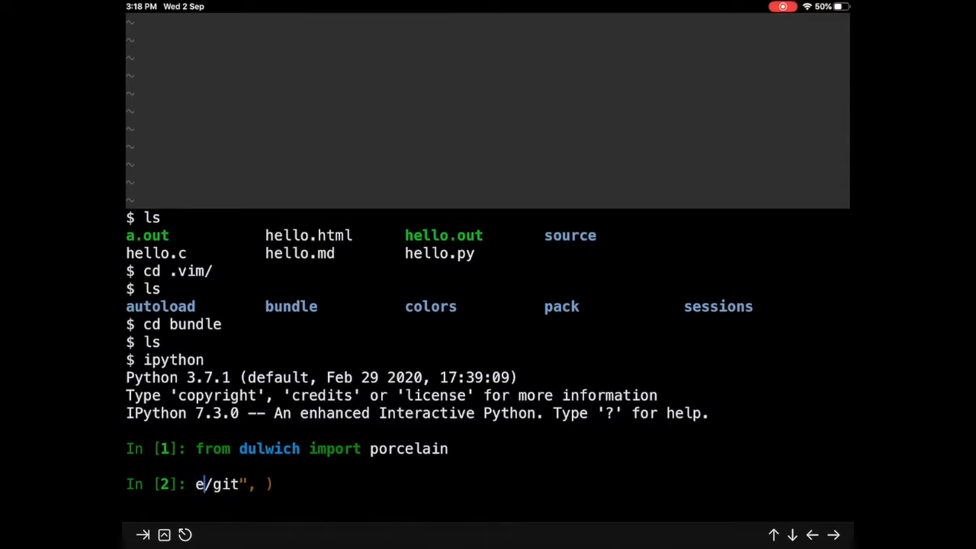
{"action": "key", "text": "ctrl+u"}
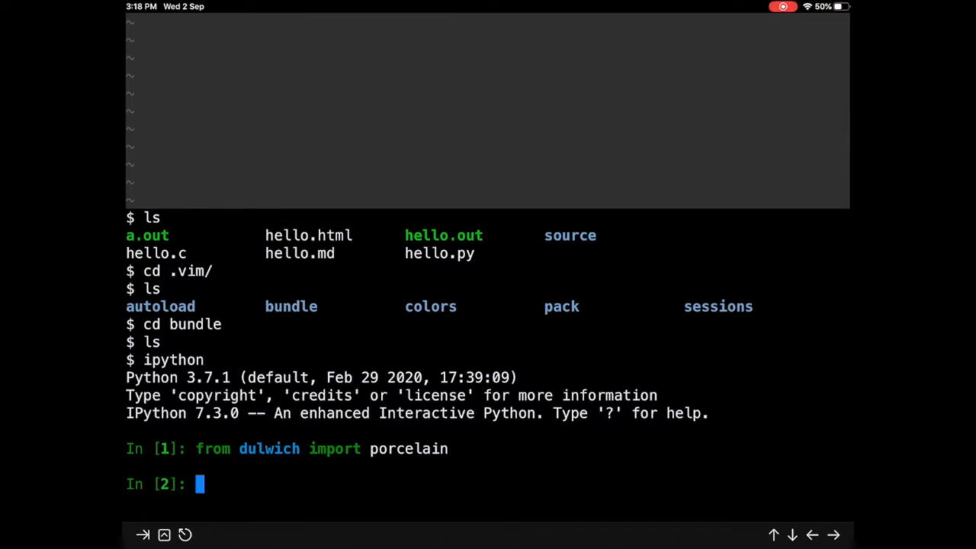
{"action": "type", "text": "porc"}
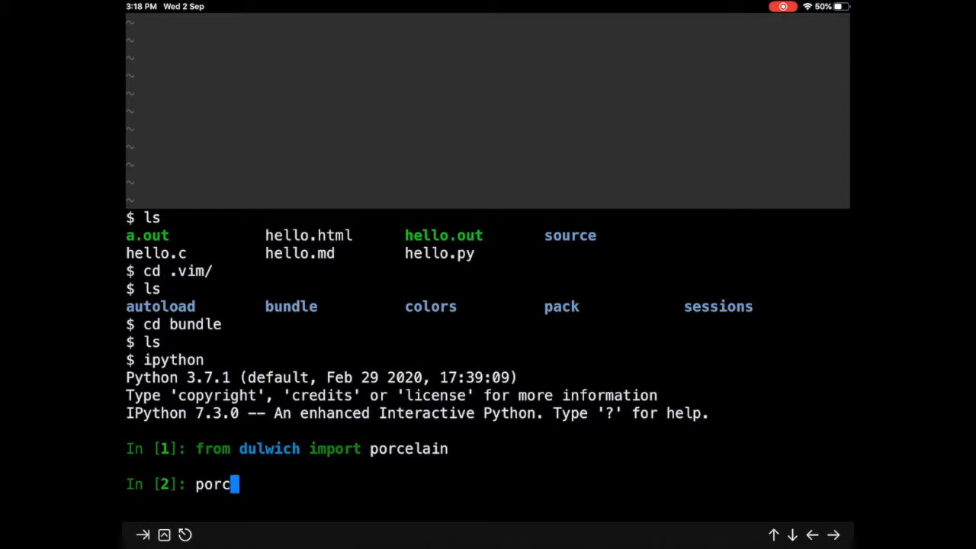
{"action": "type", "text": "elain."}
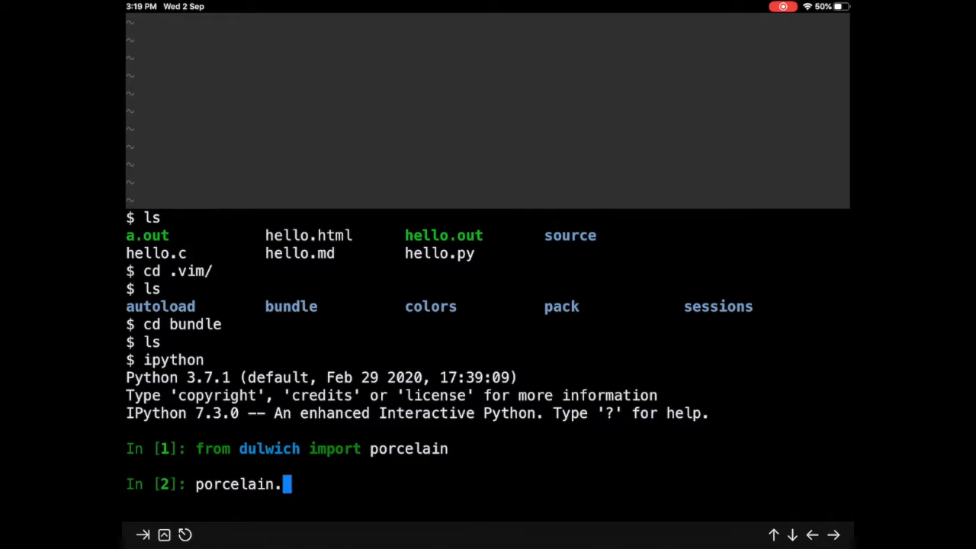
{"action": "type", "text": "cloe"}
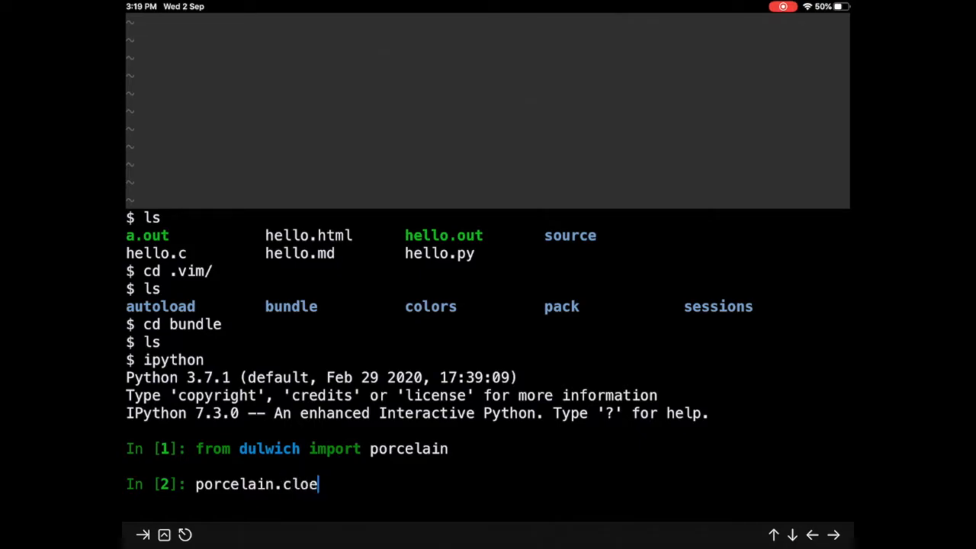
{"action": "type", "text": "ne("}
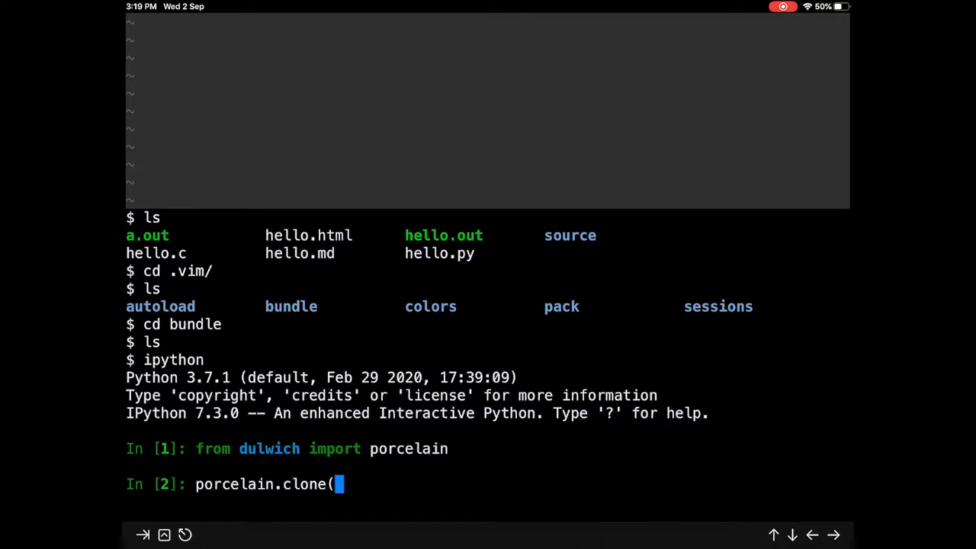
{"action": "type", "text": "\""}
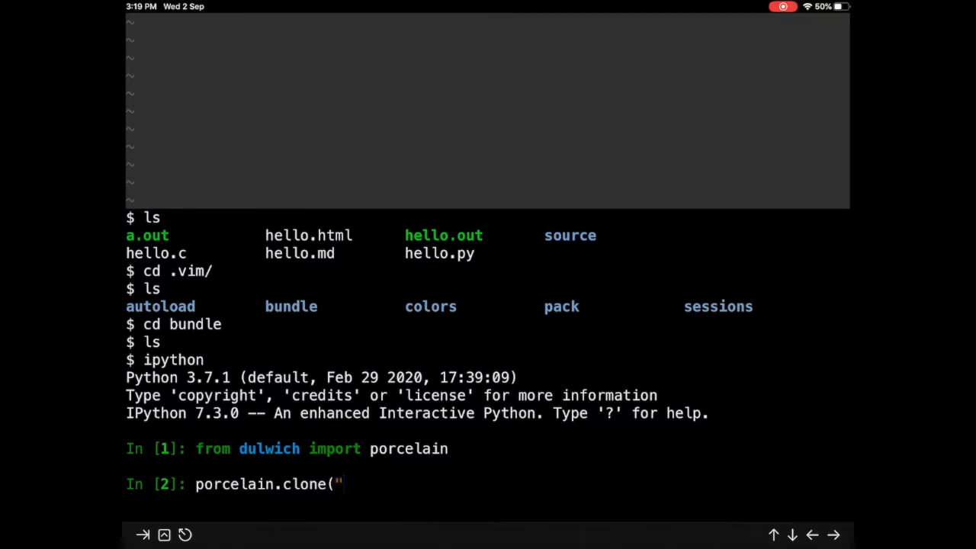
{"action": "type", "text": "https://github.com/junegunn/goyo.vim"}
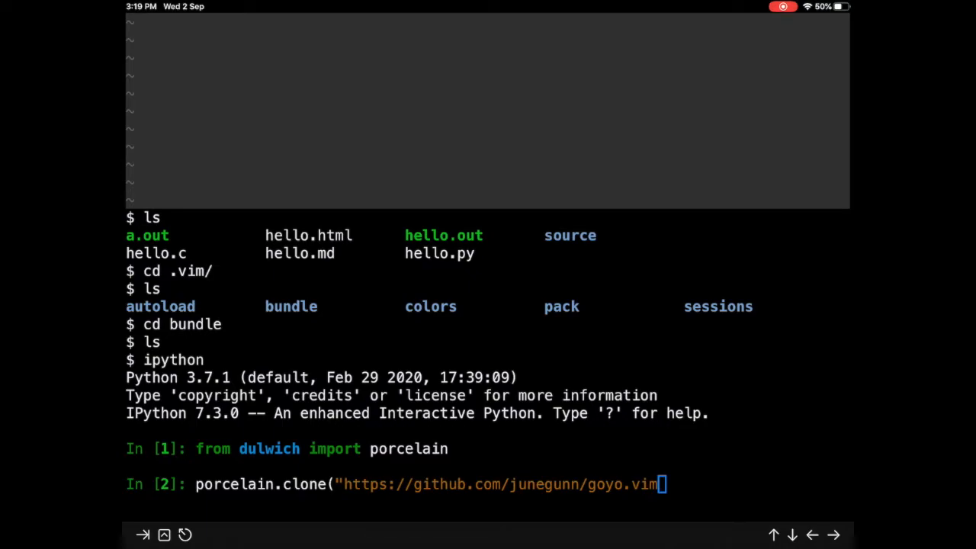
{"action": "type", "text": ", \""}
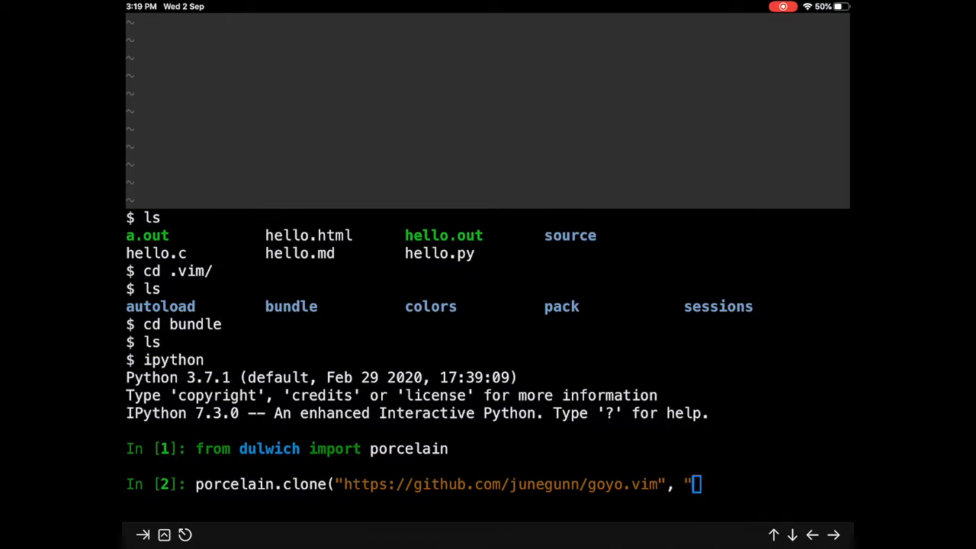
{"action": "type", "text": "goy"}
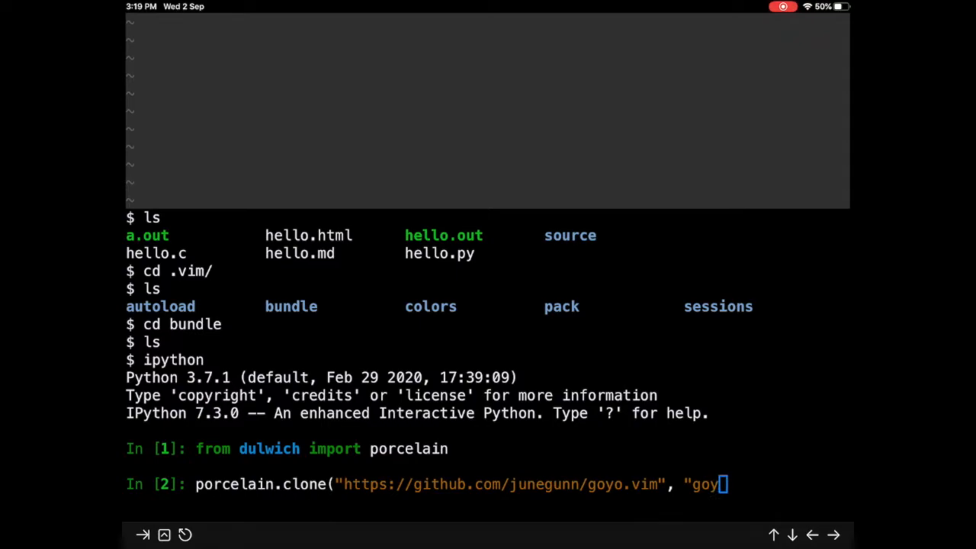
{"action": "type", "text": "o.vim"}
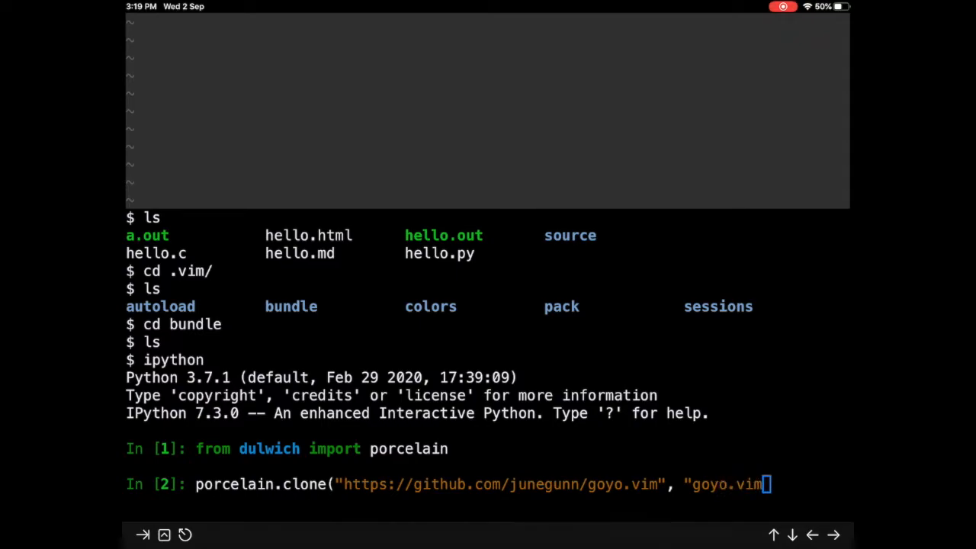
{"action": "type", "text": ")"}
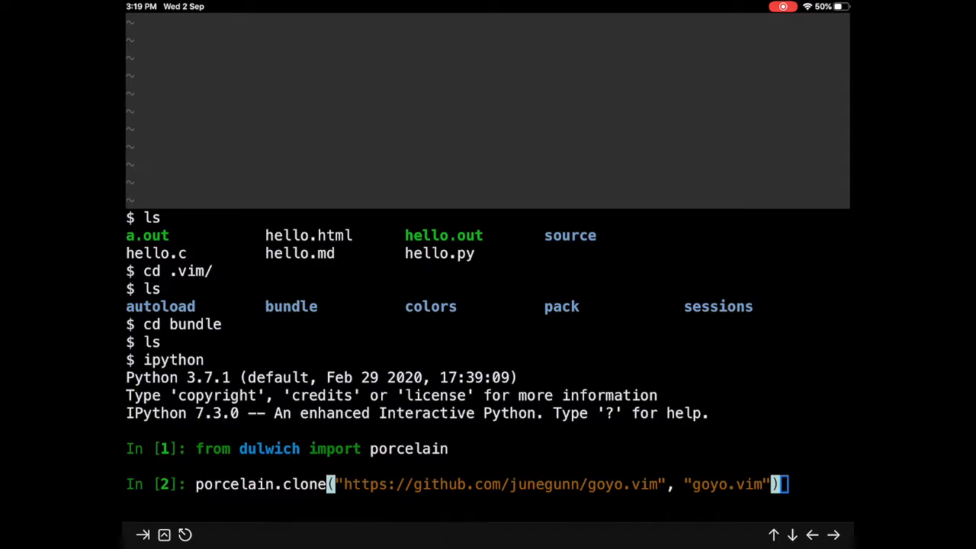
{"action": "key", "text": "Return"}
{"action": "type", "text": "exit"}
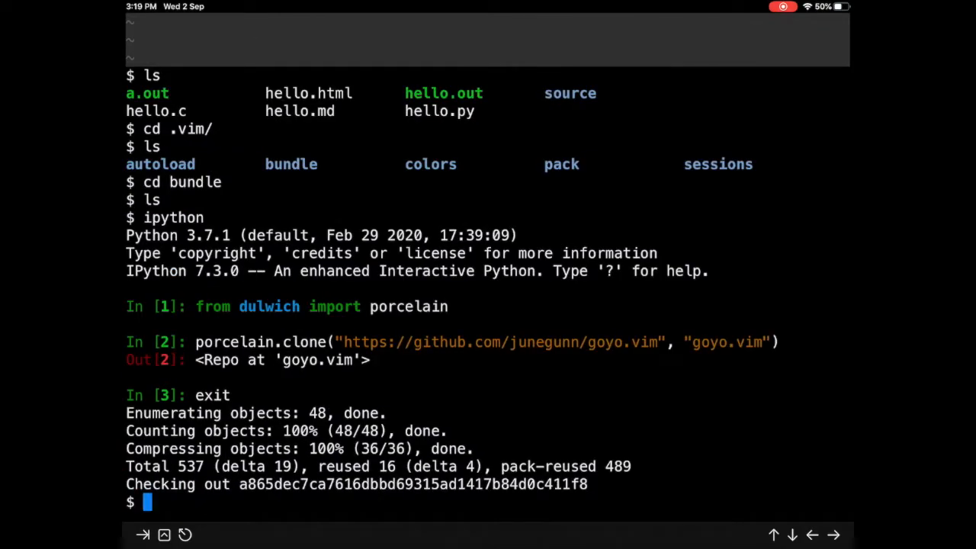
Enter 'vim ~/Documents/hello.c' at the cleared shell prompt
{"action": "type", "text": "vim ~/Documents/hello.c"}
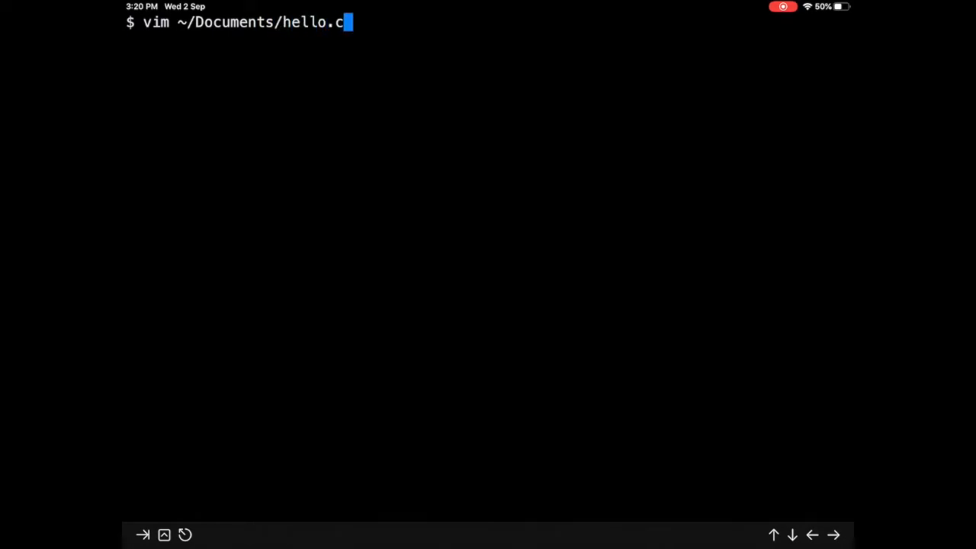
Open hello.c in vim and switch on Goyo distraction-free mode
{"action": "key", "text": "Return"}
{"action": "type", "text": ":"}
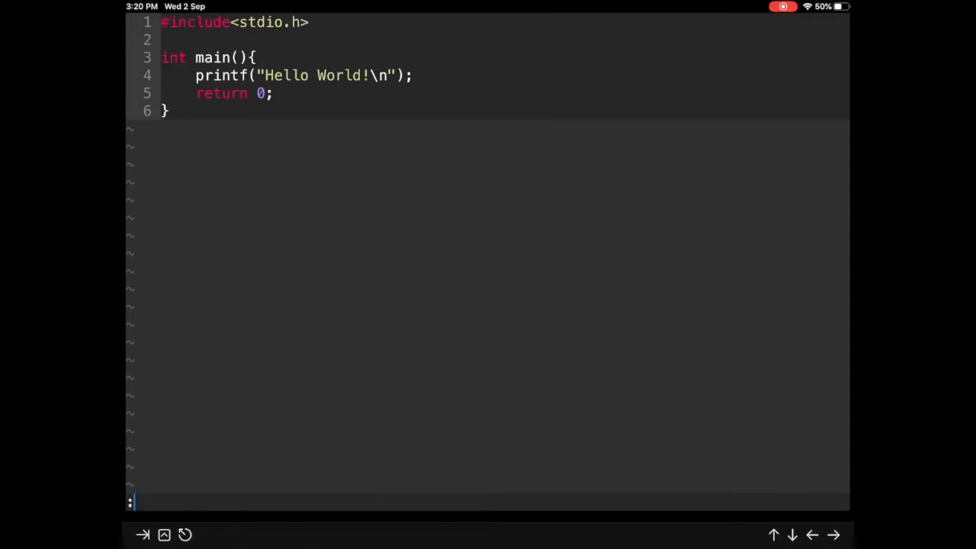
{"action": "type", "text": "Go"}
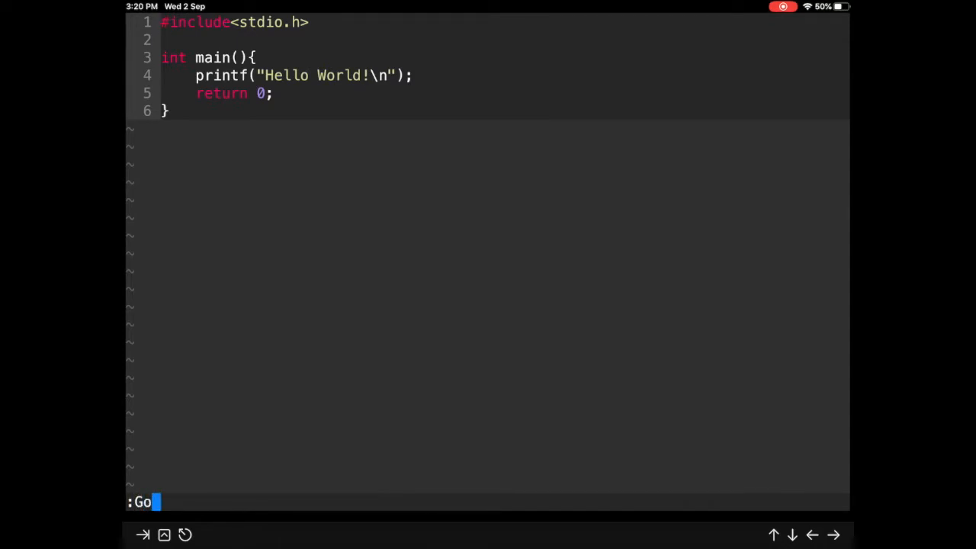
{"action": "type", "text": "yo"}
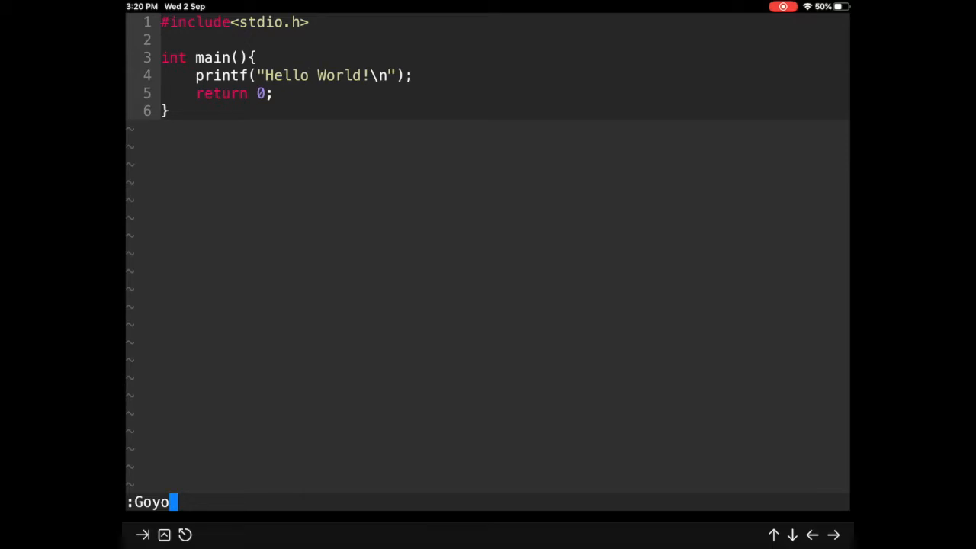
{"action": "key", "text": "Return"}
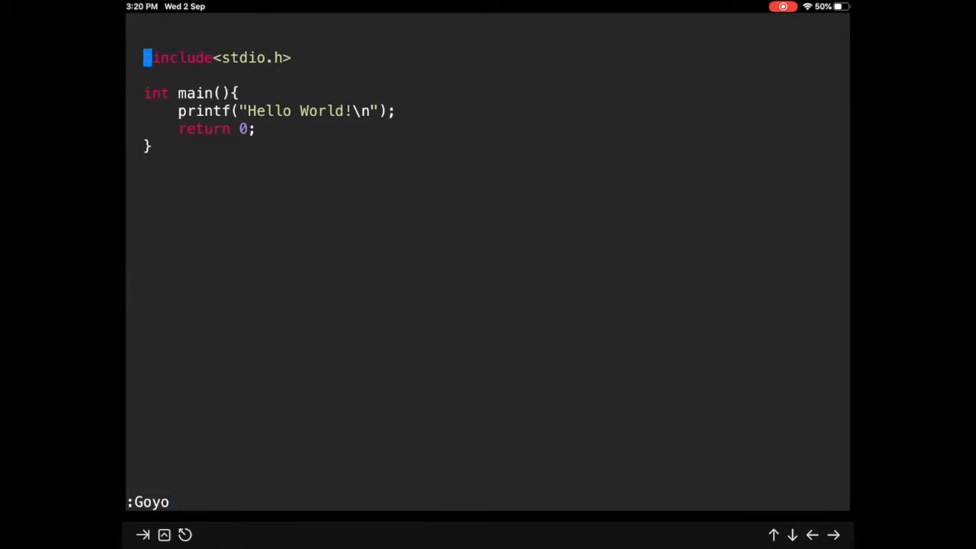
{"action": "type", "text": "#"}
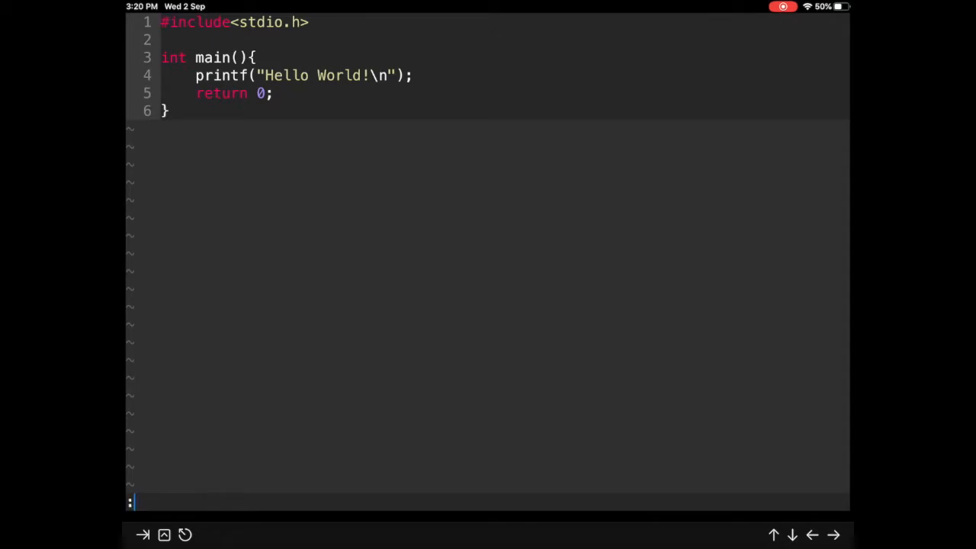
Clear the a-Shell terminal screen
{"action": "type", "text": "cle"}
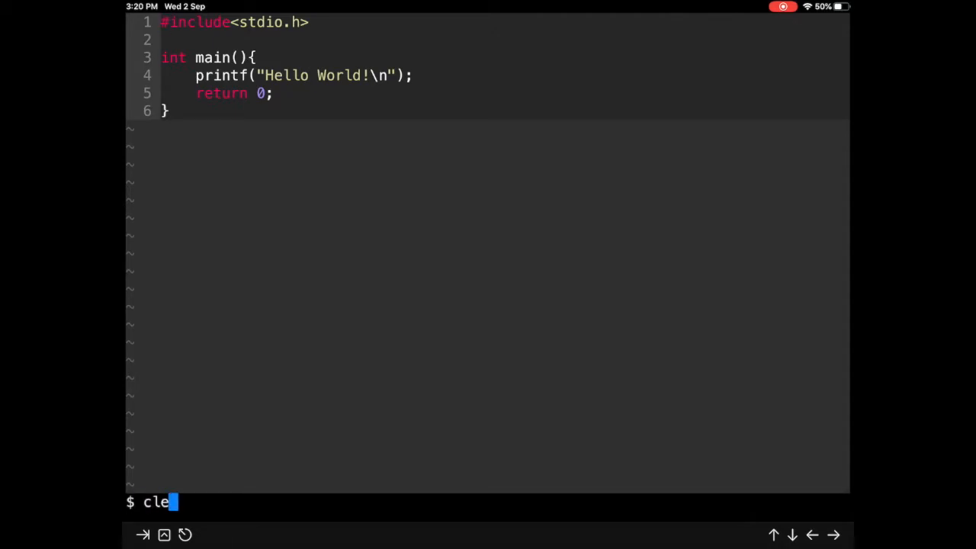
{"action": "key", "text": "Return"}
{"action": "type", "text": "pwd"}
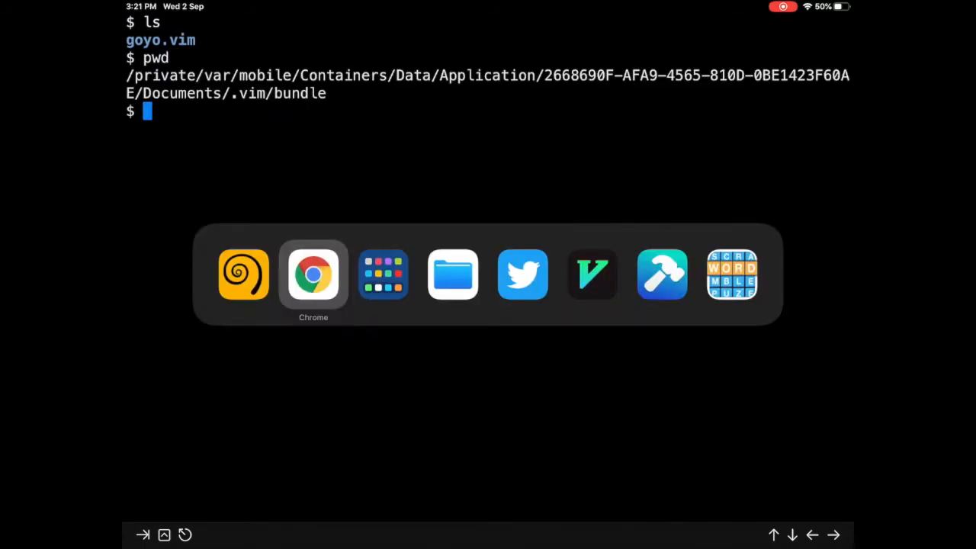
Scroll the limelight.vim README in Chrome, then type ipython back in a-Shell
{"action": "left_click", "coordinate": [313, 274]}
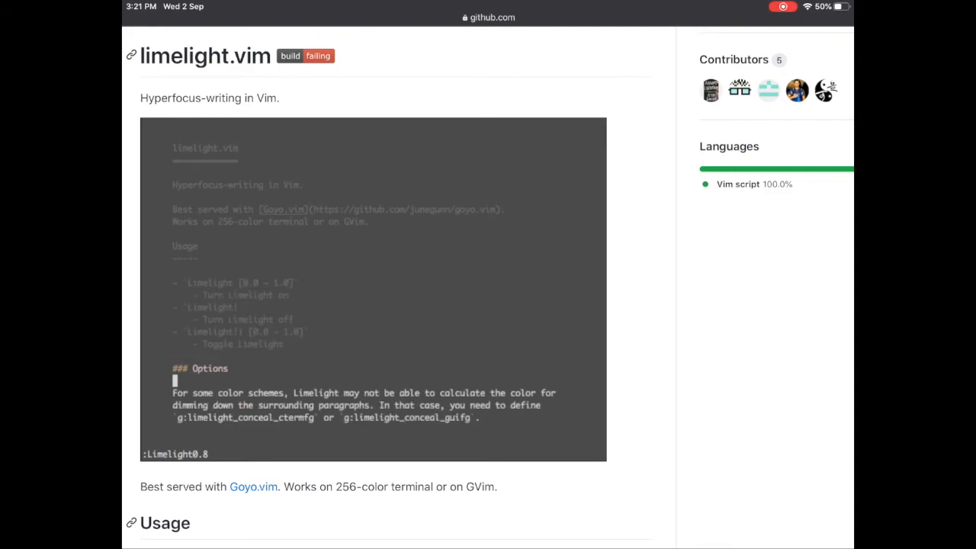
{"action": "scroll", "scroll_direction": "down", "scroll_amount": 3}
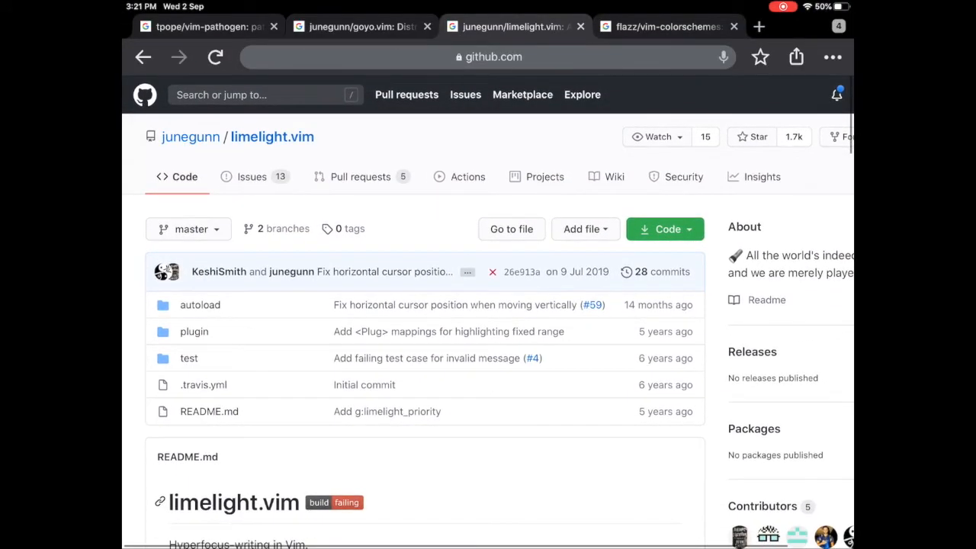
{"action": "left_click", "coordinate": [488, 57]}
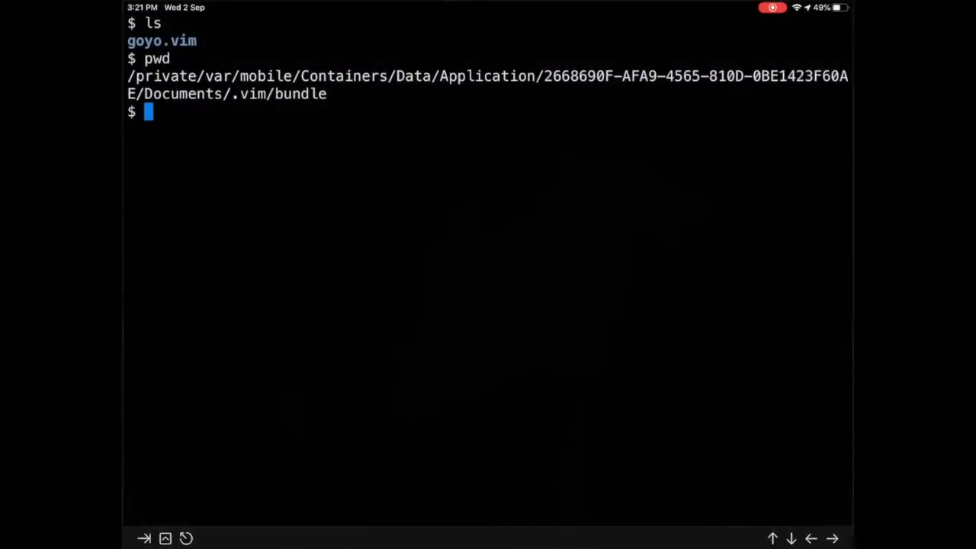
{"action": "type", "text": "ipython"}
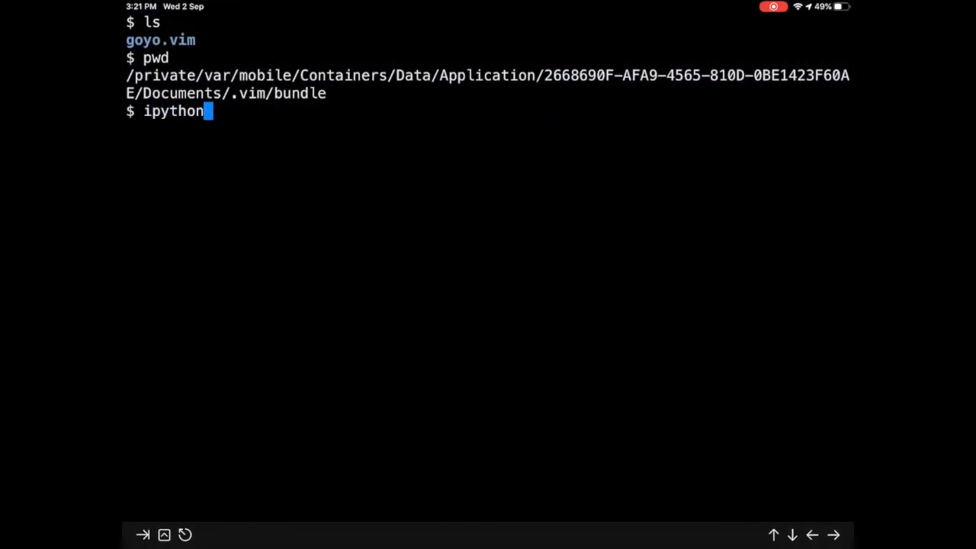
Start IPython and run porcelain.clone for limelight.vim into a "limelight.vim" folder
{"action": "key", "text": "Return"}
{"action": "type", "text": "from dulwich import porcelain"}
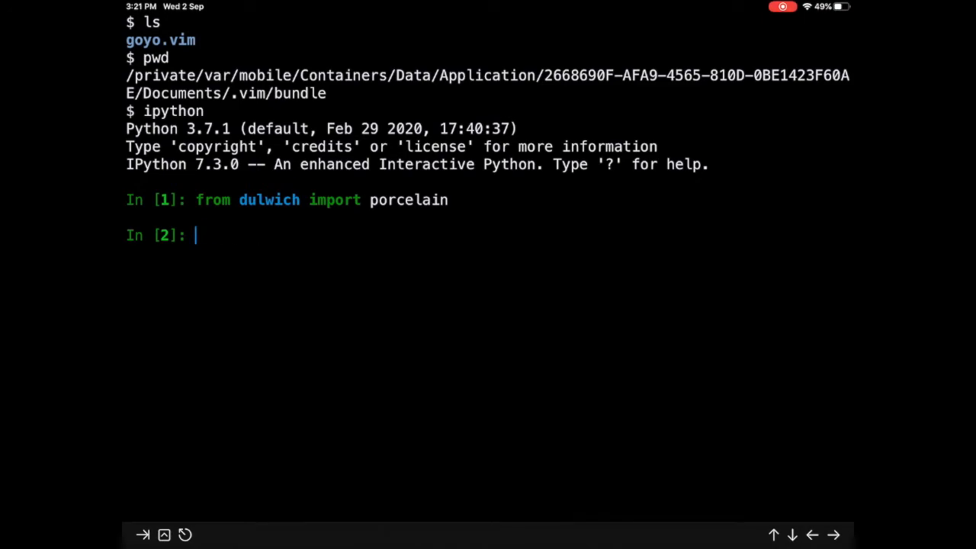
{"action": "type", "text": "p"}
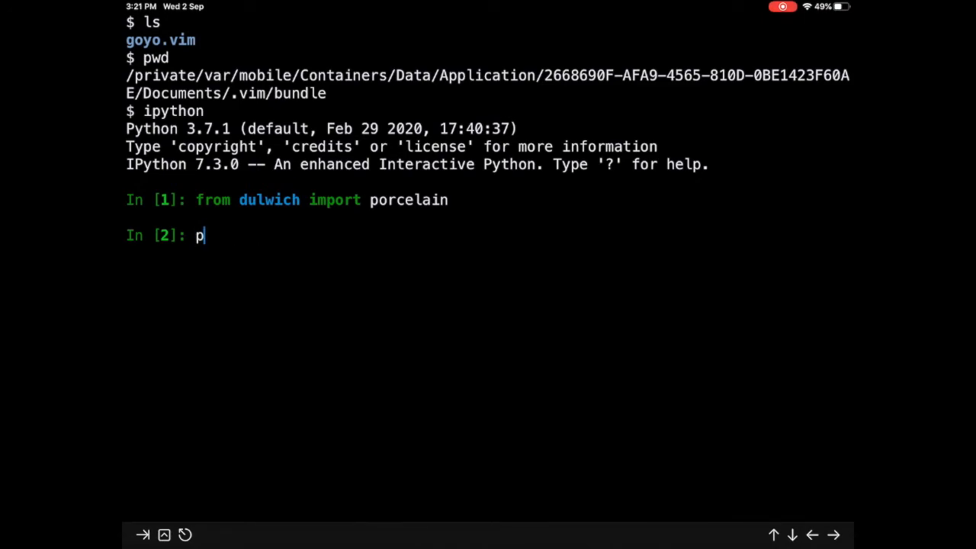
{"action": "type", "text": "orcelain.cln"}
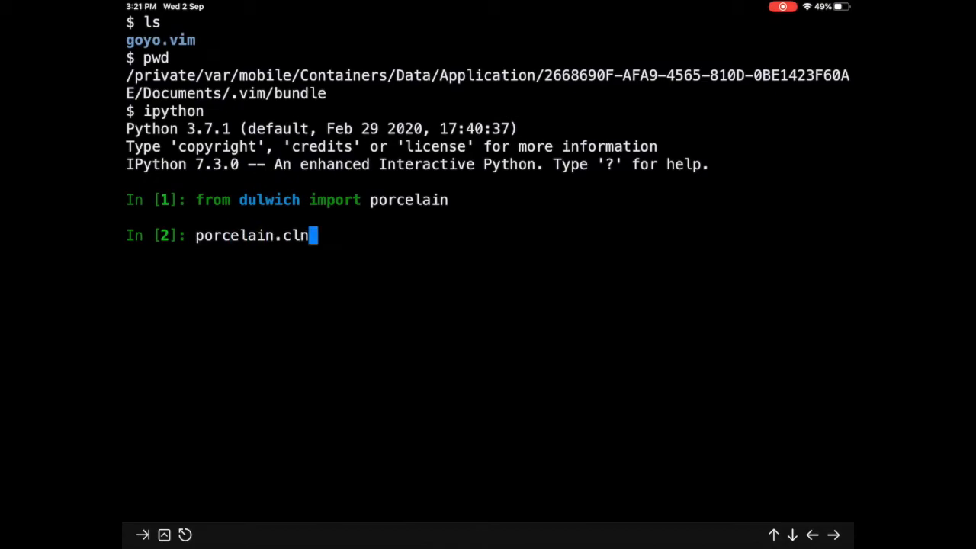
{"action": "type", "text": "one("}
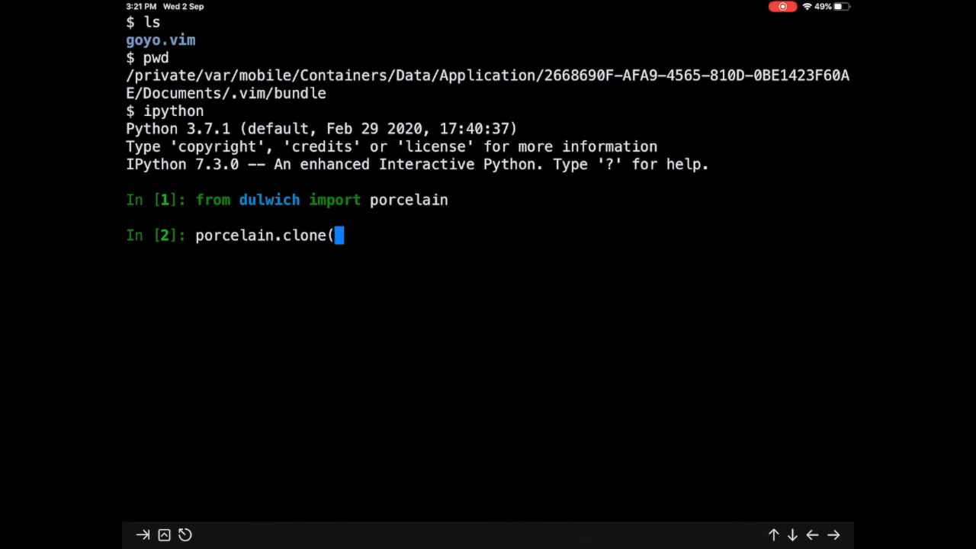
{"action": "type", "text": "\""}
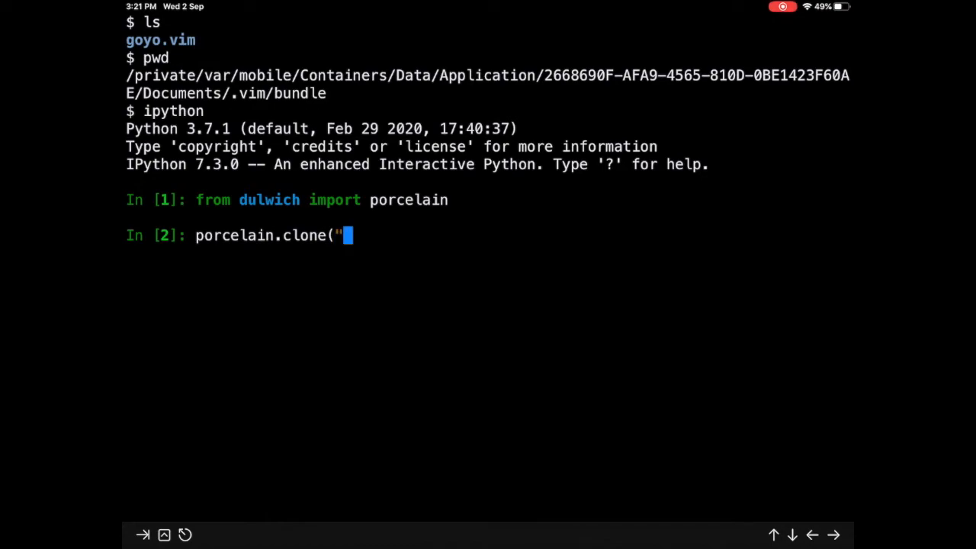
{"action": "type", "text": "https://github.com/junegunn/goyo.vim"}
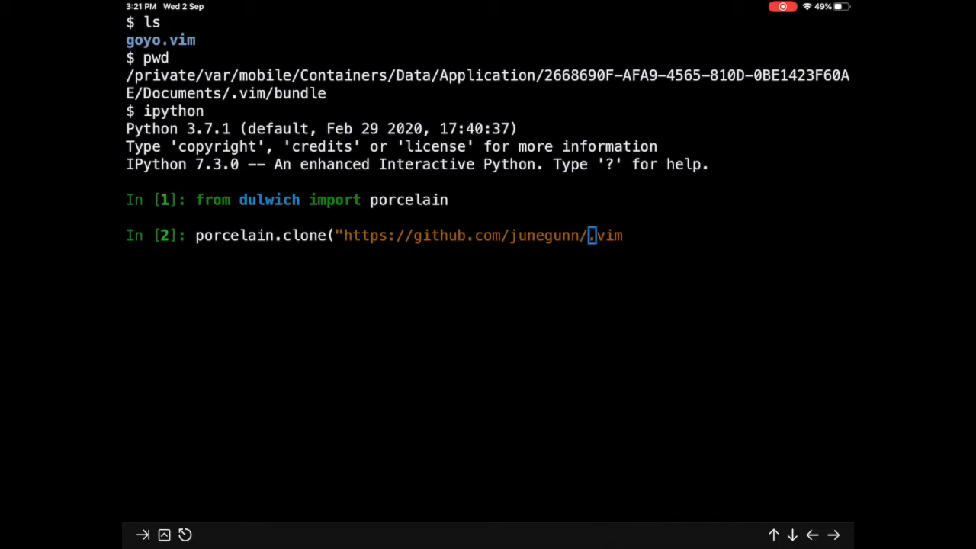
{"action": "type", "text": "limelight"}
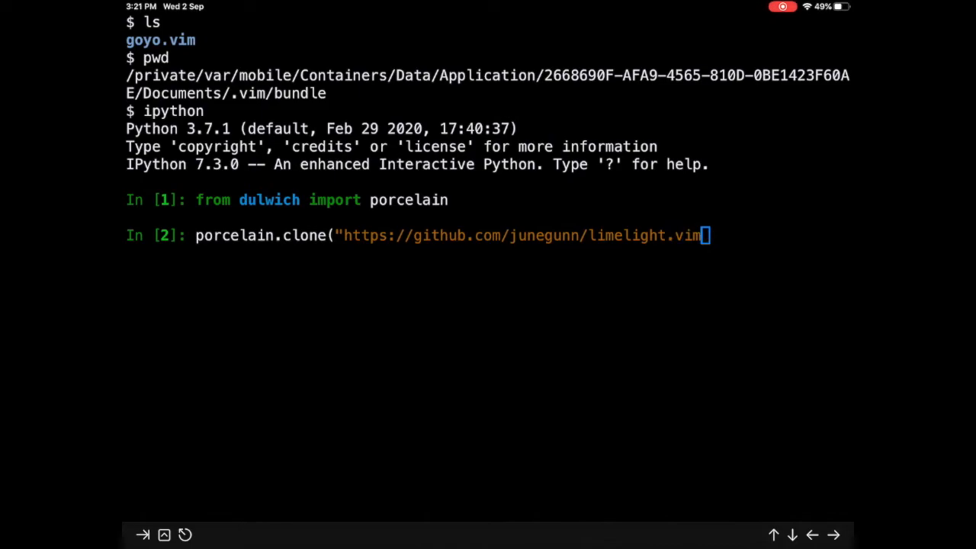
{"action": "type", "text": ", \"l"}
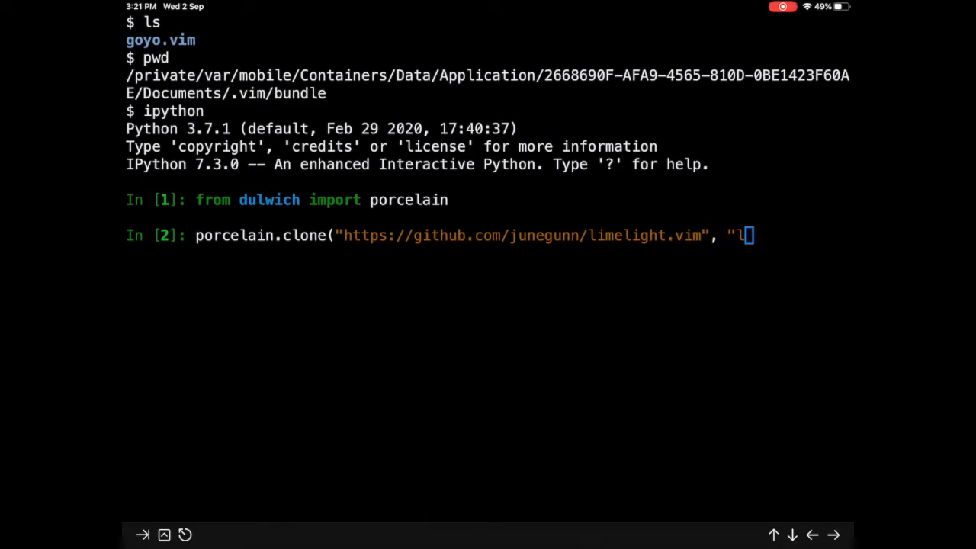
{"action": "type", "text": "imelight"}
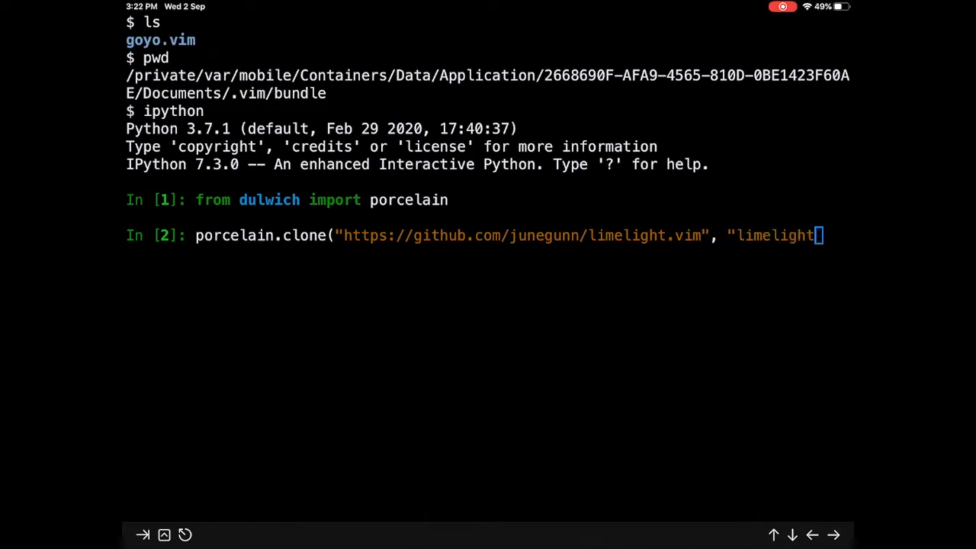
{"action": "type", "text": ".vim"}
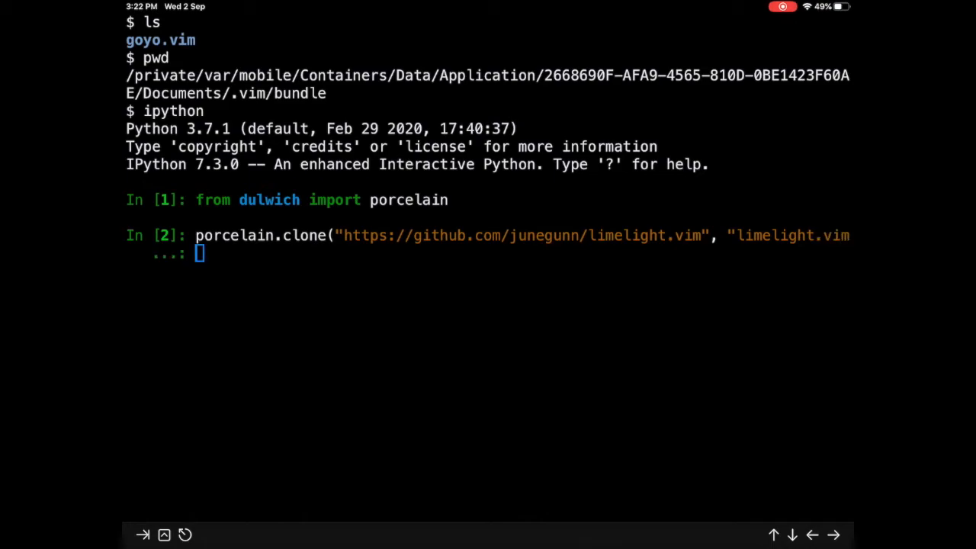
{"action": "type", "text": "\")"}
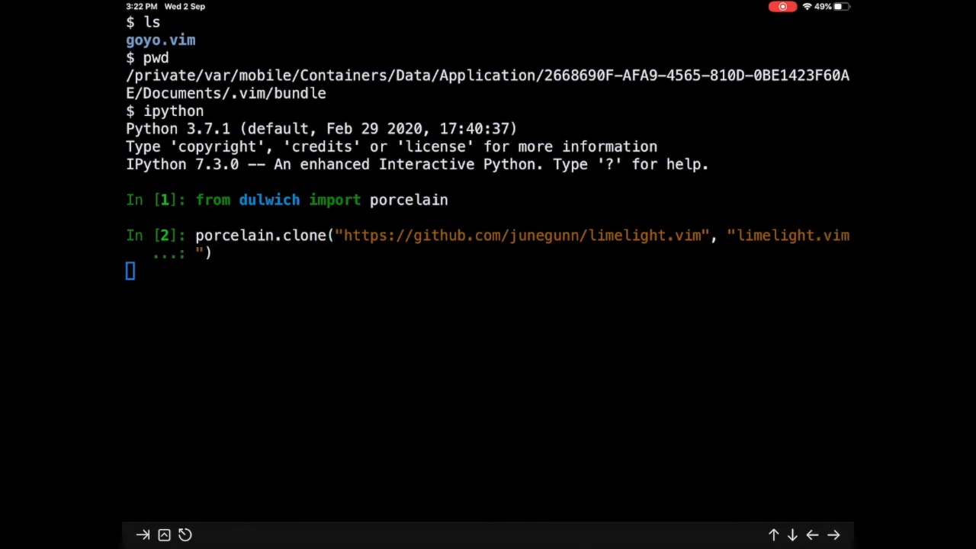
{"action": "key", "text": "Return"}
{"action": "type", "text": "l"}
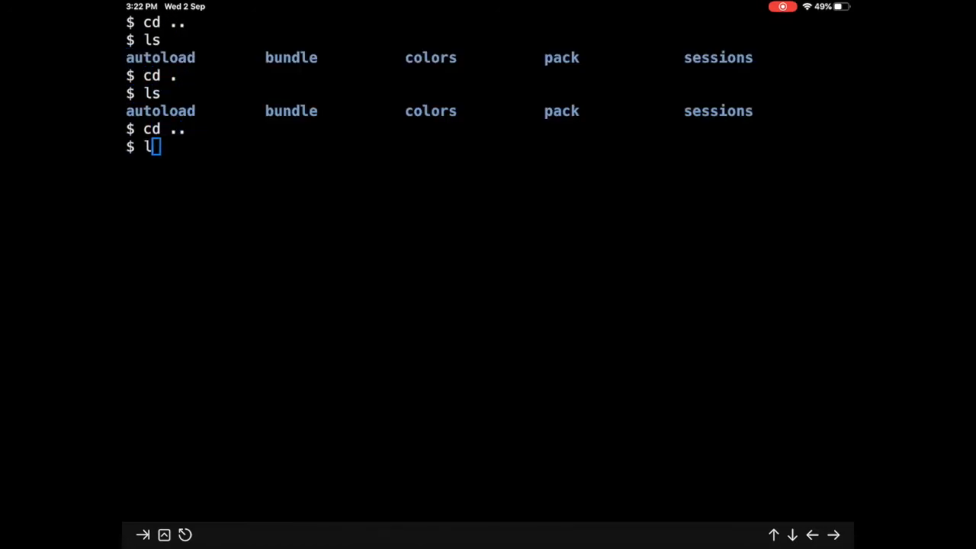
List the Documents folder, then open hello.md with vim
{"action": "key", "text": "Return"}
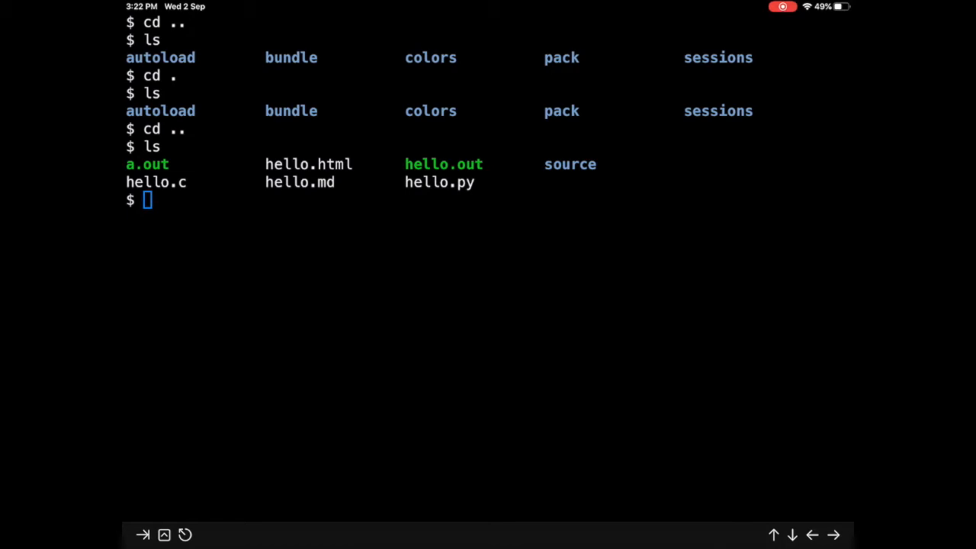
{"action": "type", "text": "vim"}
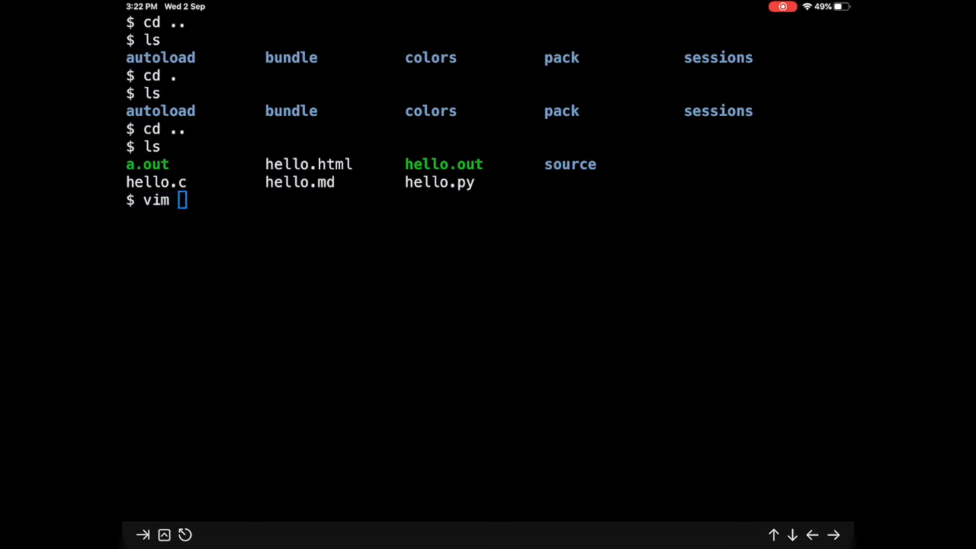
{"action": "type", "text": "hello.,"}
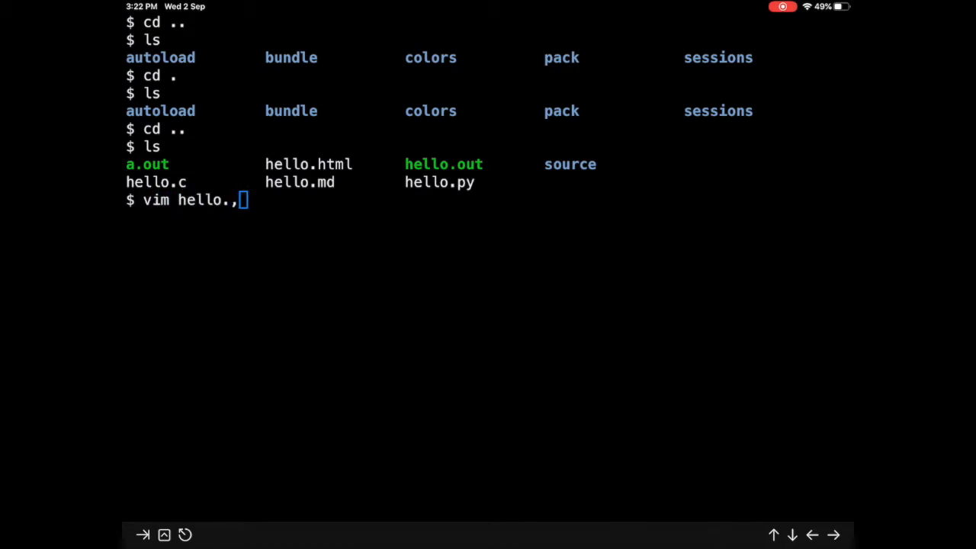
{"action": "key", "text": "Return"}
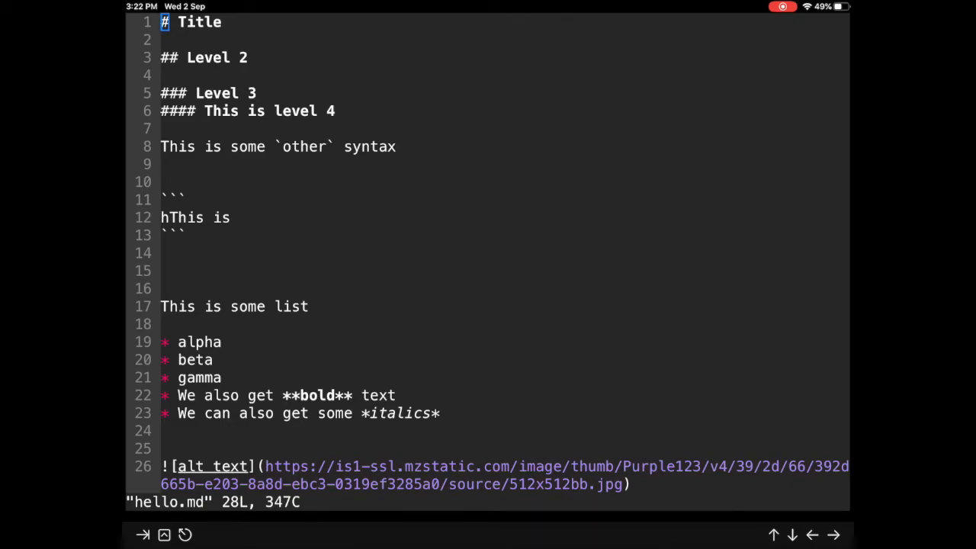
Enter :Goyo and :Limelight in vim to focus hello.md's current paragraph
{"action": "type", "text": ":Goyo"}
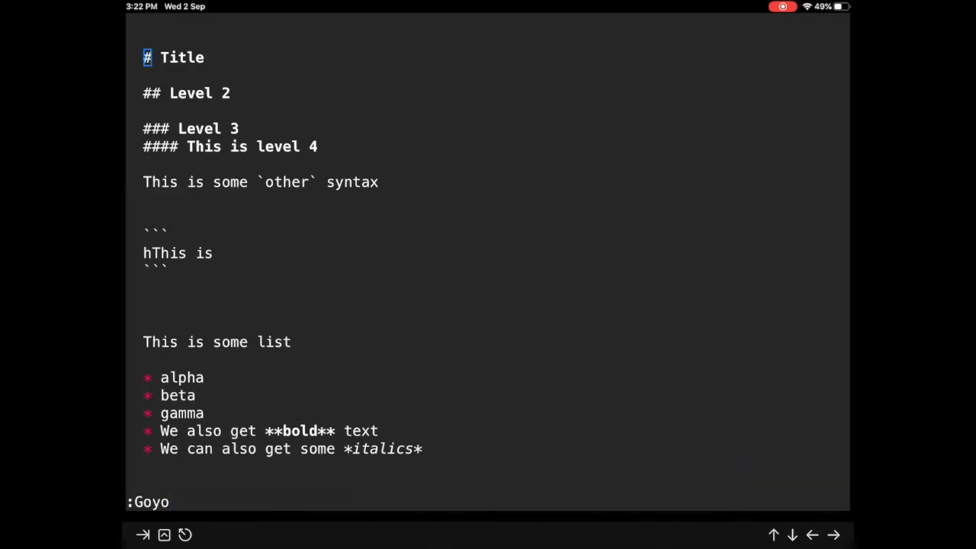
{"action": "type", "text": "Lin"}
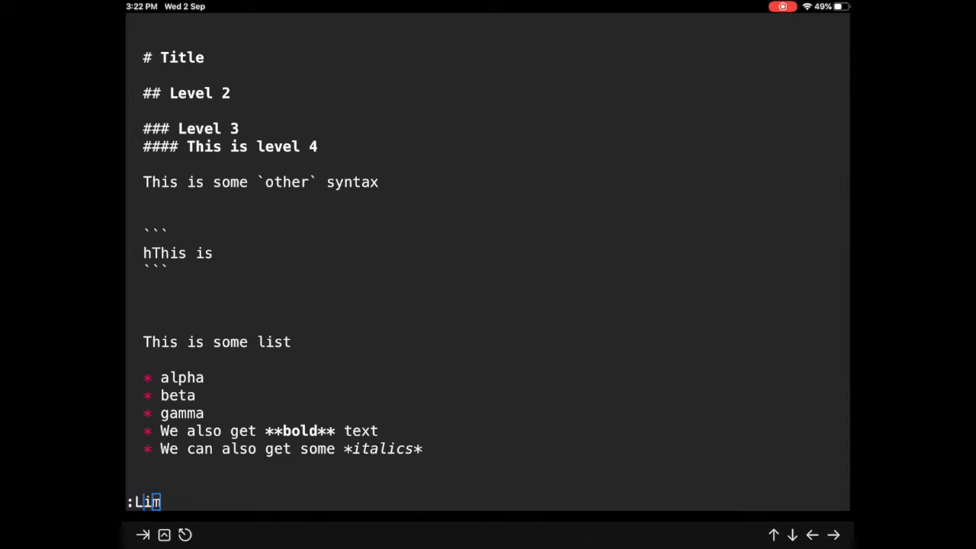
{"action": "type", "text": "melight"}
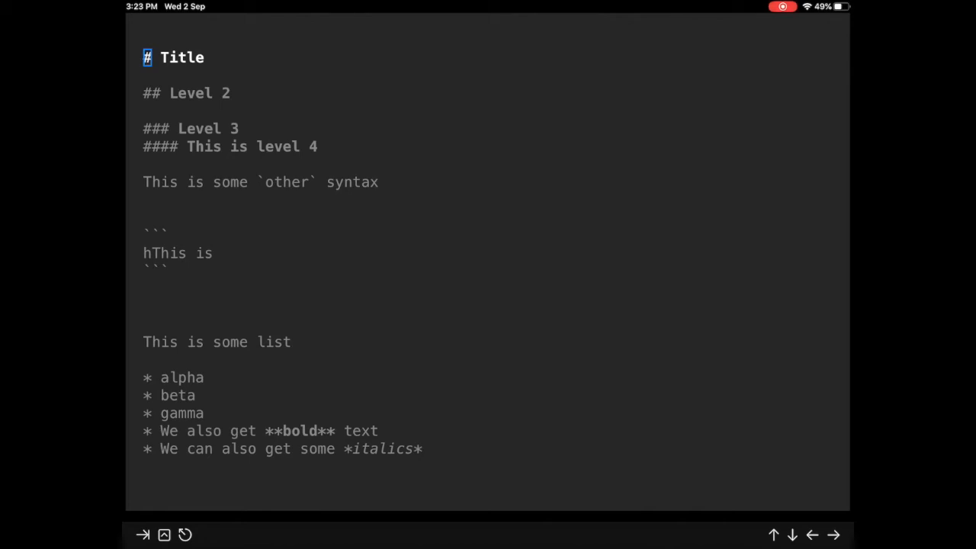
{"action": "type", "text": ":Limeli"}
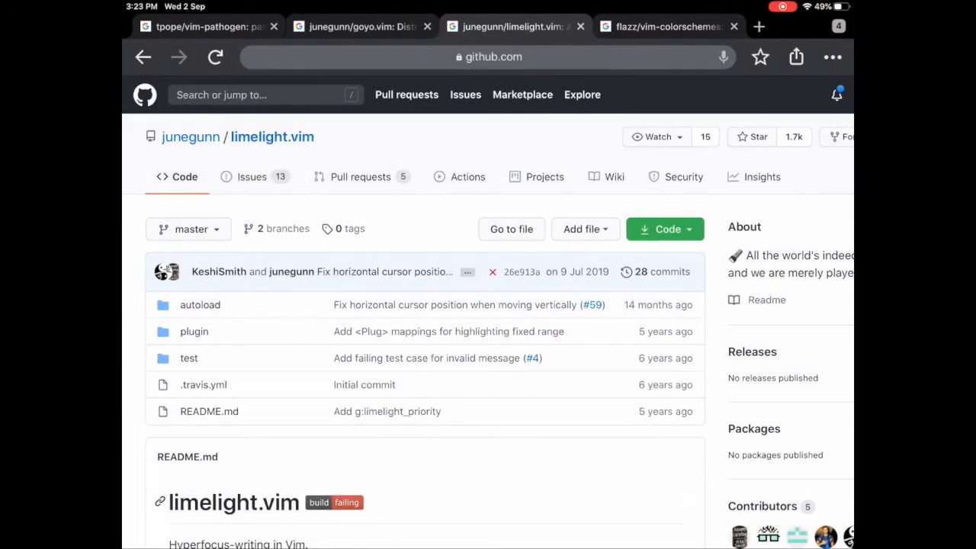
Scroll the goyo.vim README to its Usage and Dimension expression sections
{"action": "scroll", "scroll_direction": "down", "scroll_amount": 3}
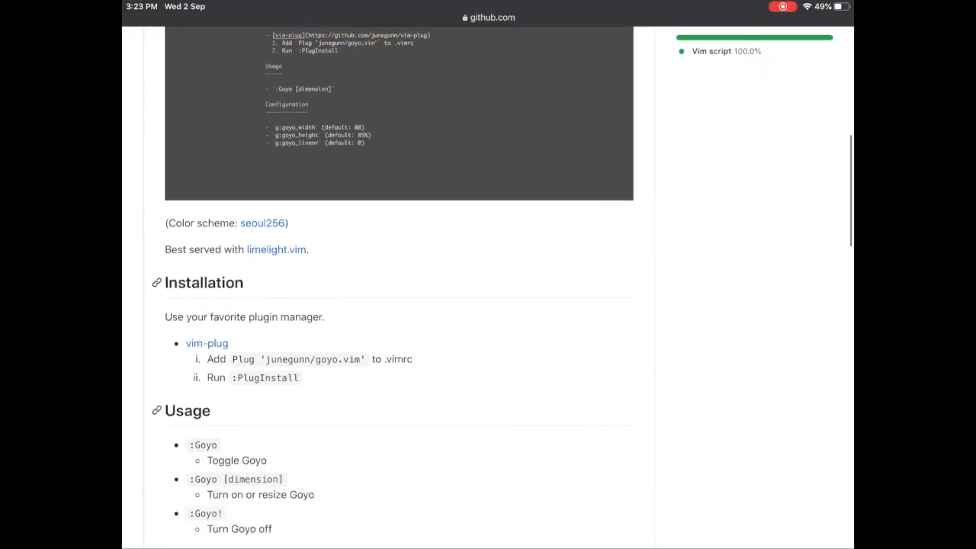
{"action": "scroll", "scroll_direction": "down", "scroll_amount": 3}
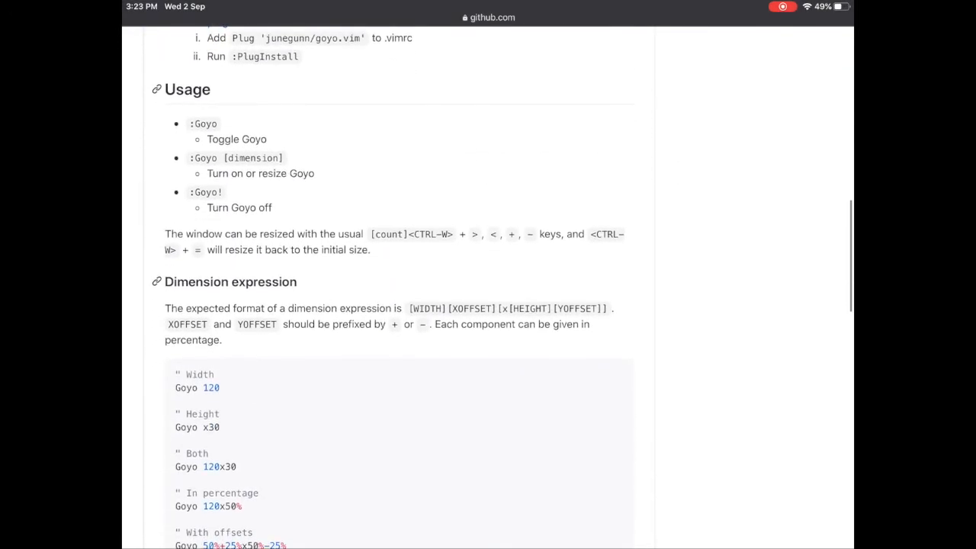
{"action": "scroll", "scroll_direction": "up", "scroll_amount": 3}
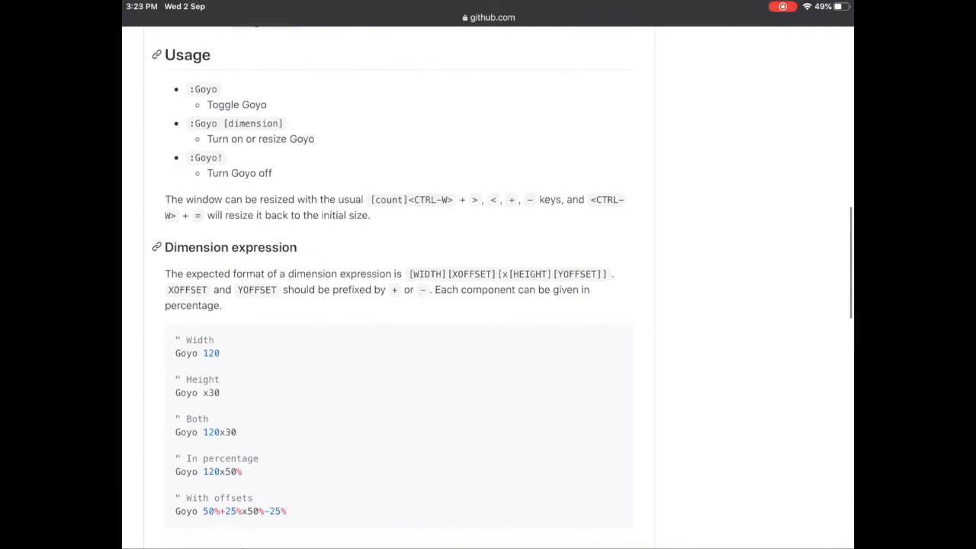
{"action": "scroll", "scroll_direction": "down", "scroll_amount": 3}
{"action": "type", "text": ":q"}
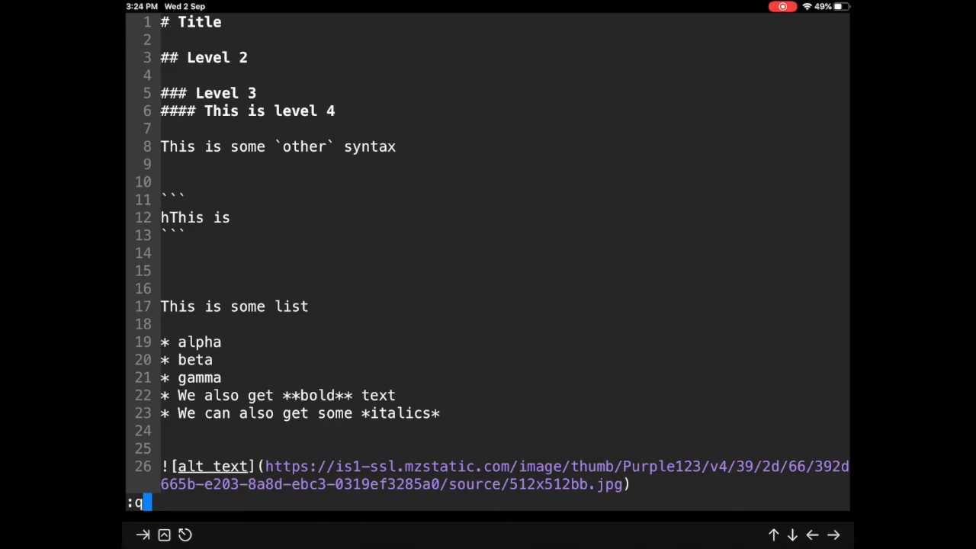
Quit vim, reopen hello.md, and run :Goyo 60 for a 60-column distraction-free view
{"action": "key", "text": "Return"}
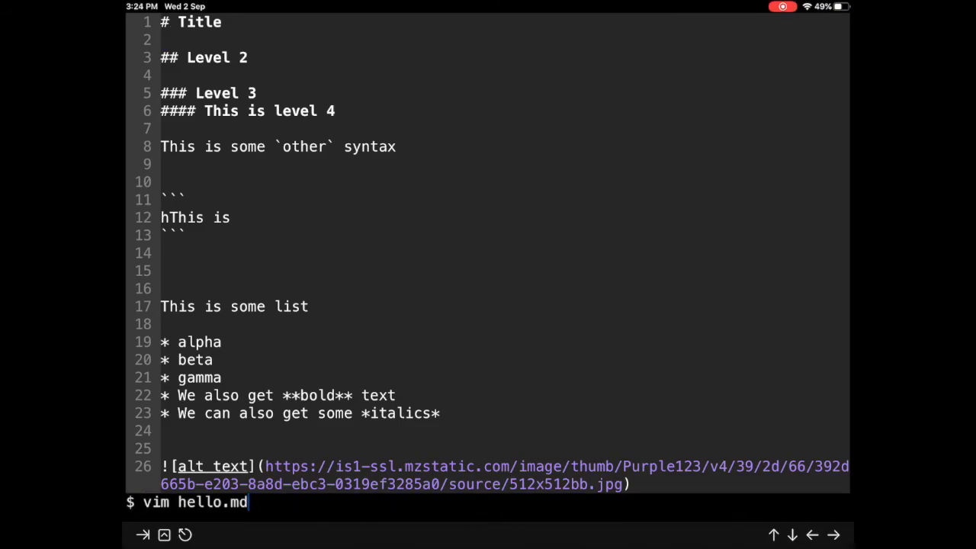
{"action": "key", "text": "Return"}
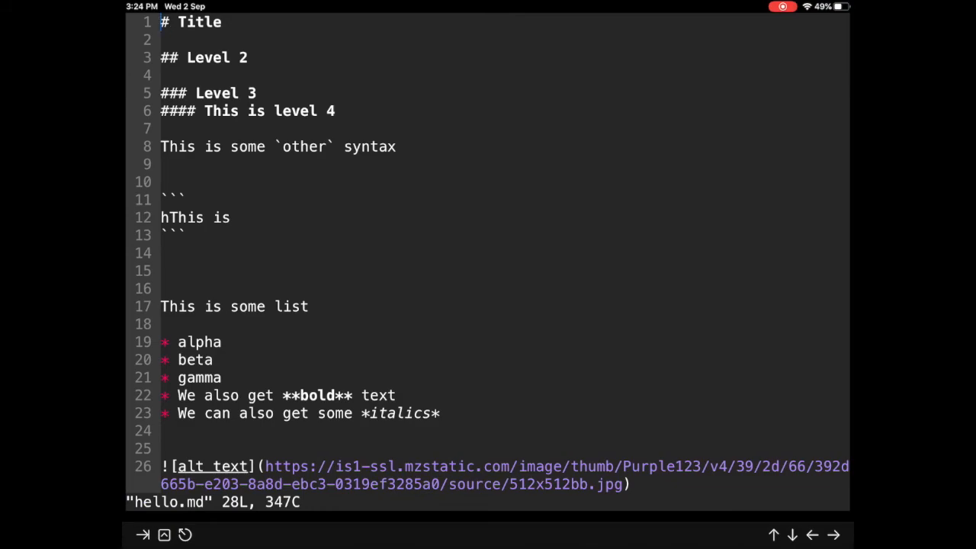
{"action": "type", "text": ":Go"}
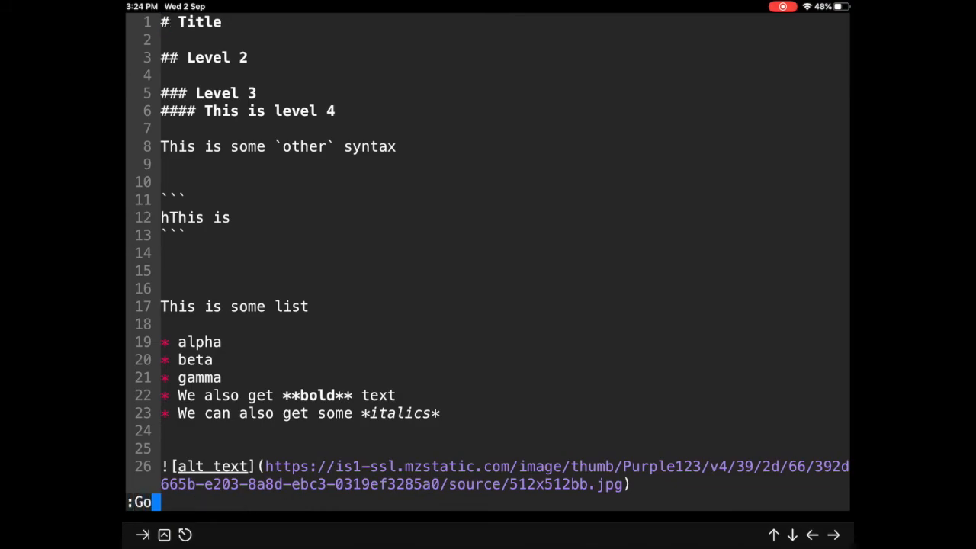
{"action": "type", "text": "yo"}
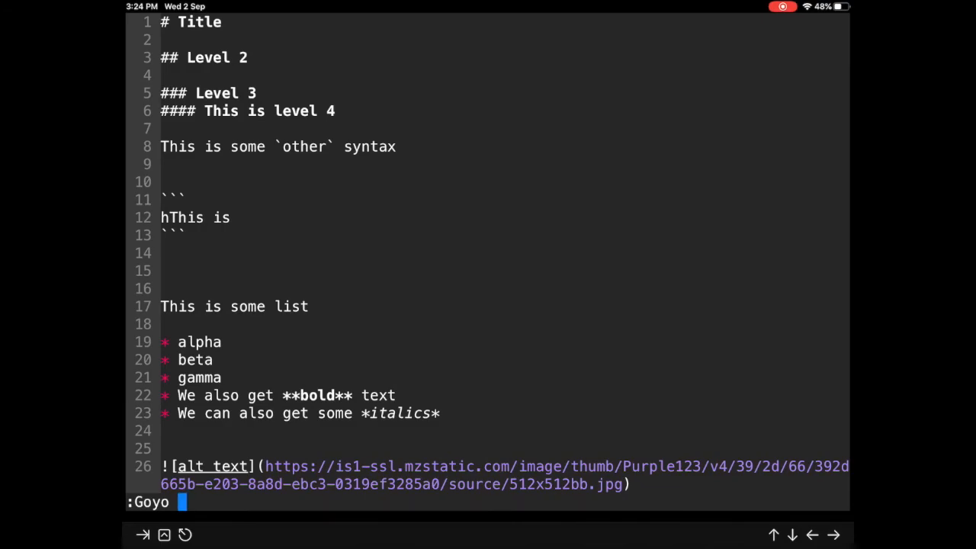
{"action": "type", "text": "60"}
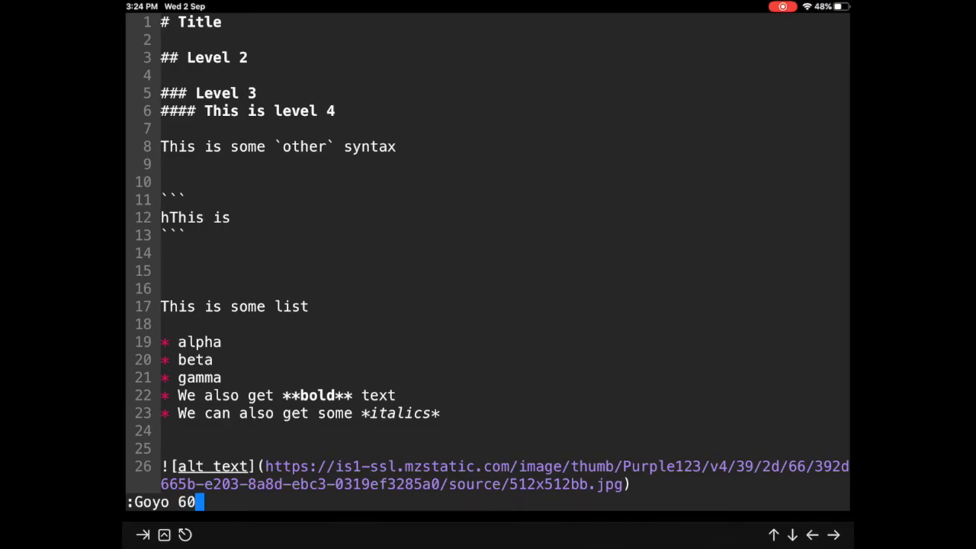
{"action": "key", "text": "Return"}
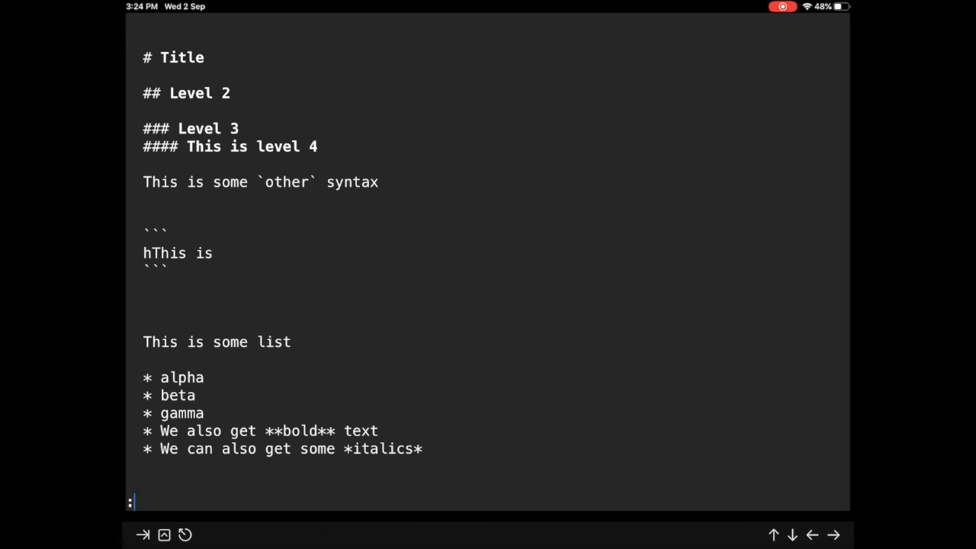
Type the Goyo command for a 40-wide column and return focus to the vim editor
{"action": "type", "text": "Go"}
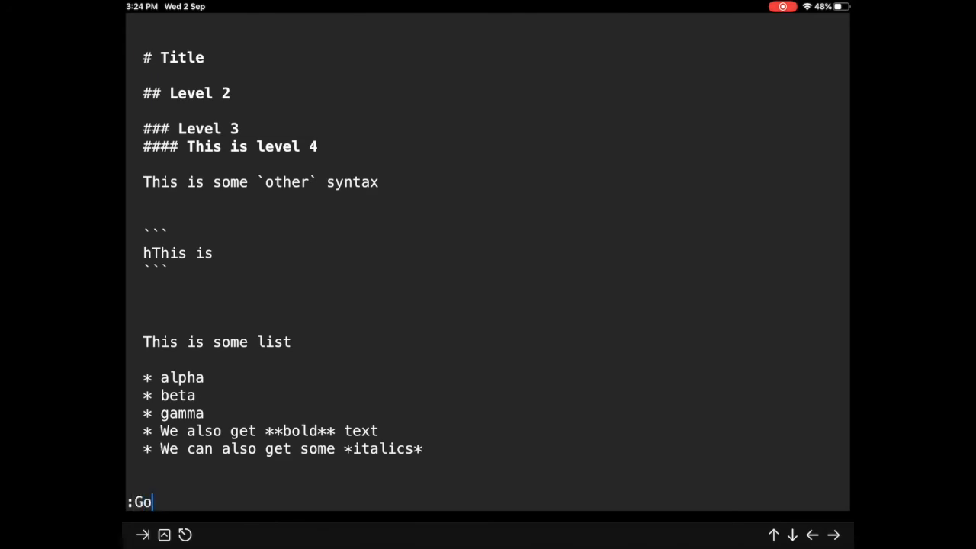
{"action": "type", "text": "yo 40"}
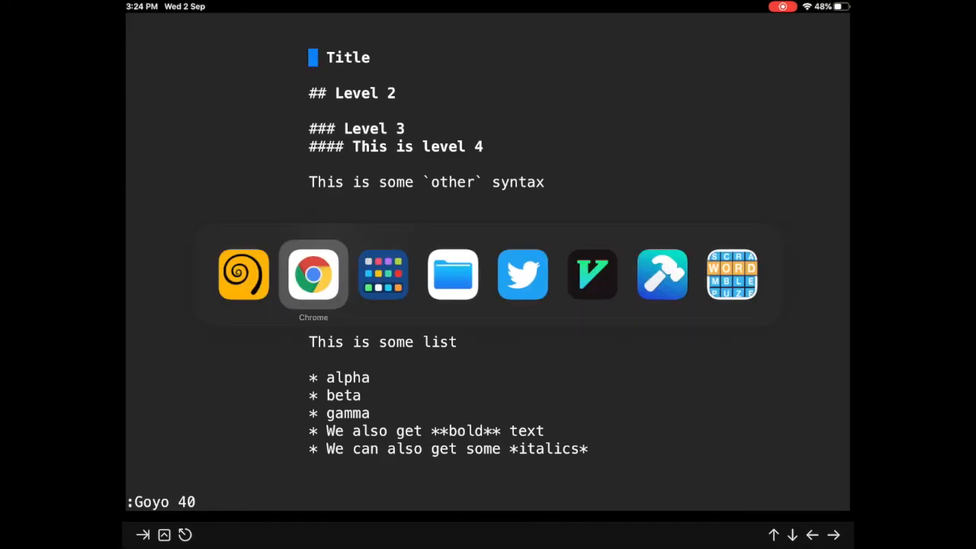
{"action": "left_click", "coordinate": [312, 275]}
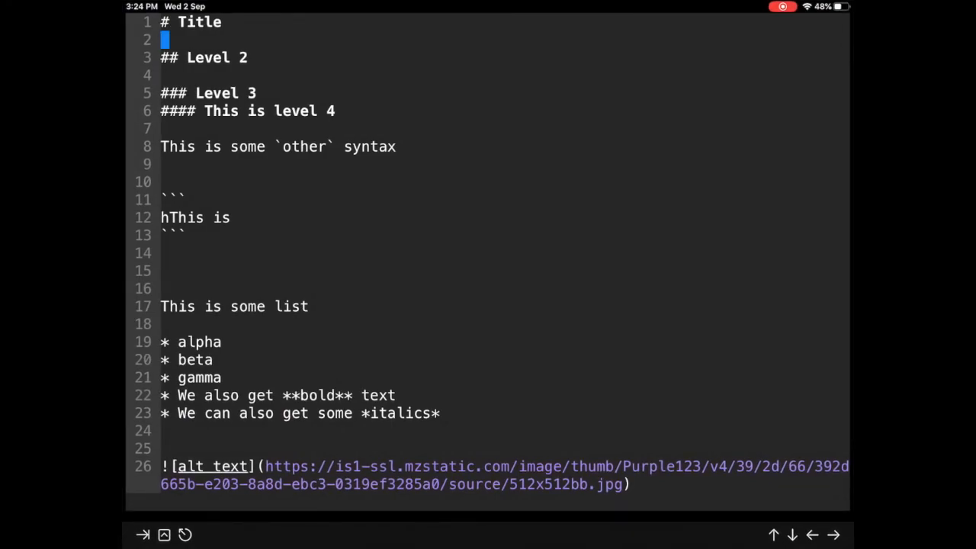
Try running :Goyo 40X, which fails on the uppercase dimension
{"action": "type", "text": ":Goyo"}
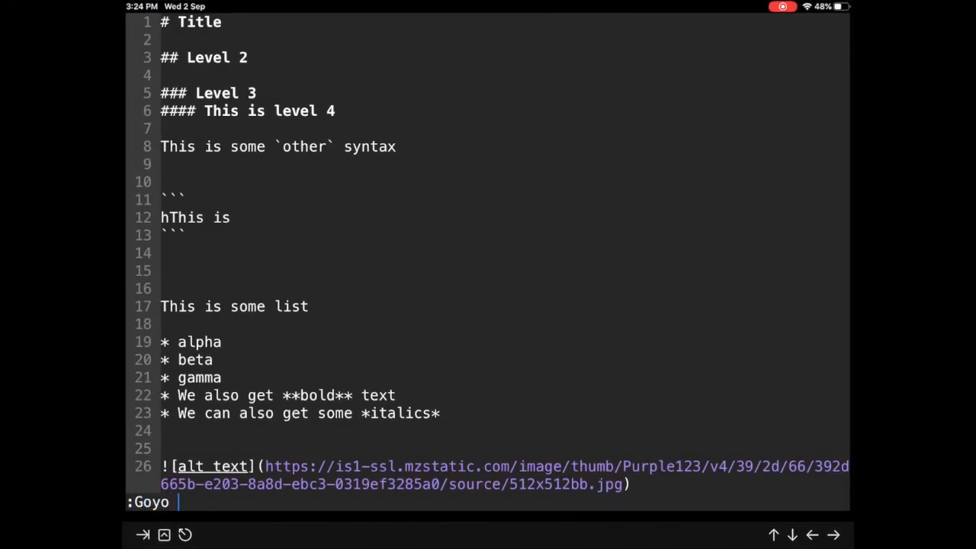
{"action": "type", "text": "40"}
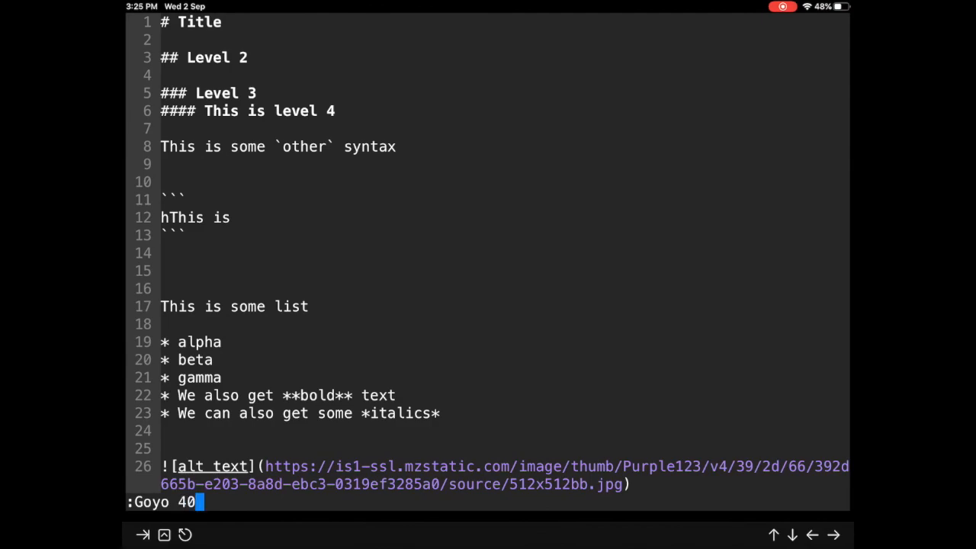
{"action": "type", "text": "X"}
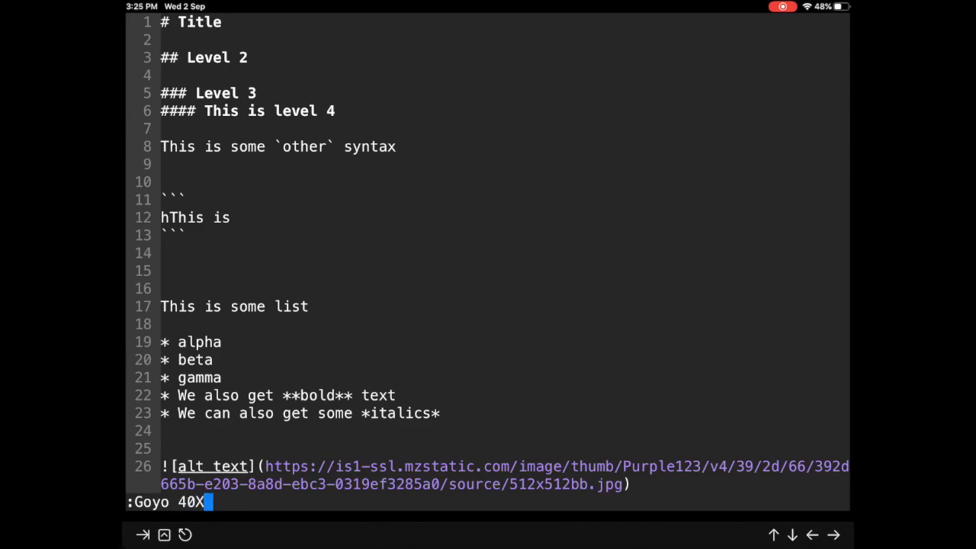
{"action": "key", "text": "Return"}
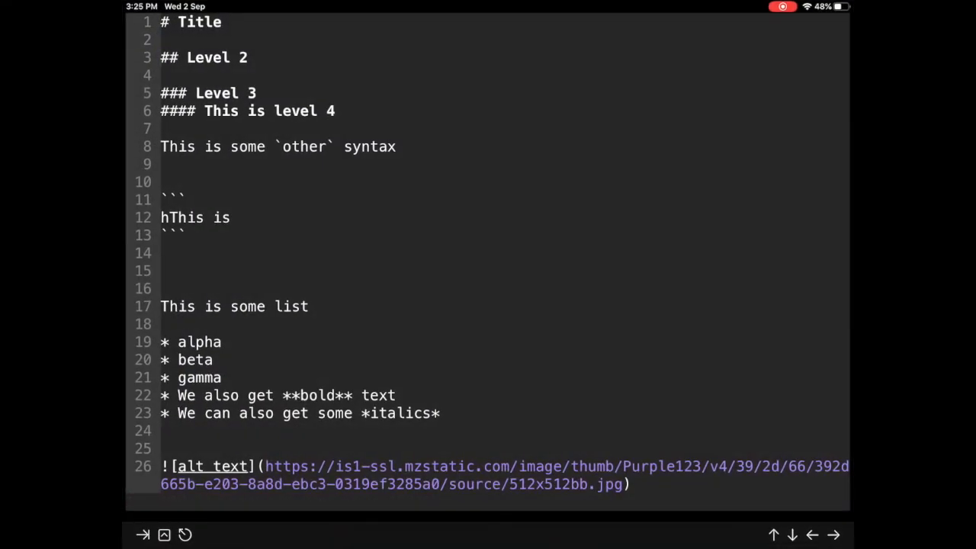
Enter Goyo with 40x, then type a Goyo 40x20 command
{"action": "type", "text": "Goyo"}
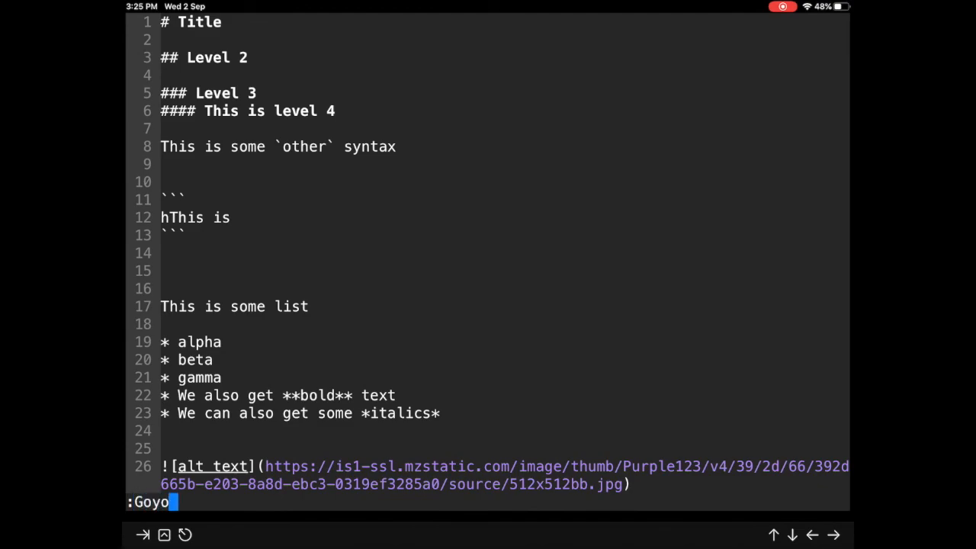
{"action": "type", "text": "40x"}
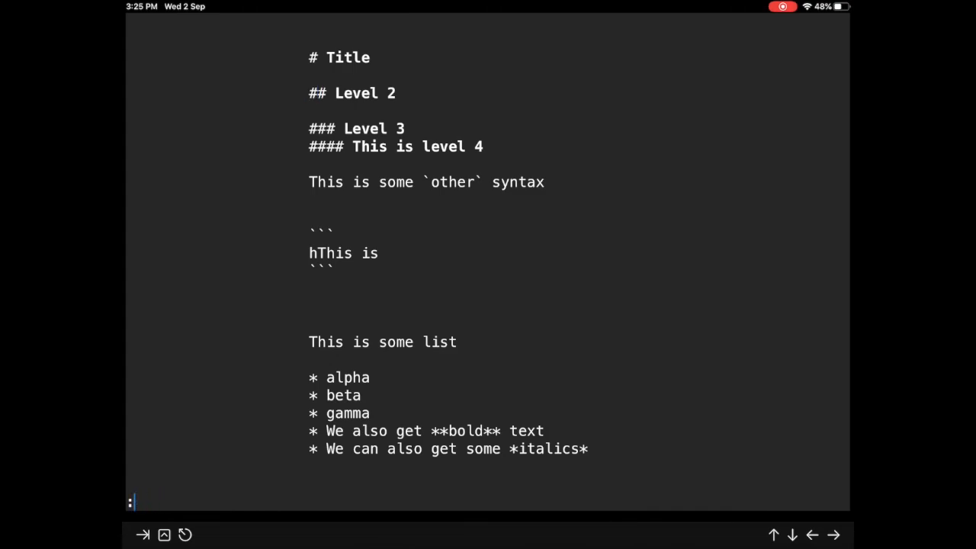
{"action": "type", "text": "Goyo 4"}
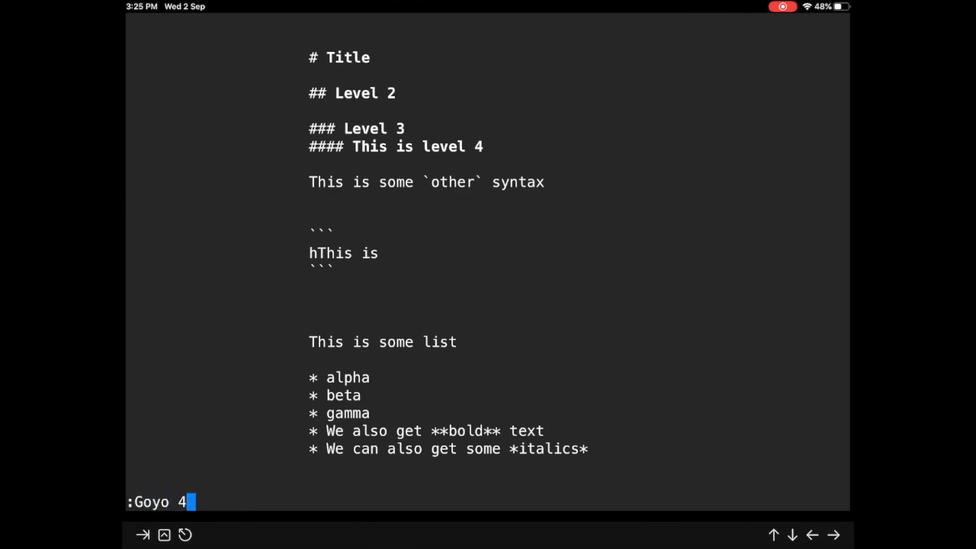
{"action": "type", "text": "0x20"}
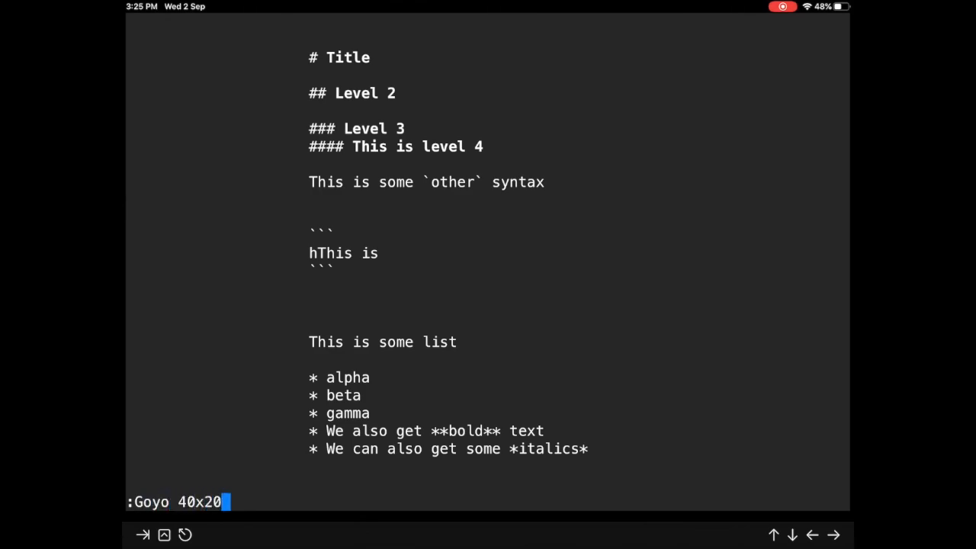